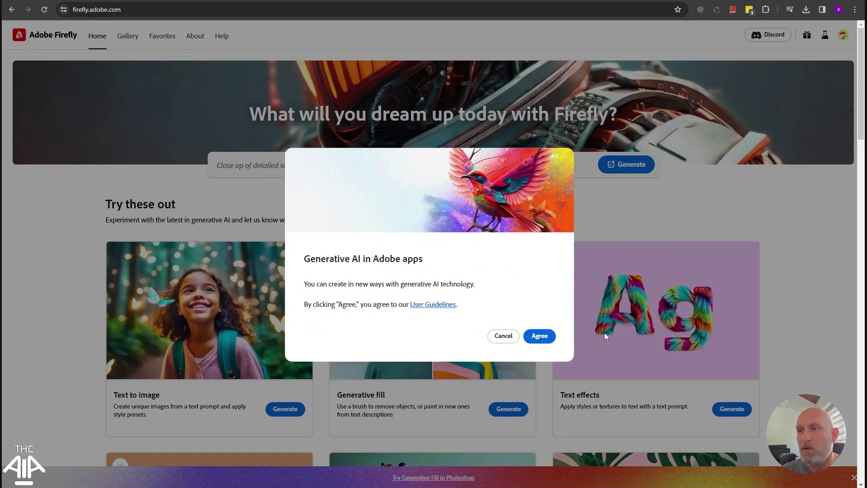
mouse_move(540, 339)
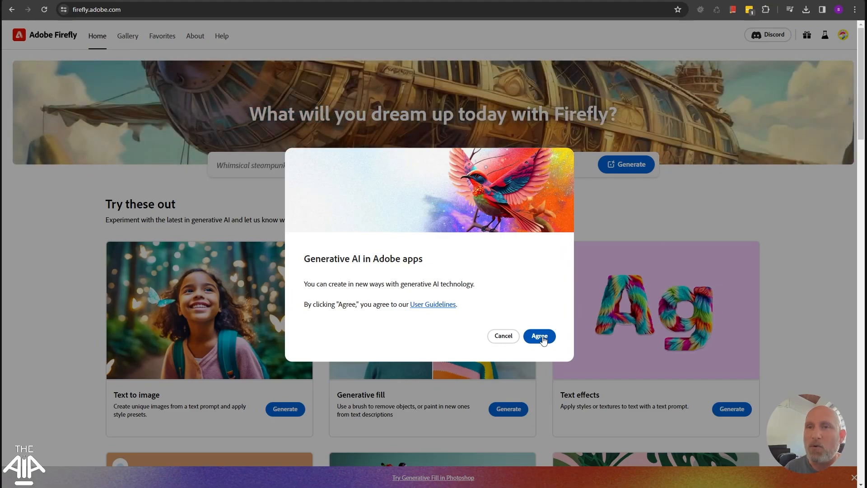
- Agree to the 'Generative AI in Adobe apps' user guidelines
click(539, 335)
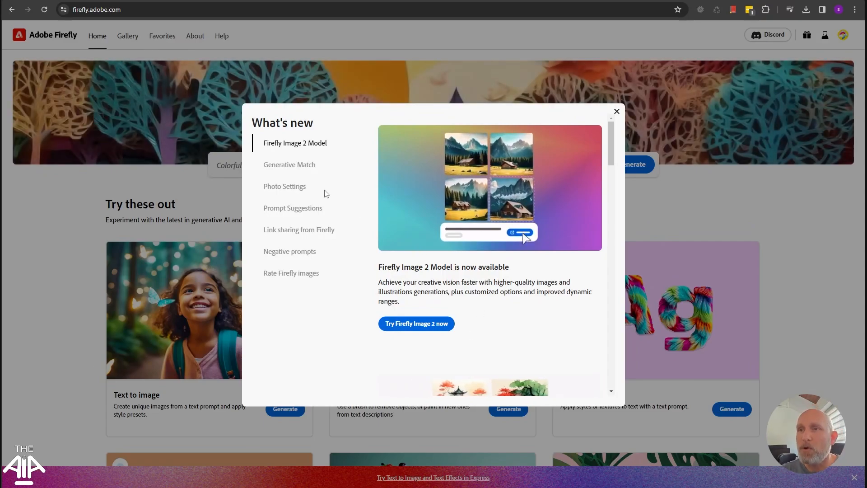
- Browse the Generative Match and Rate Firefly images announcements, then close What's new
click(289, 164)
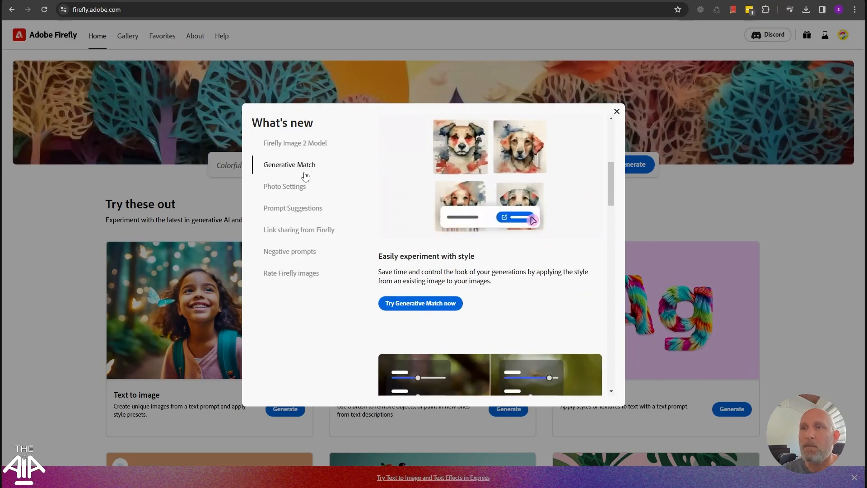
click(299, 230)
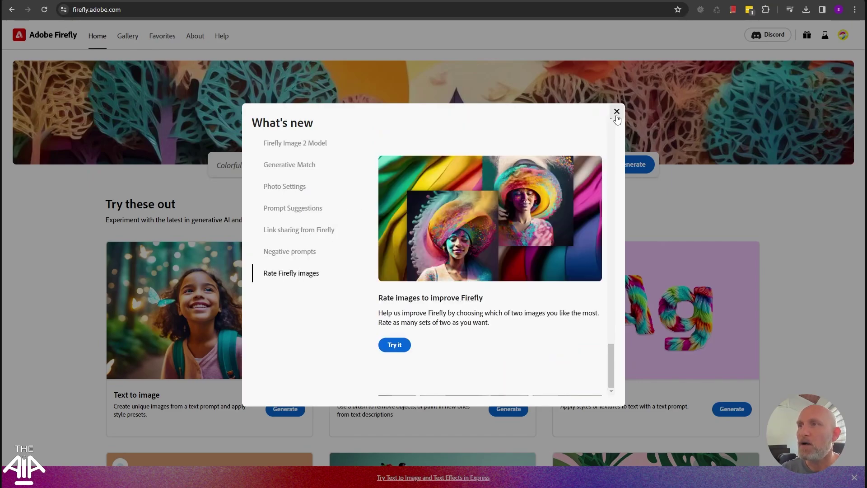
click(617, 111)
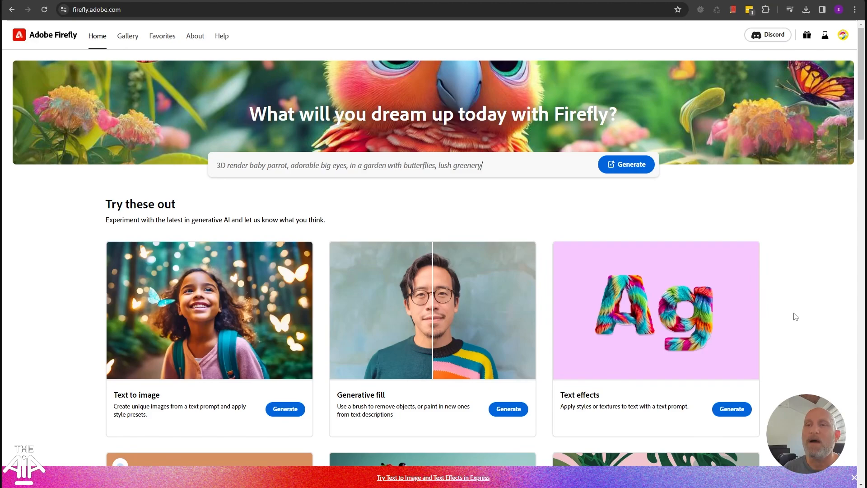
key(Backspace)
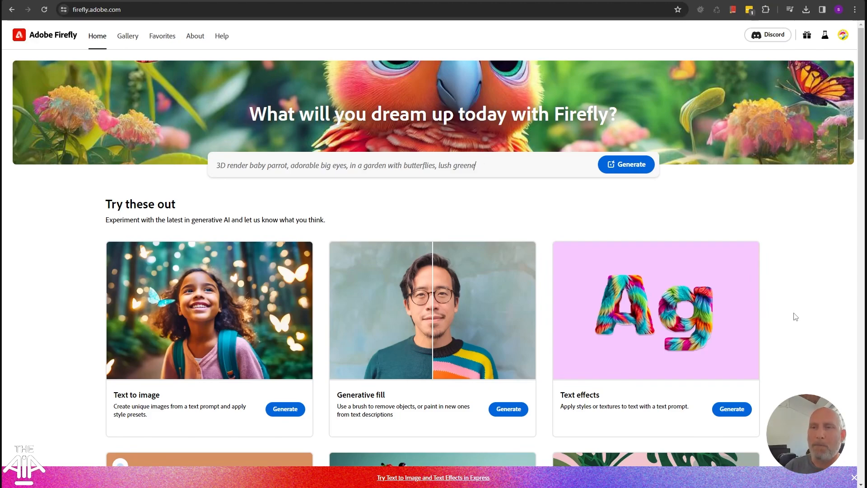
key(Backspace)
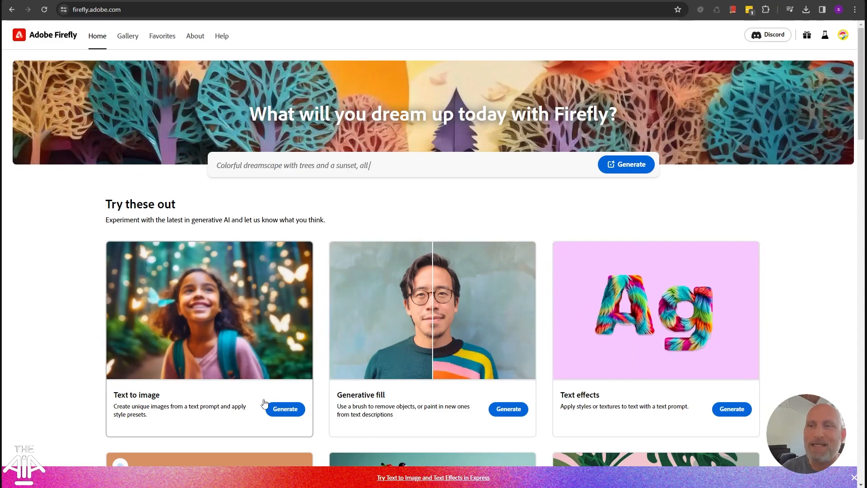
- Generate images from the prompt 'An Apple on a wooden table' and skip the tour
click(285, 409)
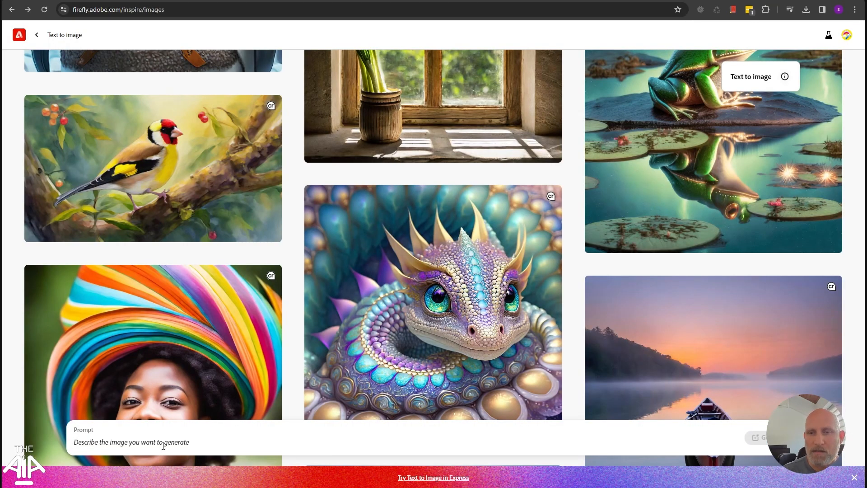
text(An Apple on a wooden)
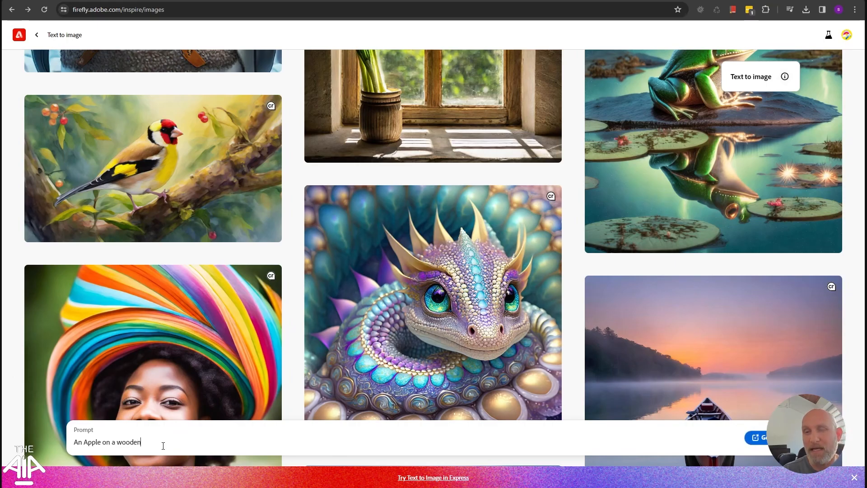
text(table)
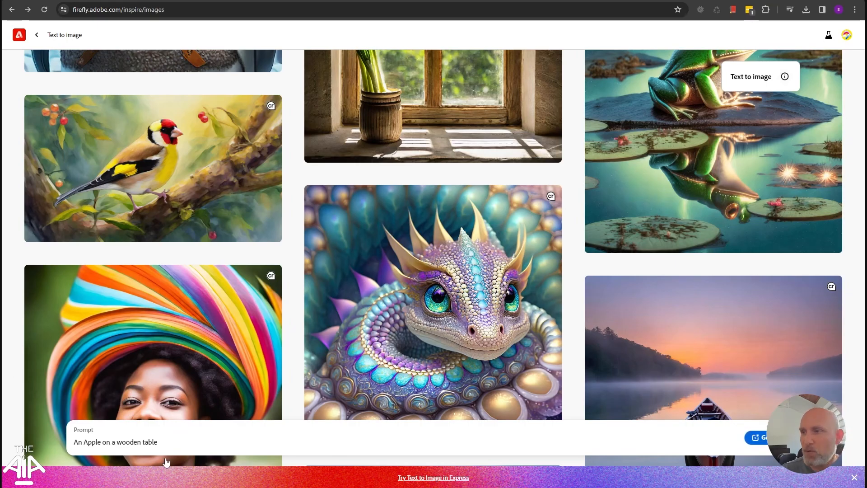
mouse_move(755, 450)
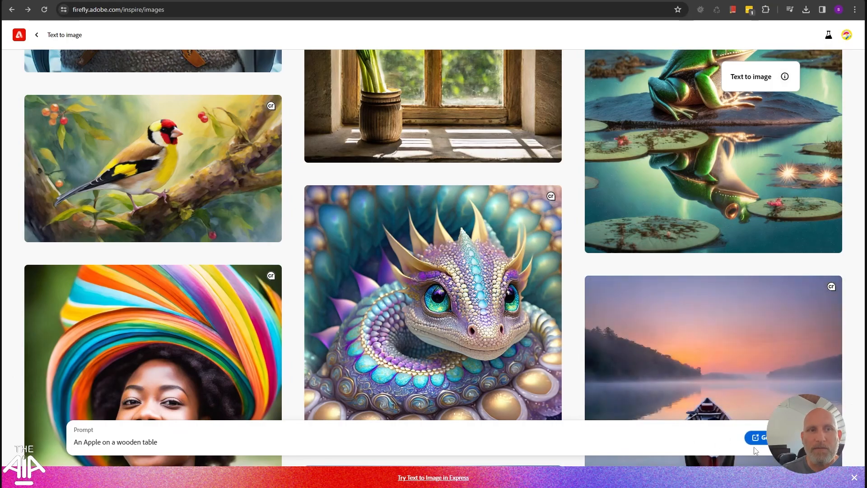
click(761, 437)
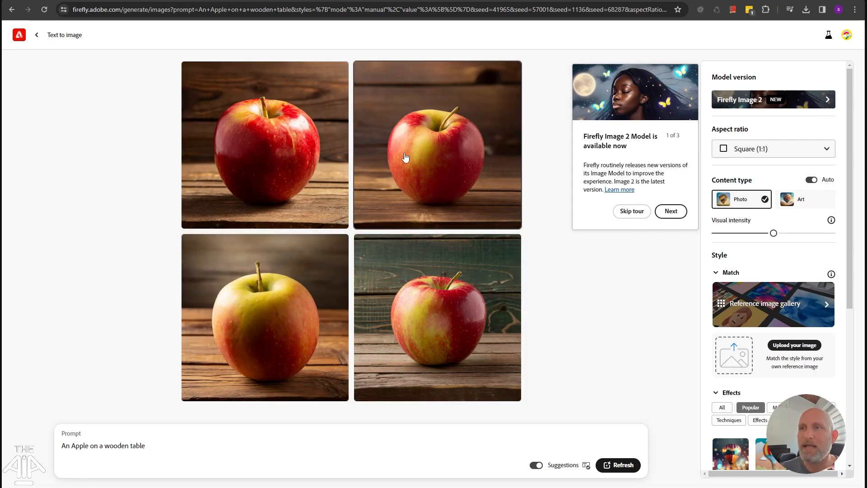
mouse_move(690, 315)
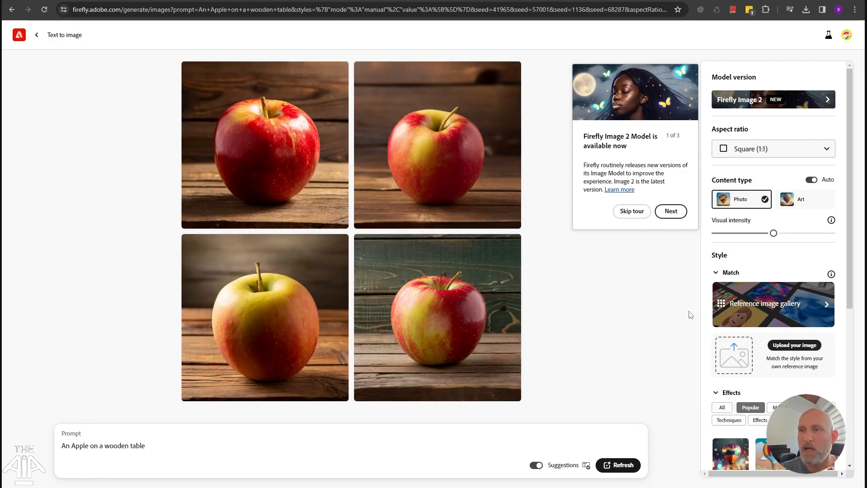
mouse_move(461, 293)
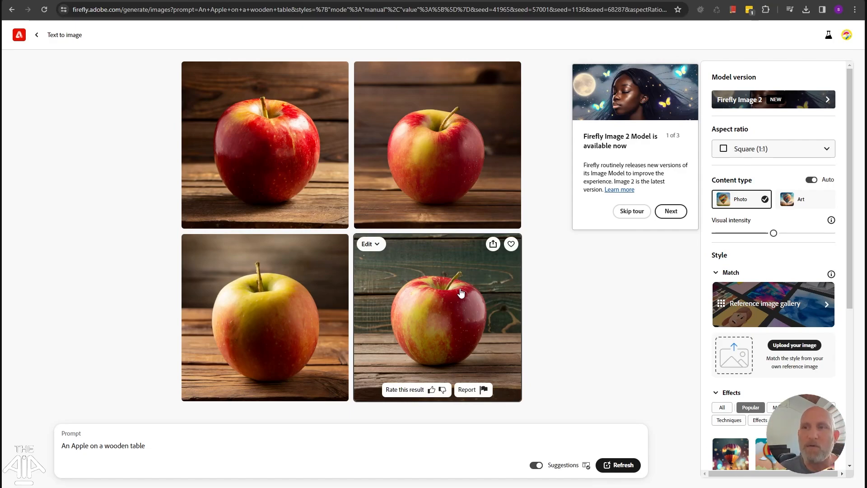
mouse_move(504, 295)
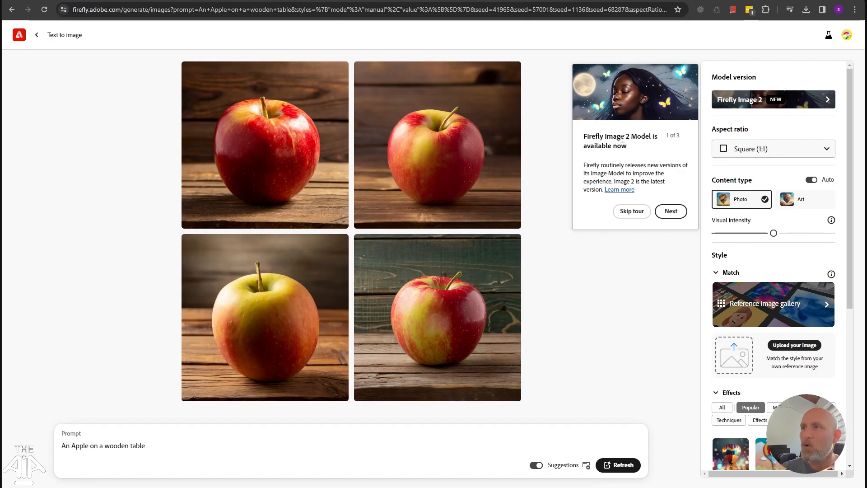
mouse_move(655, 126)
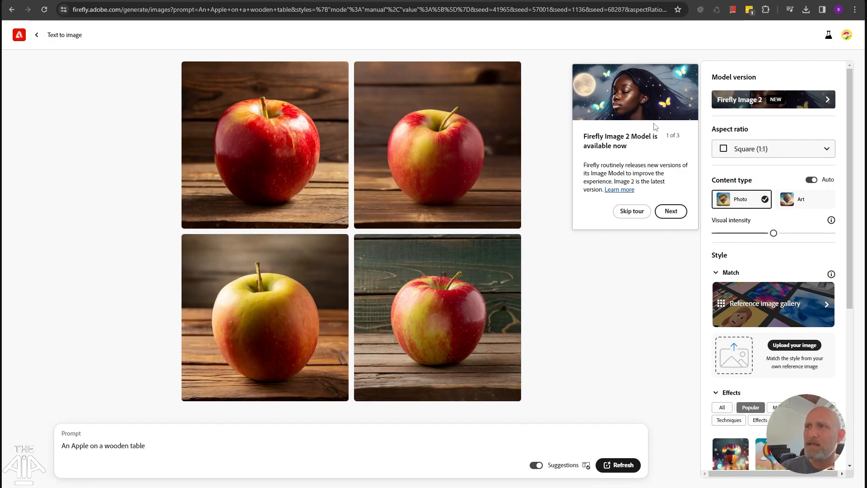
mouse_move(660, 138)
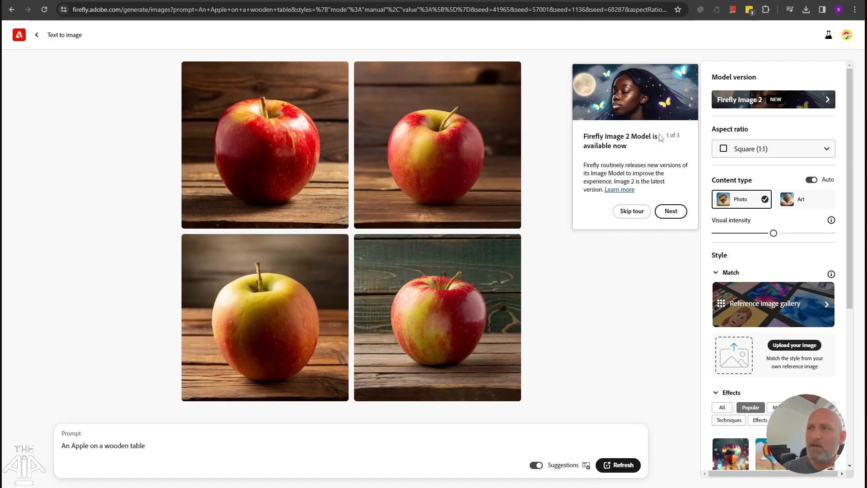
click(632, 211)
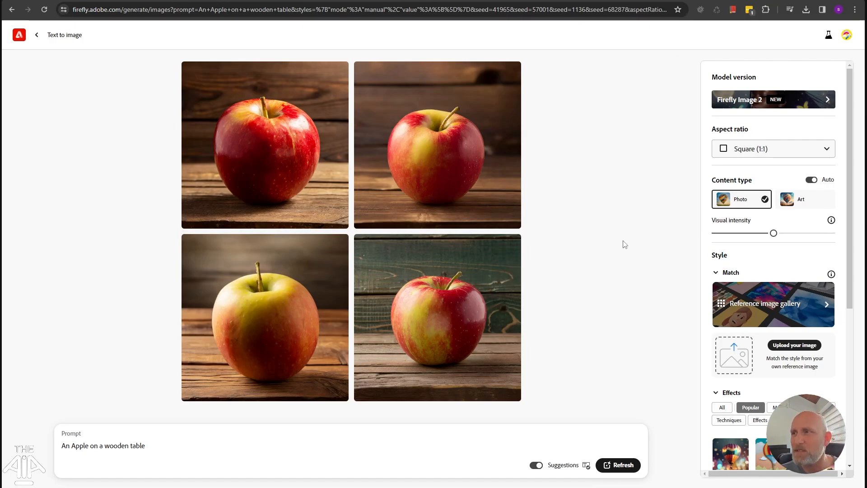
mouse_move(627, 246)
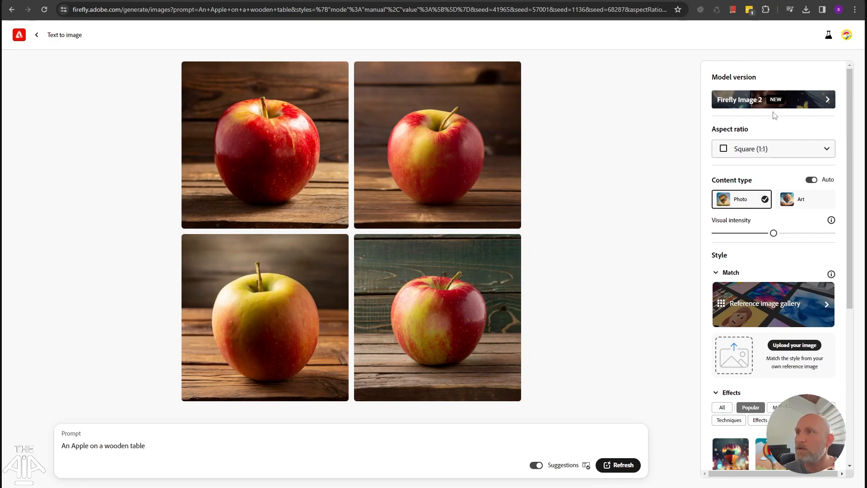
click(773, 99)
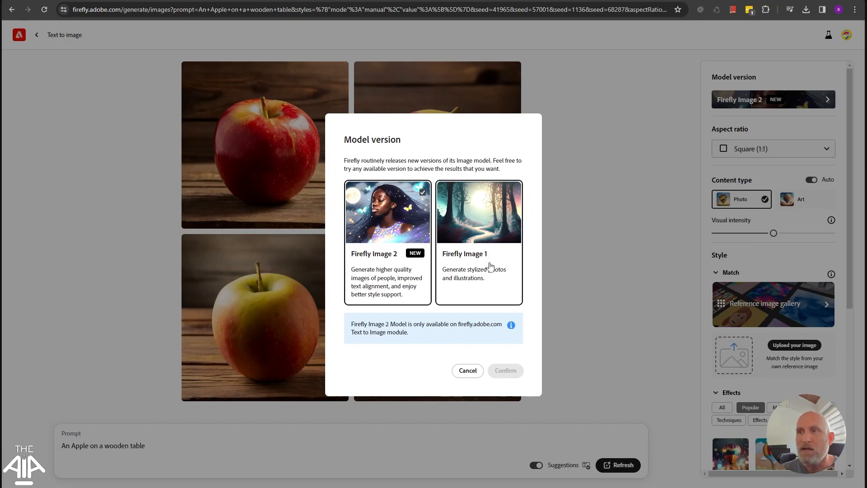
click(479, 212)
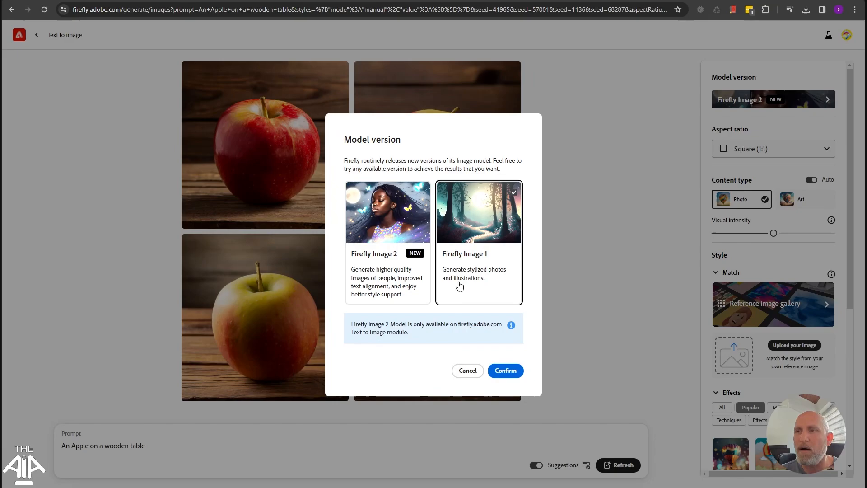
mouse_move(472, 290)
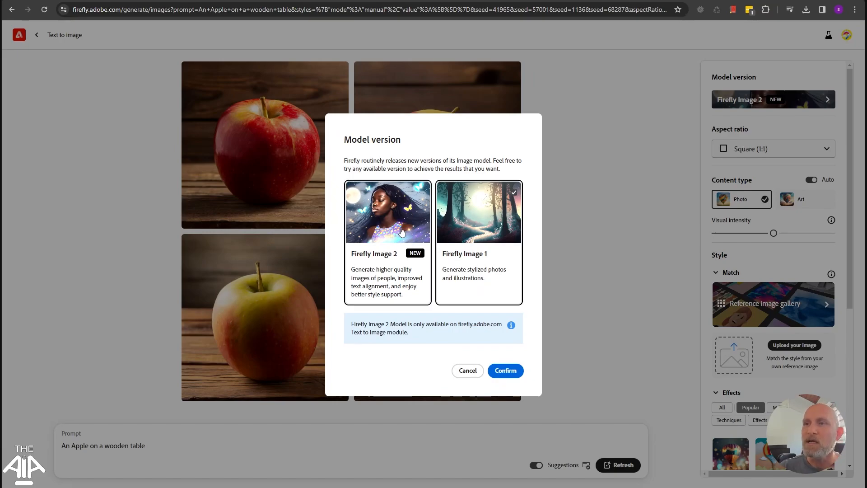
click(387, 212)
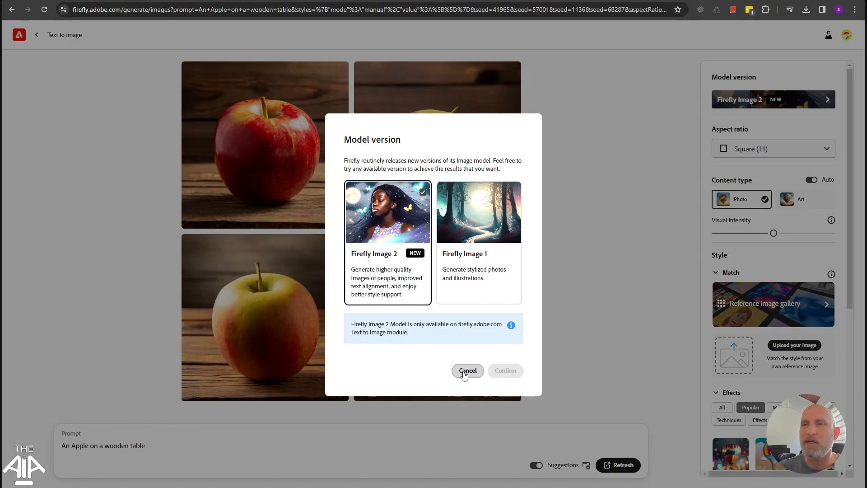
mouse_move(464, 373)
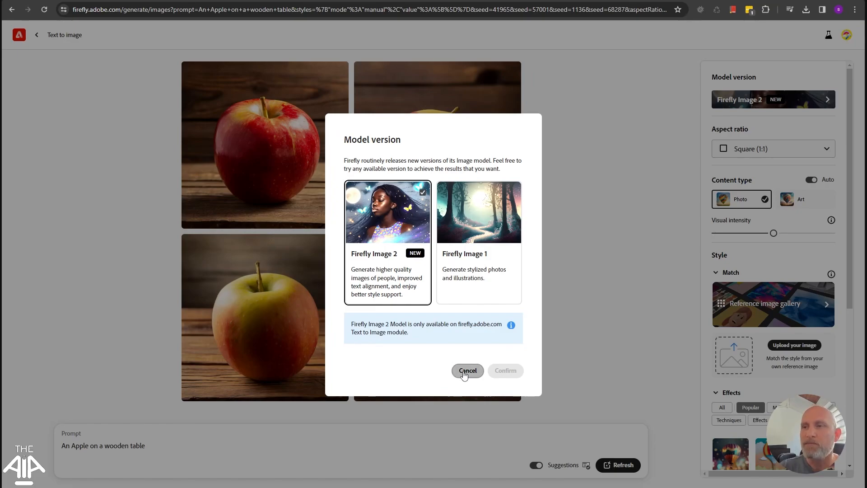
click(467, 370)
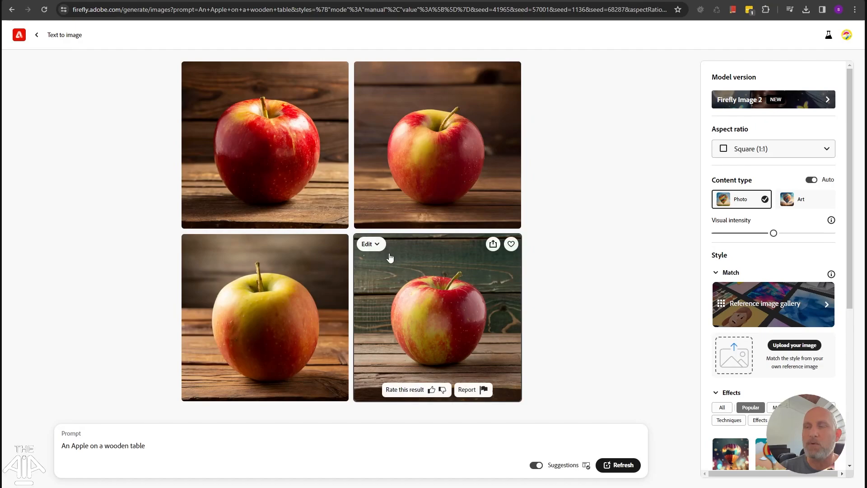
mouse_move(786, 159)
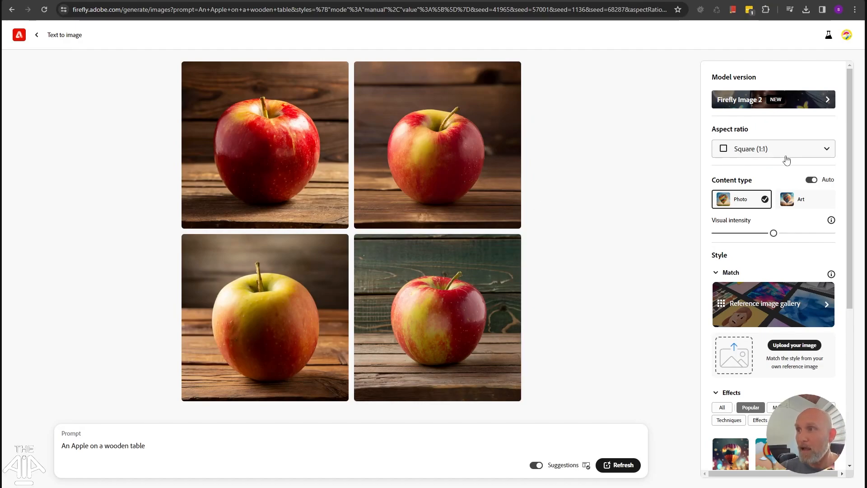
- Regenerate the apple images with the Landscape (4:3) aspect ratio
click(773, 148)
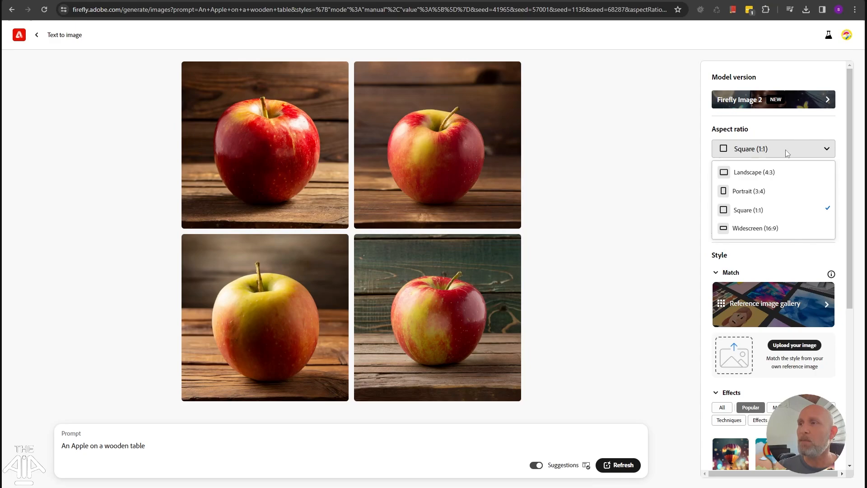
mouse_move(760, 228)
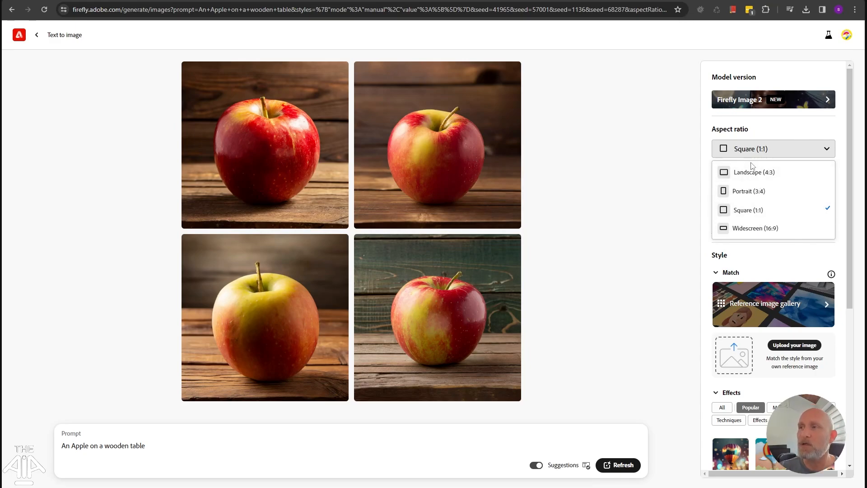
mouse_move(756, 175)
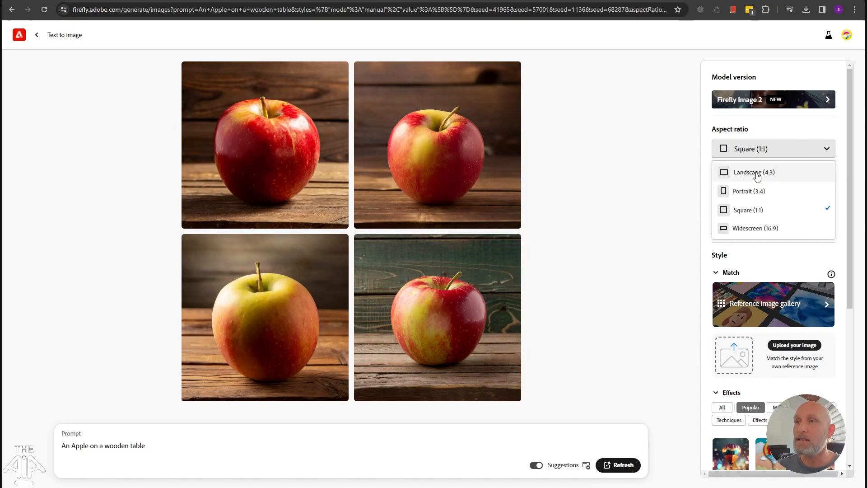
click(774, 149)
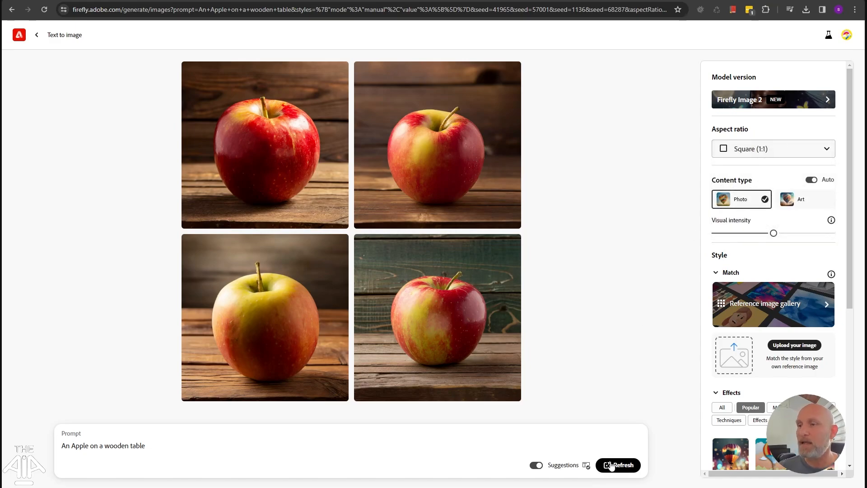
click(617, 465)
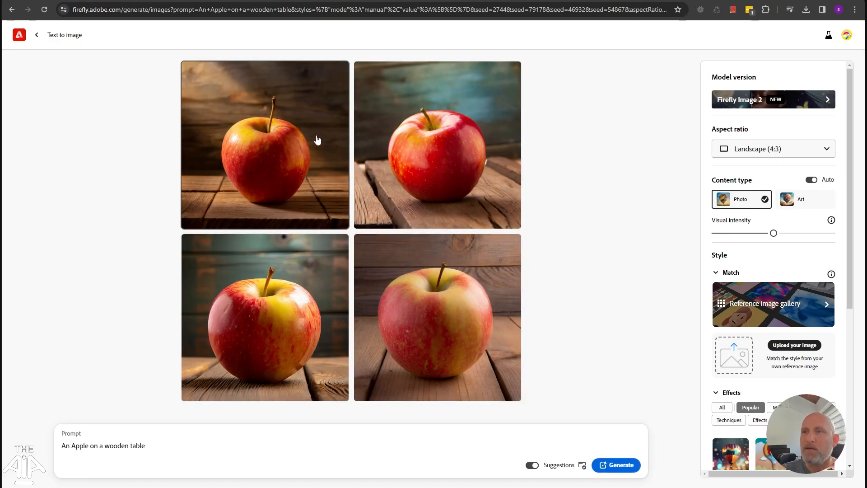
mouse_move(462, 300)
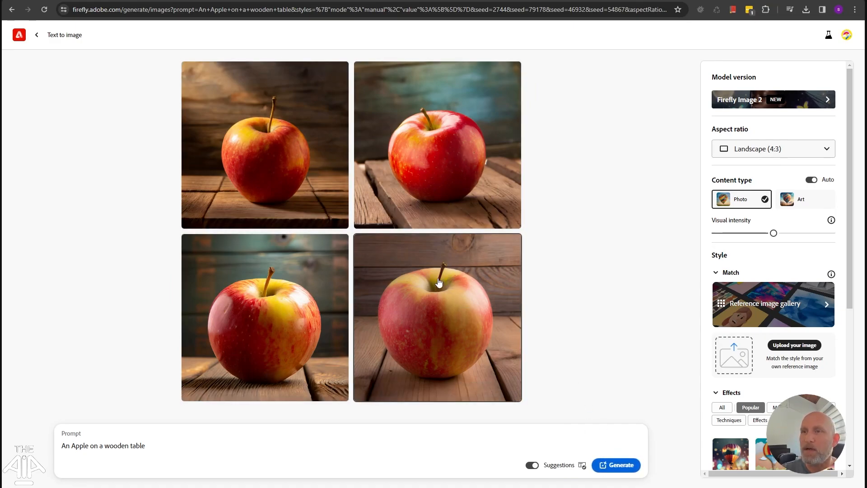
mouse_move(463, 285)
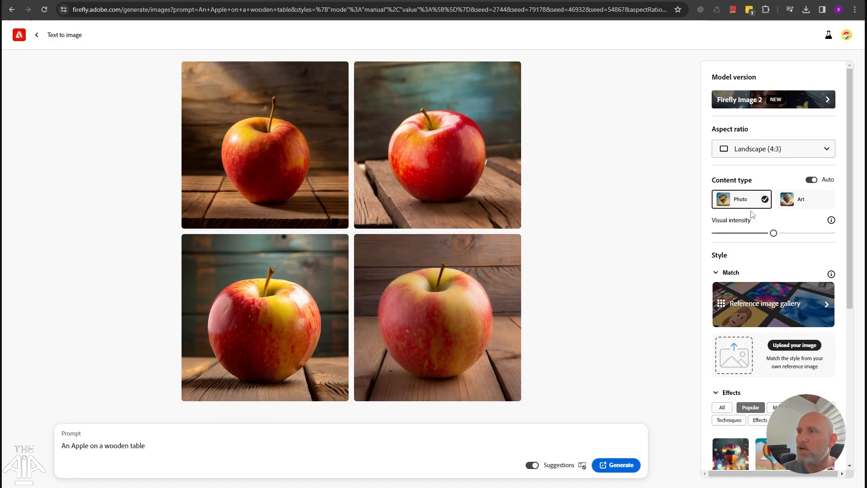
mouse_move(745, 206)
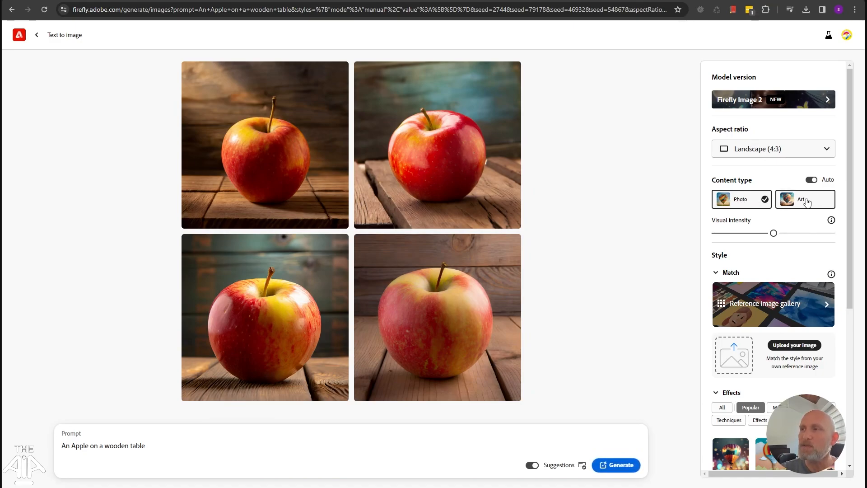
- Generate the apples as Art, then add the Cyberpunk movement effect and regenerate
click(805, 199)
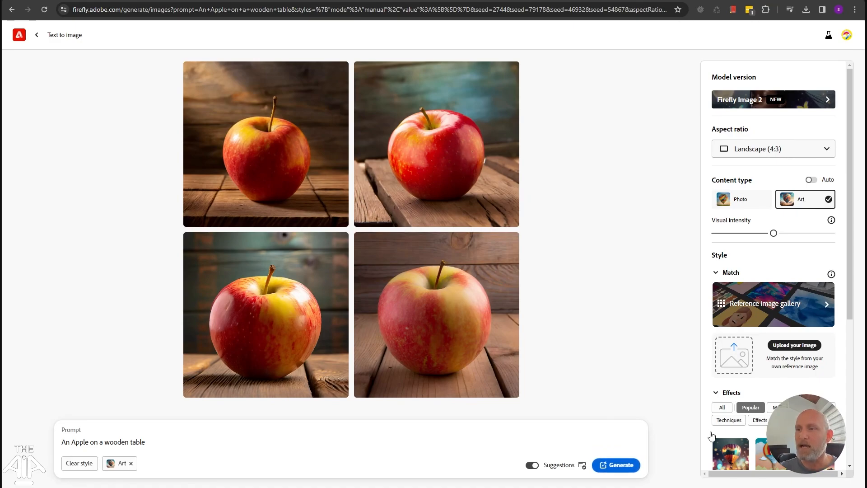
click(616, 464)
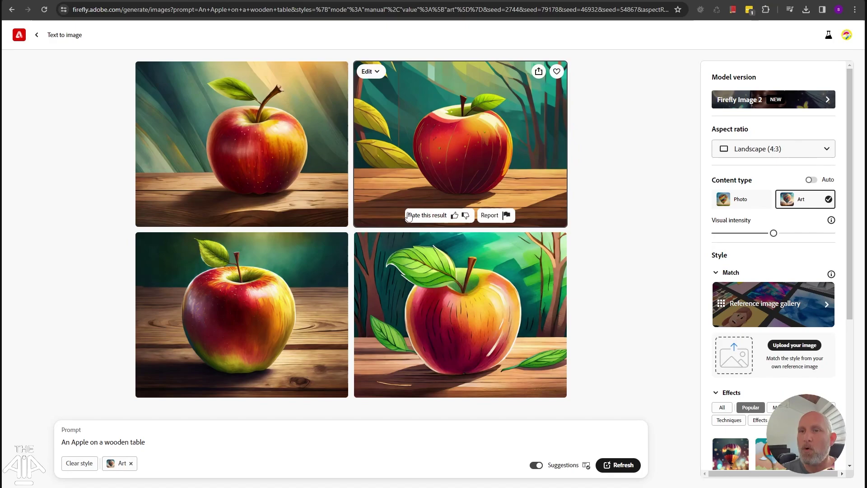
mouse_move(411, 273)
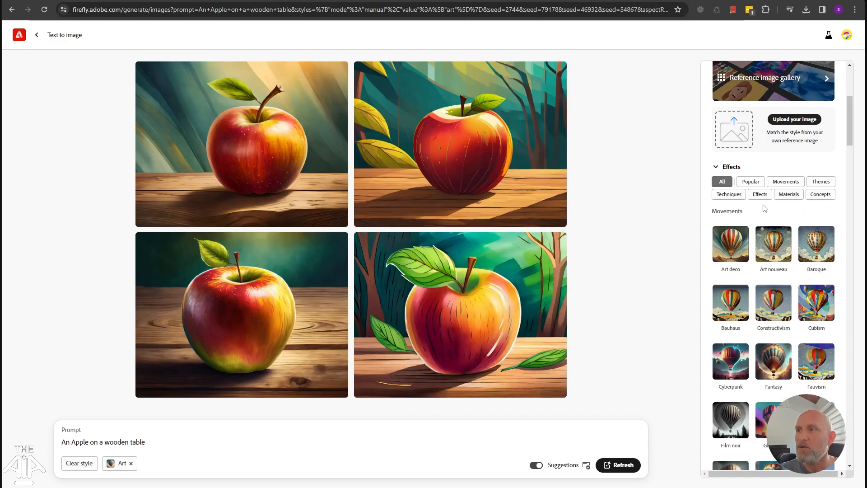
scroll(down, 3)
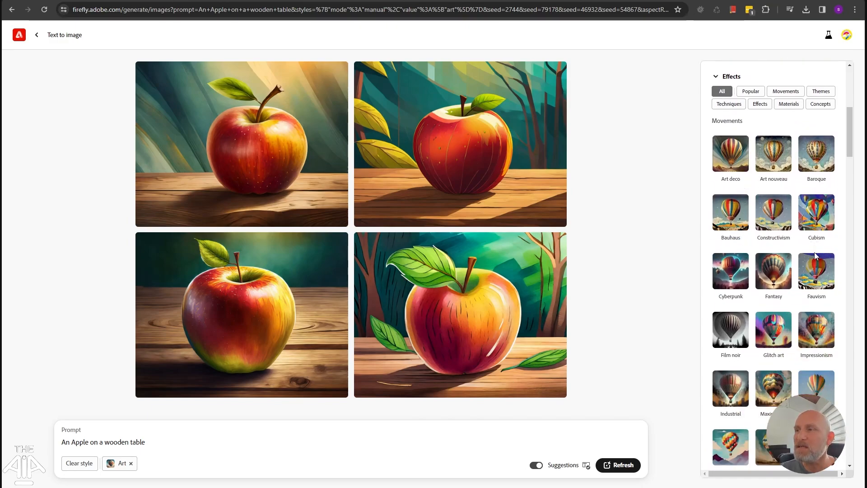
mouse_move(762, 275)
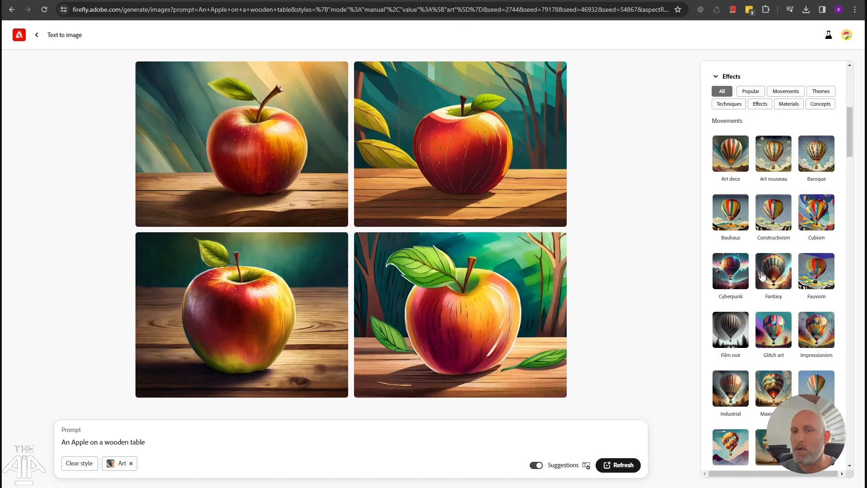
scroll(down, 3)
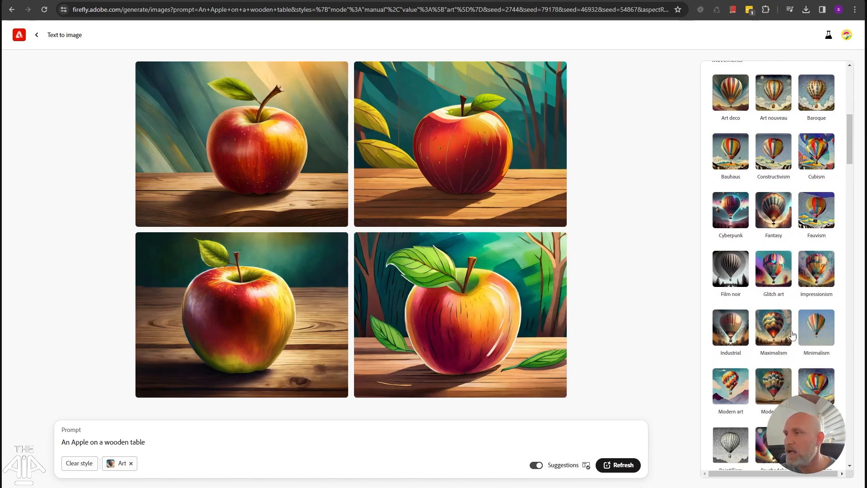
scroll(down, 3)
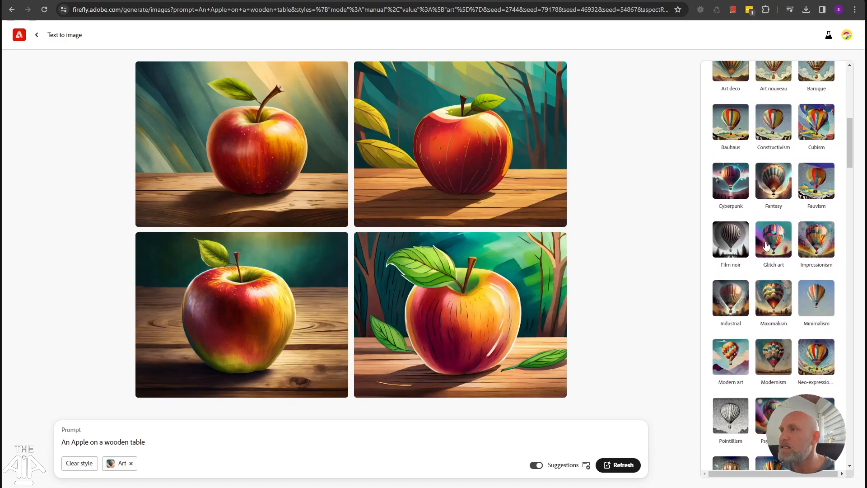
click(730, 180)
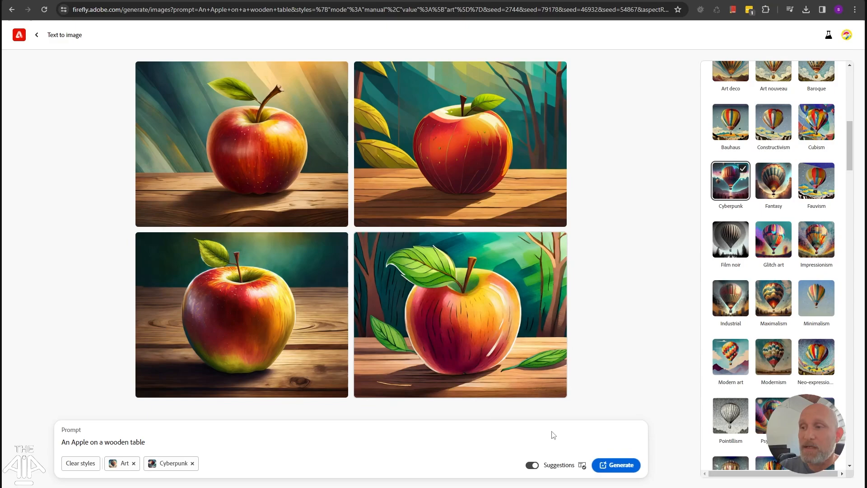
mouse_move(621, 467)
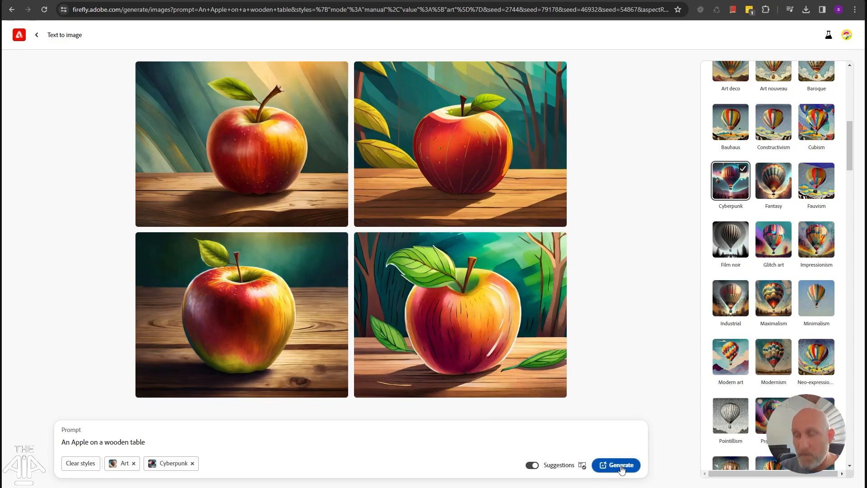
click(620, 465)
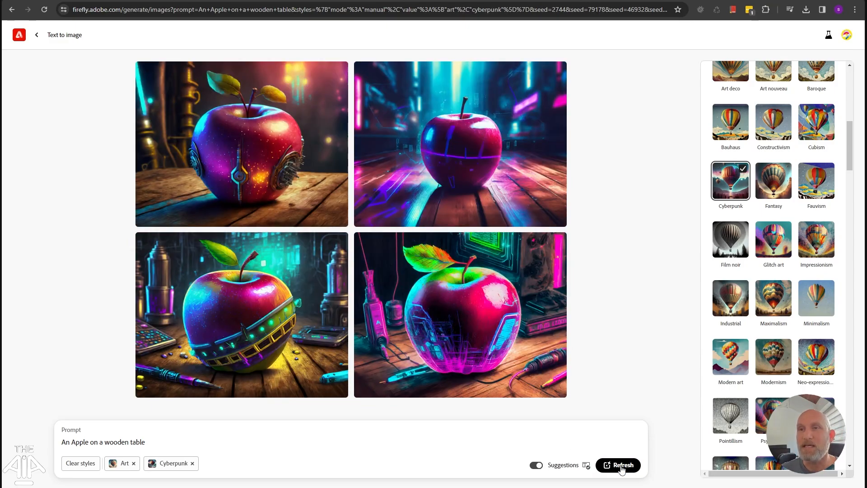
mouse_move(609, 295)
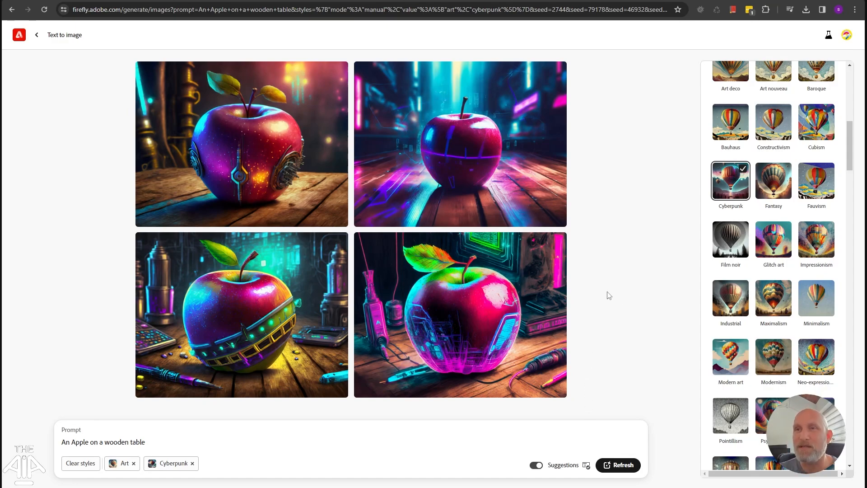
mouse_move(593, 315)
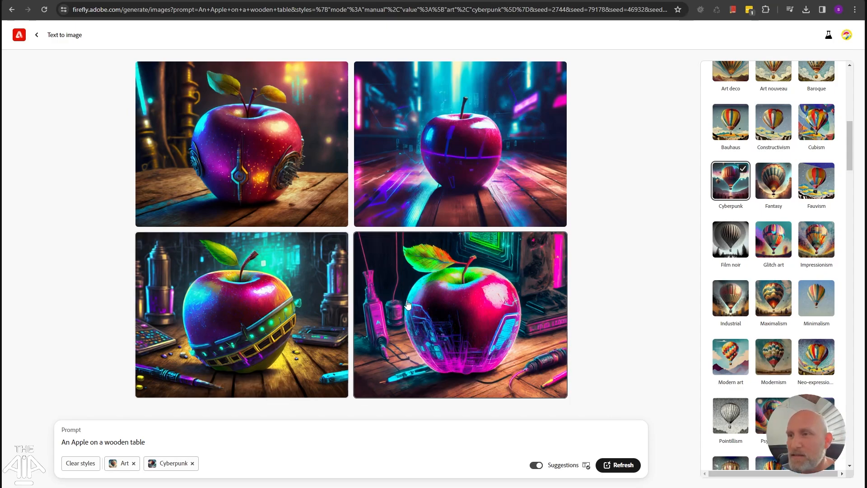
mouse_move(781, 182)
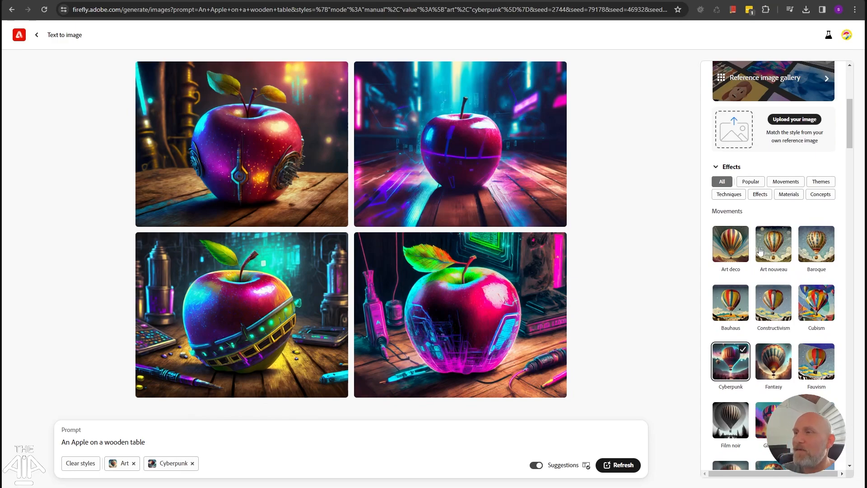
- Add the Vector look theme effect and regenerate the apple images
scroll(down, 3)
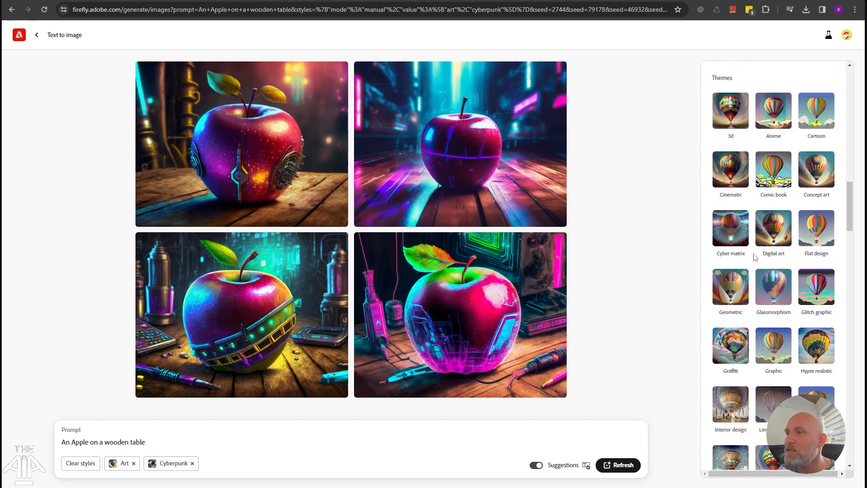
scroll(down, 3)
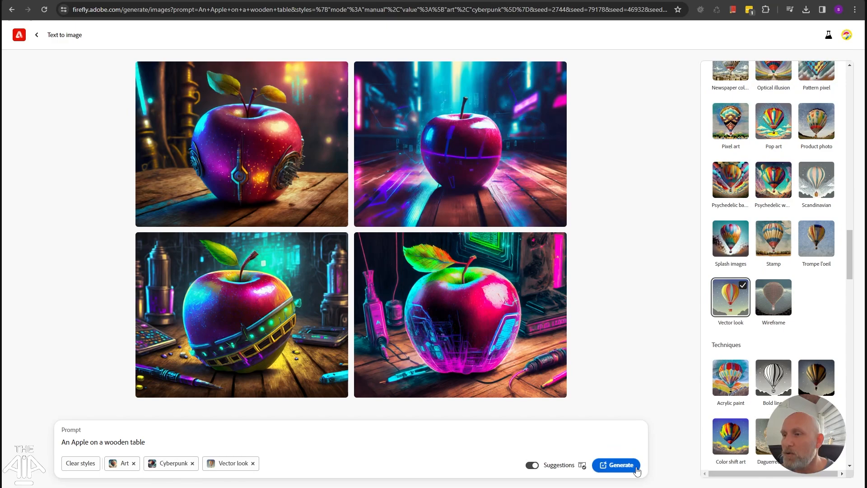
click(620, 465)
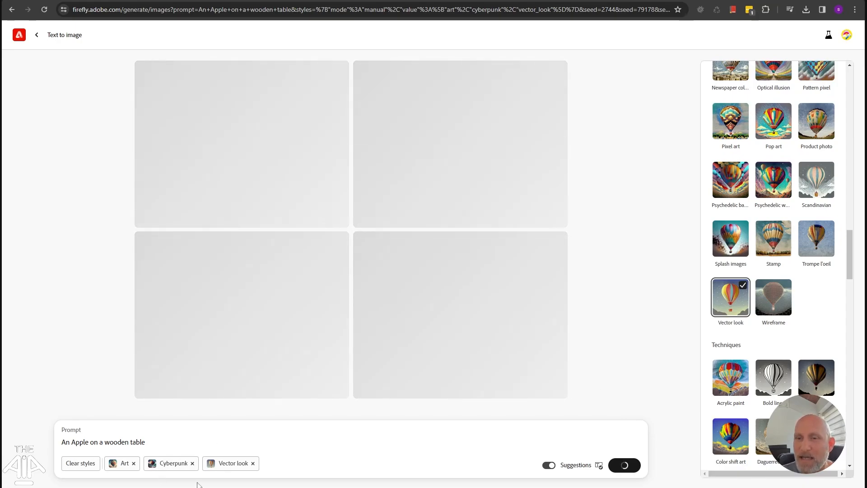
mouse_move(191, 464)
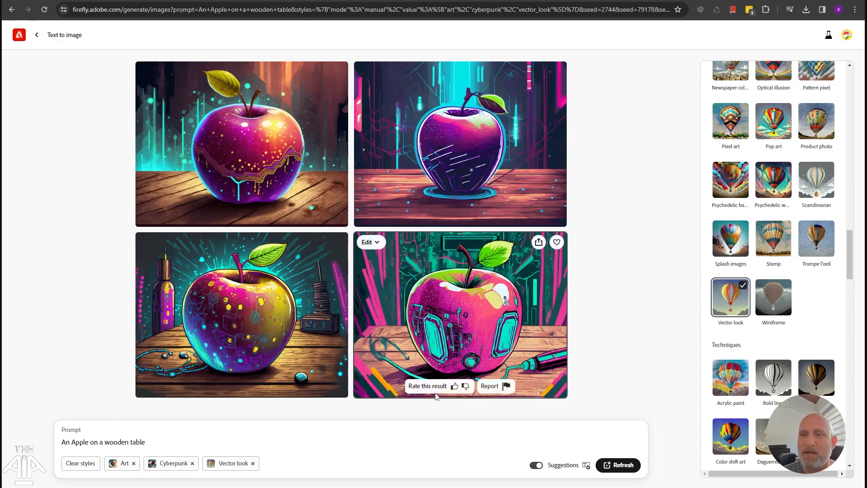
mouse_move(284, 447)
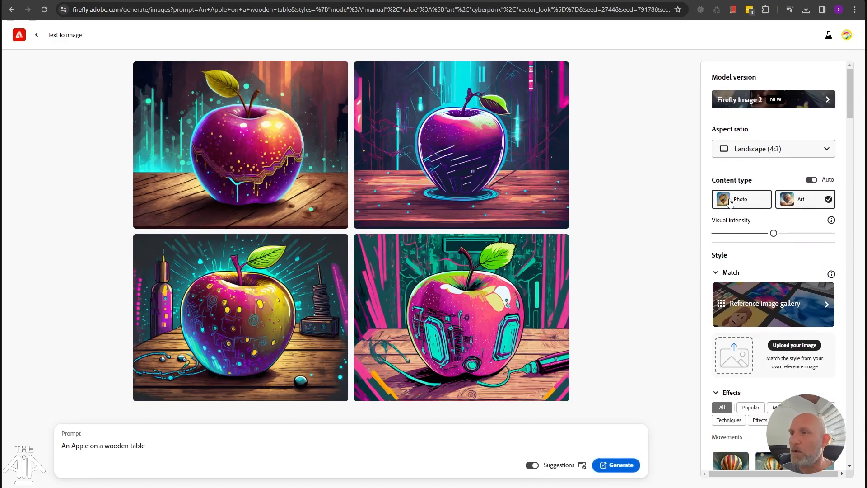
- Switch content type to Photo, turn off Auto photo settings, and regenerate
click(740, 199)
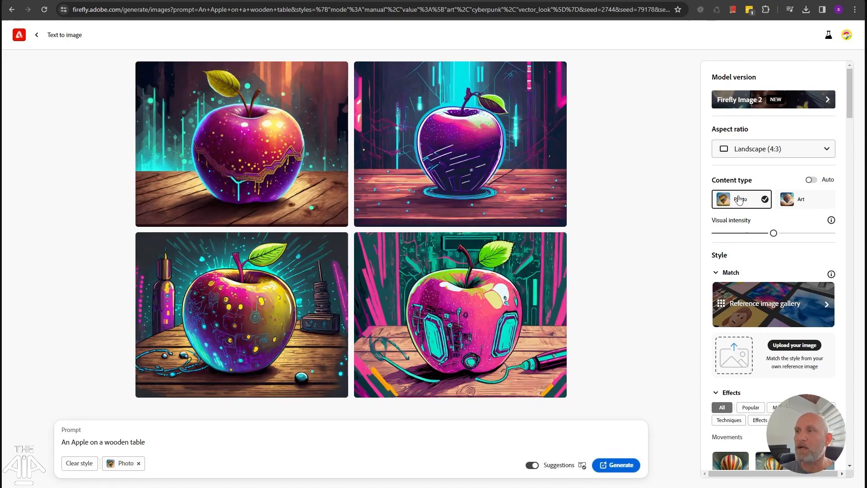
scroll(down, 3)
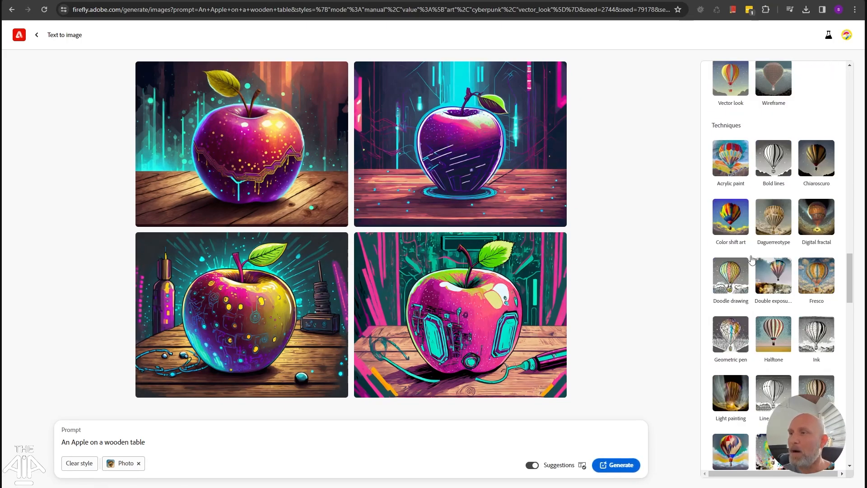
scroll(down, 3)
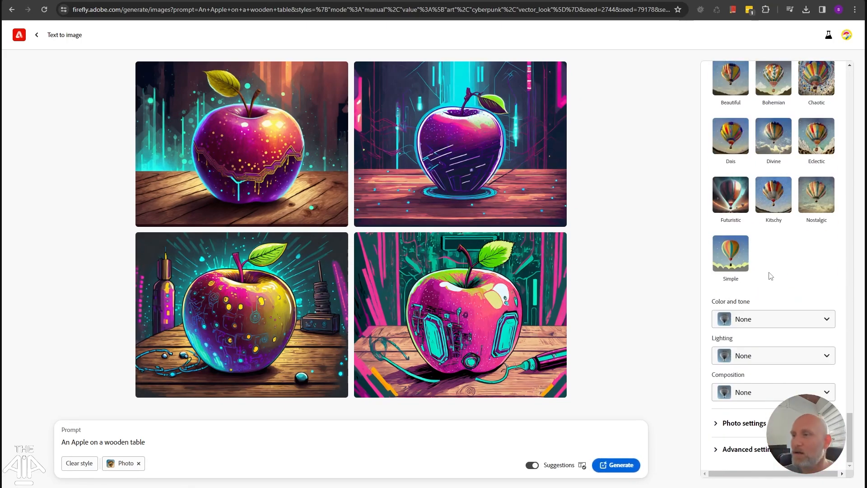
mouse_move(721, 430)
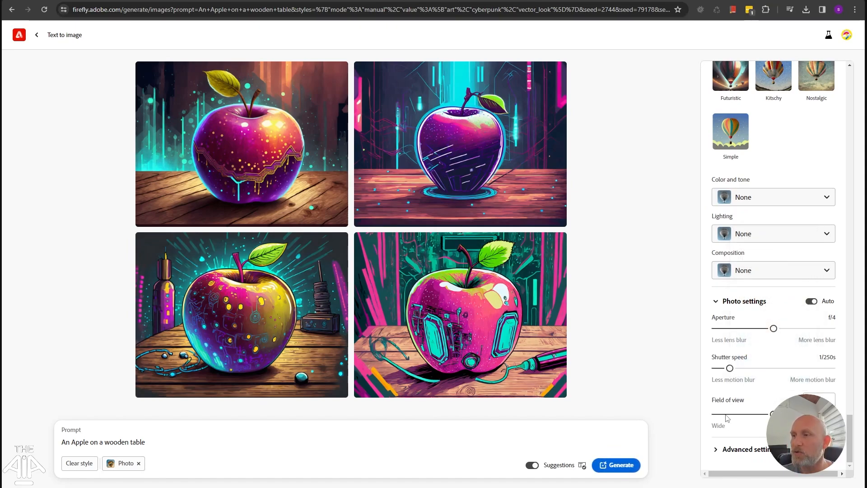
mouse_move(729, 368)
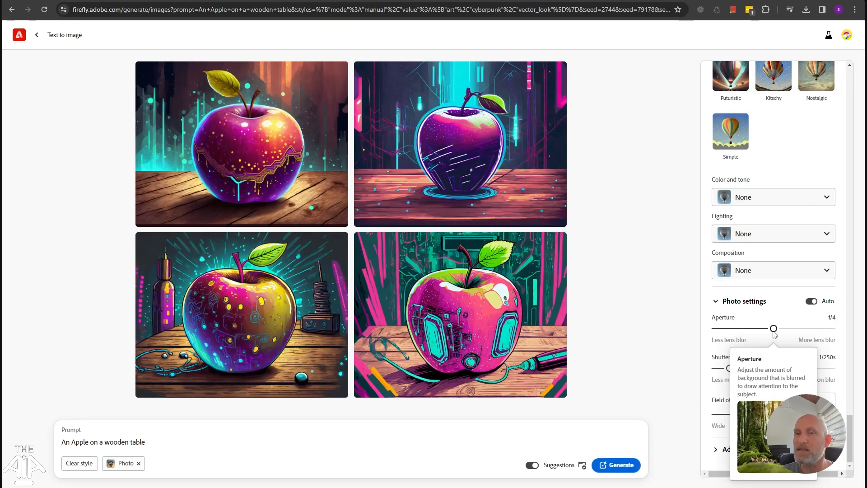
mouse_move(741, 445)
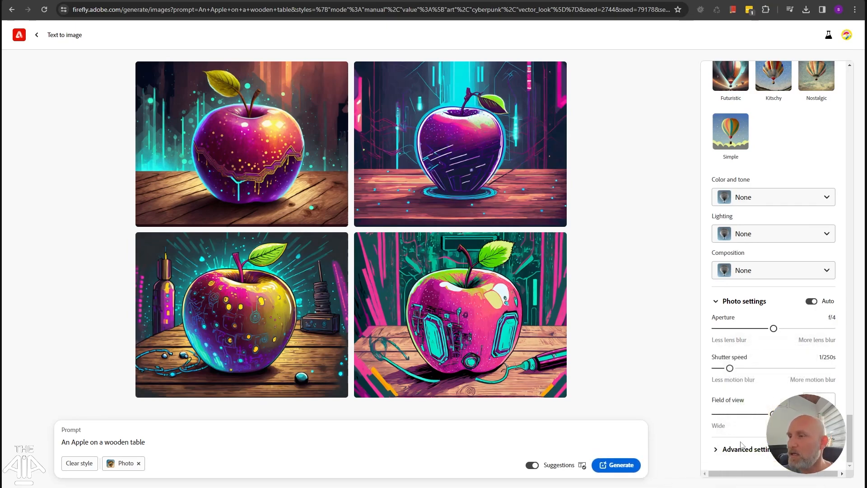
click(811, 301)
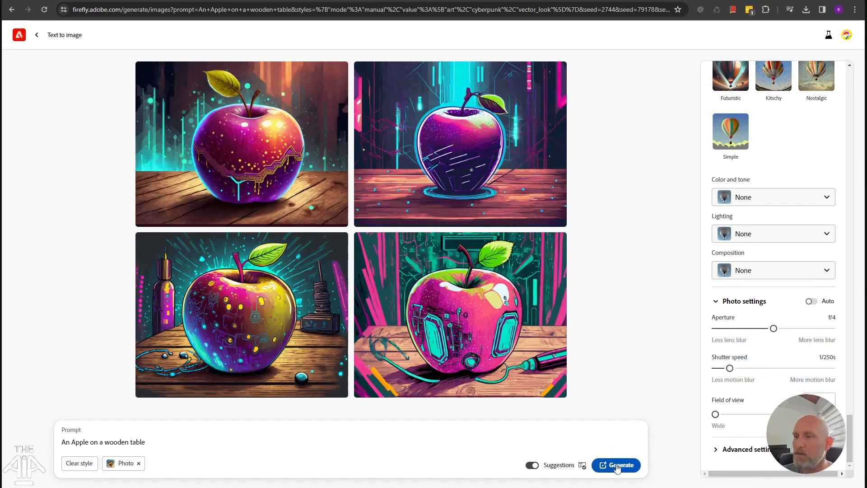
click(616, 465)
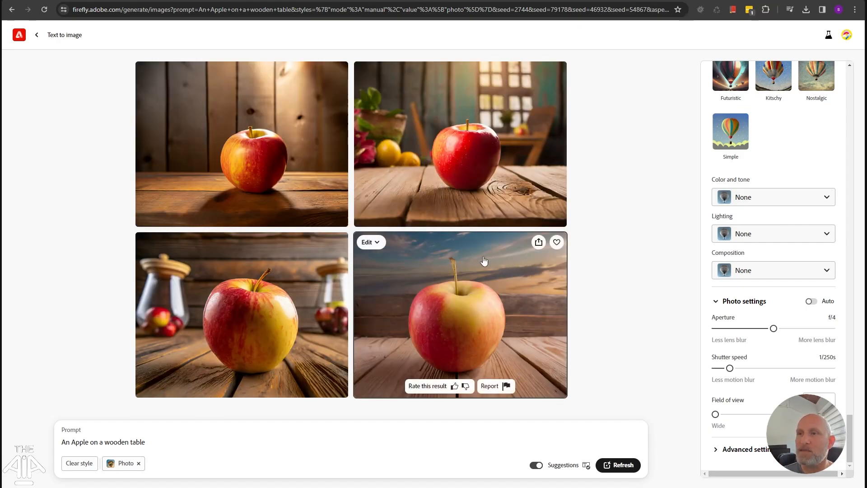
mouse_move(520, 328)
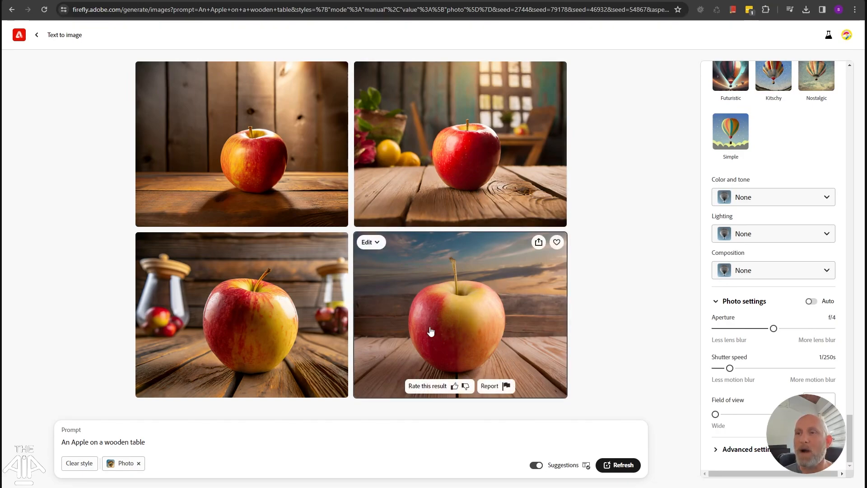
mouse_move(511, 296)
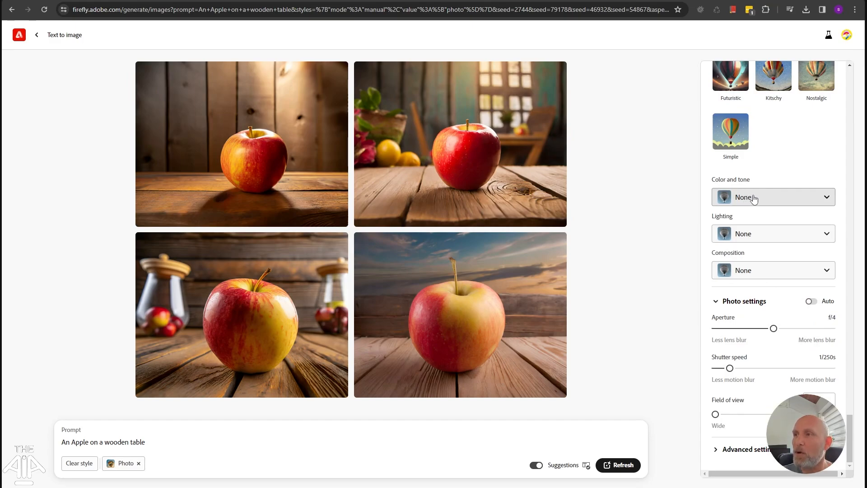
- Try a Golden colour tone, then reset it to None and apply Golden hour lighting
click(773, 196)
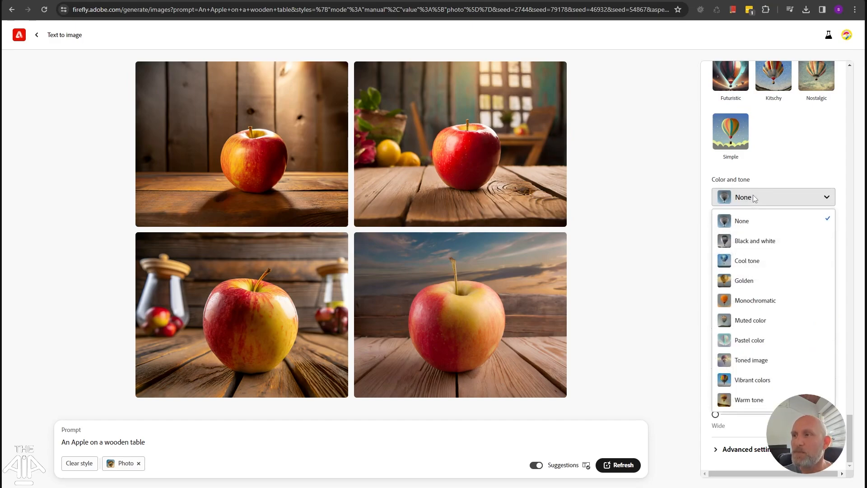
click(744, 280)
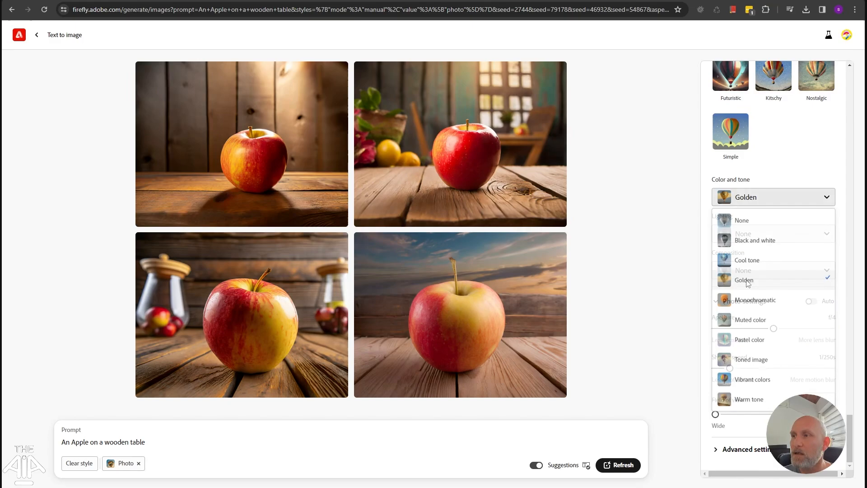
click(744, 280)
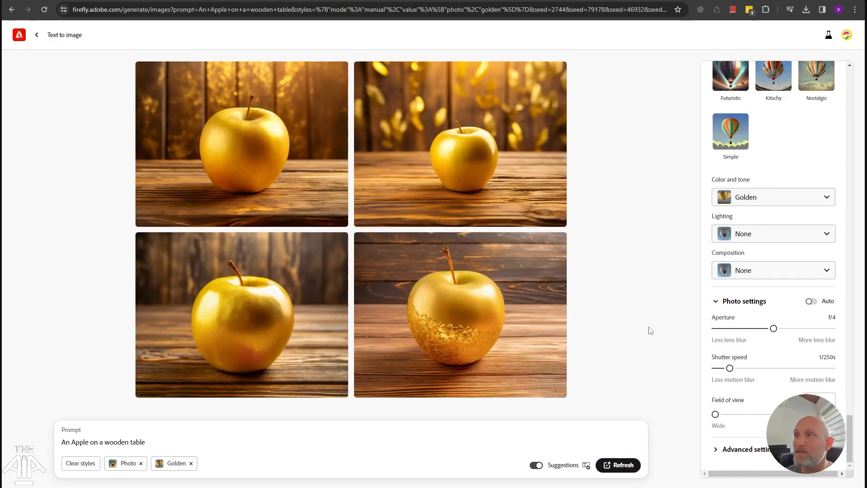
mouse_move(414, 322)
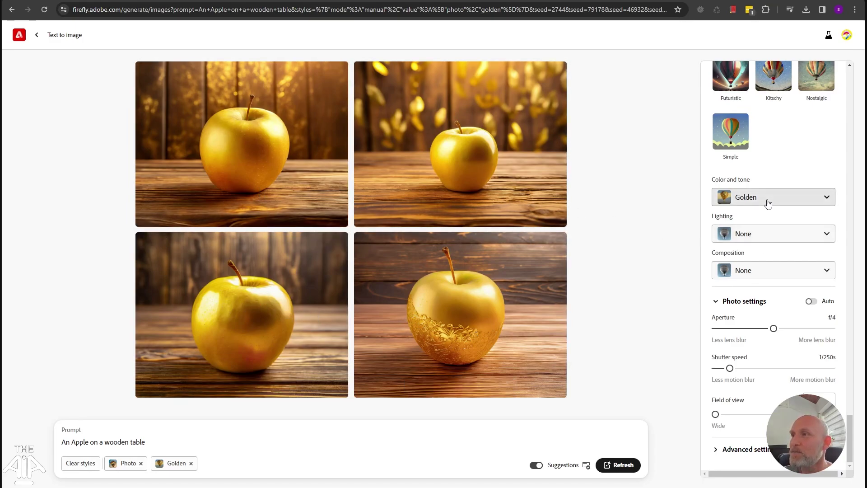
click(773, 197)
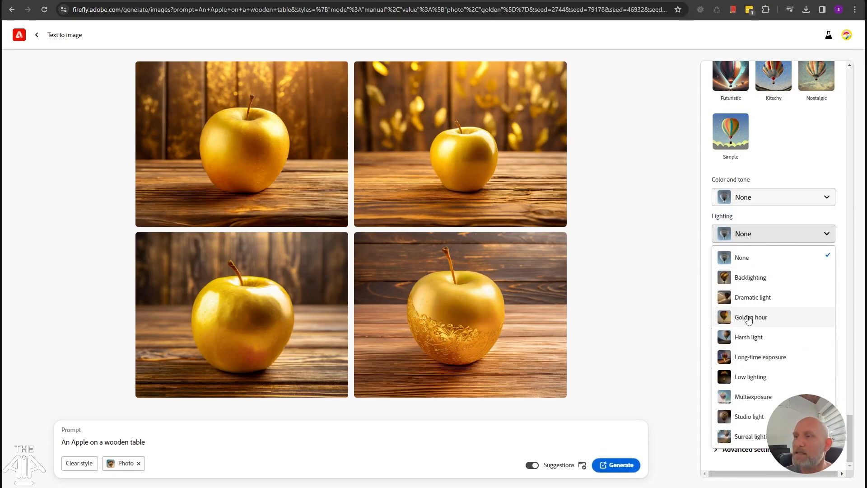
click(751, 317)
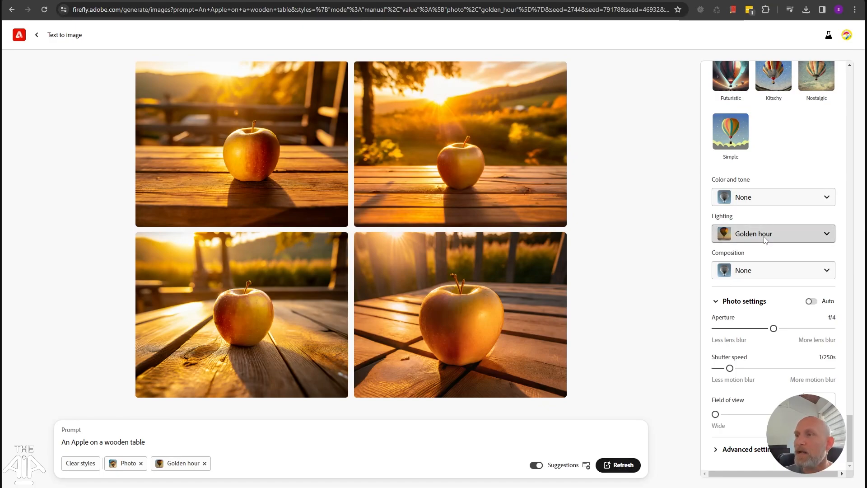
- Regenerate the apples with Shot from above composition and no lighting preset
click(773, 270)
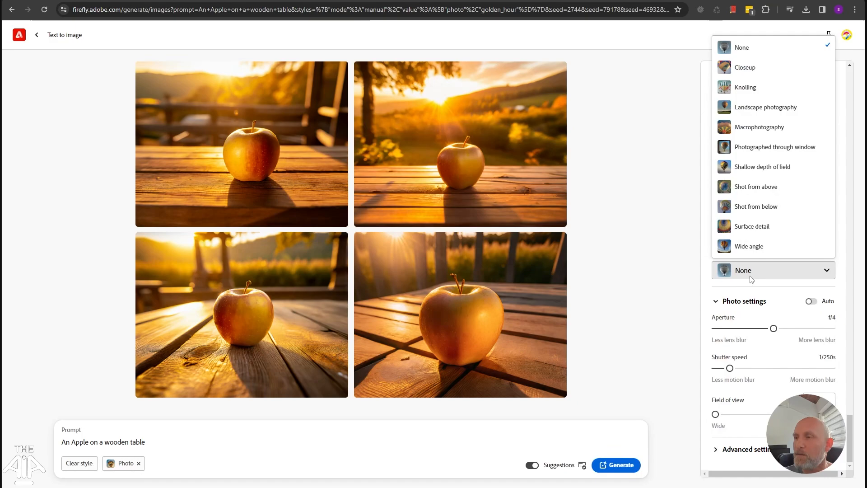
mouse_move(757, 150)
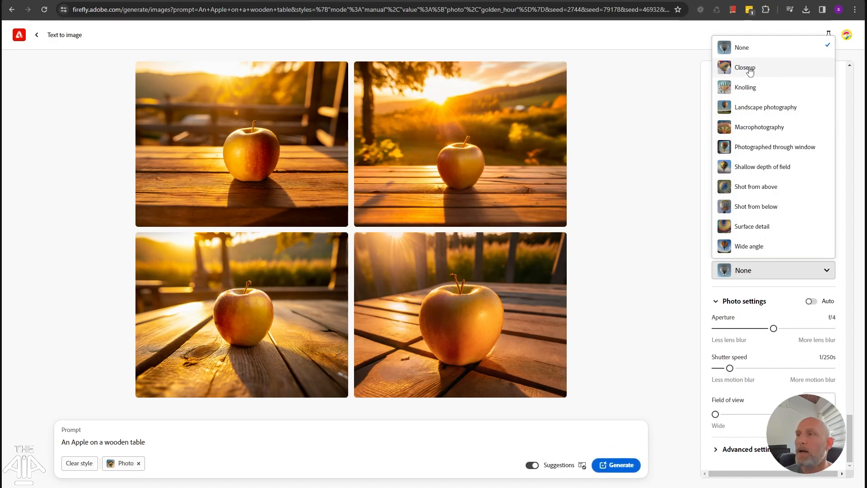
mouse_move(755, 195)
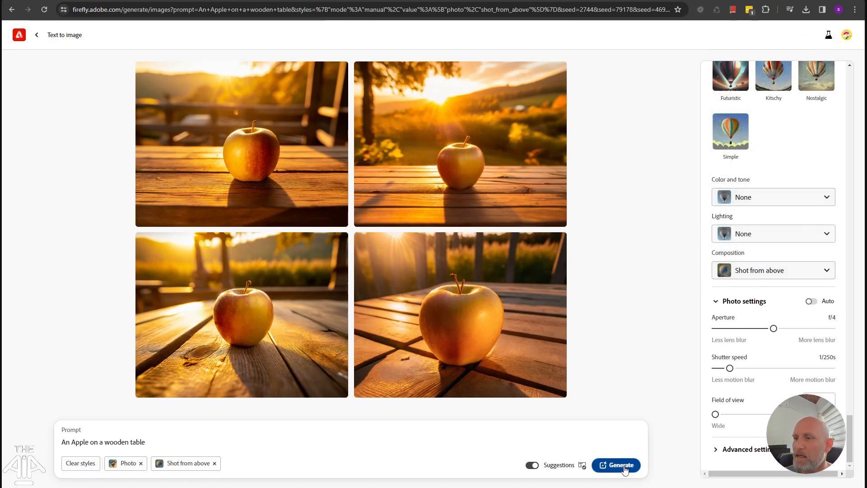
click(617, 464)
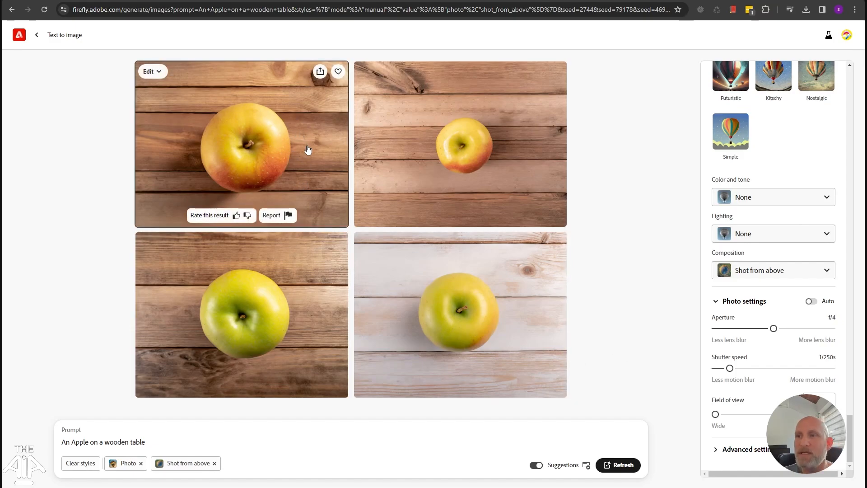
mouse_move(519, 339)
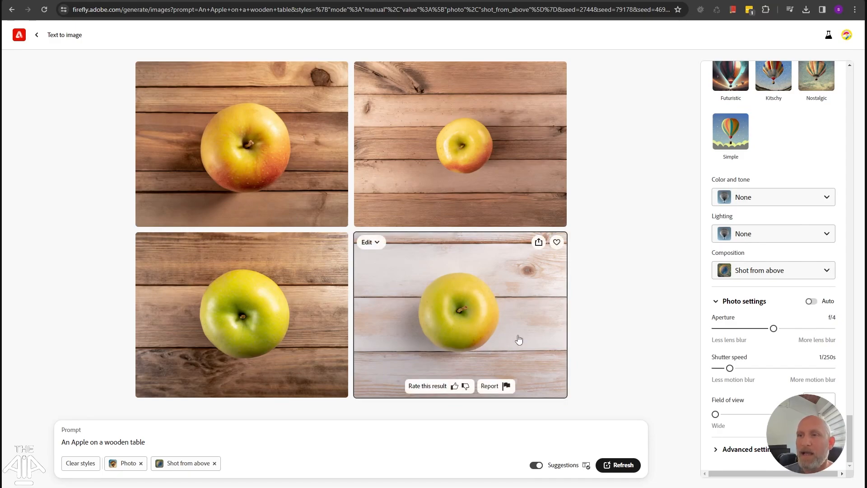
mouse_move(493, 317)
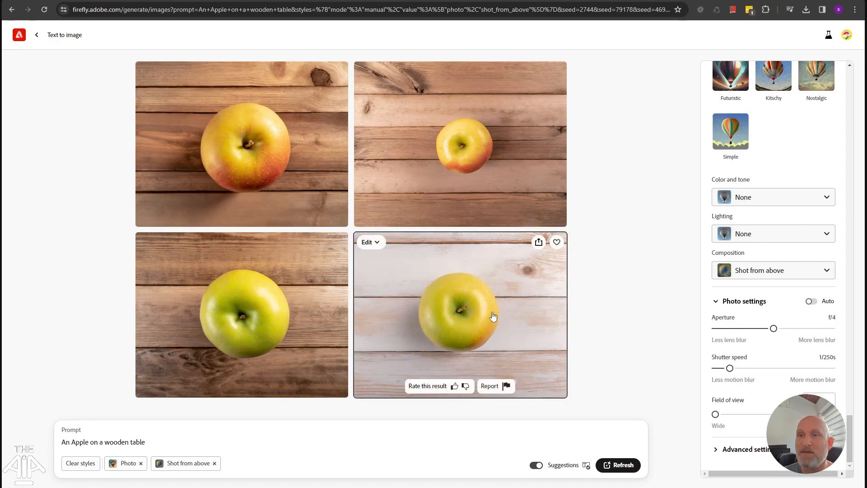
mouse_move(539, 425)
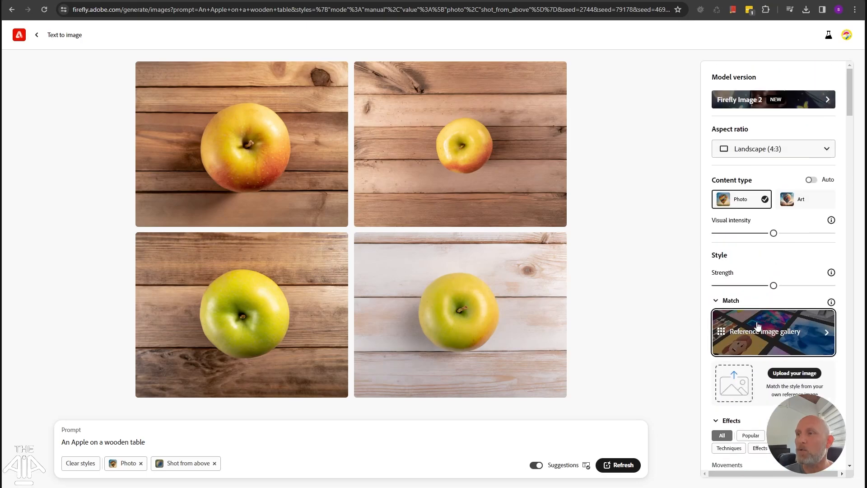
- Use the neon purple-and-blue gallery figure as style reference and regenerate the apples
scroll(down, 3)
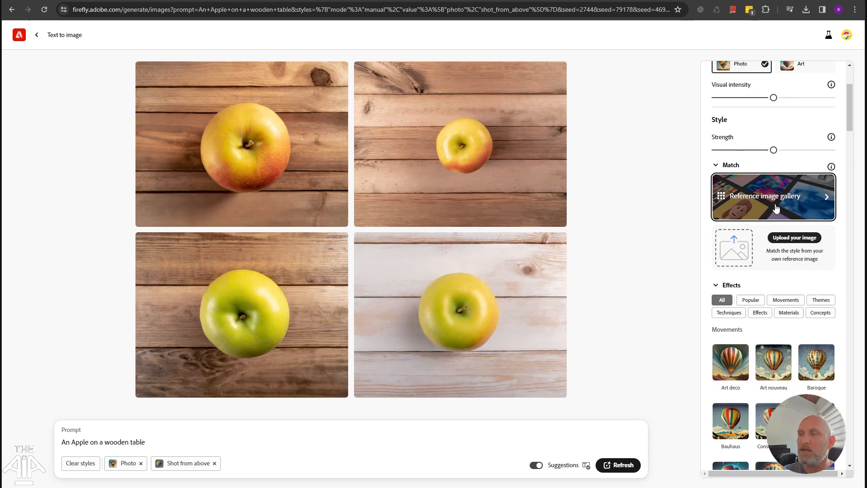
mouse_move(796, 208)
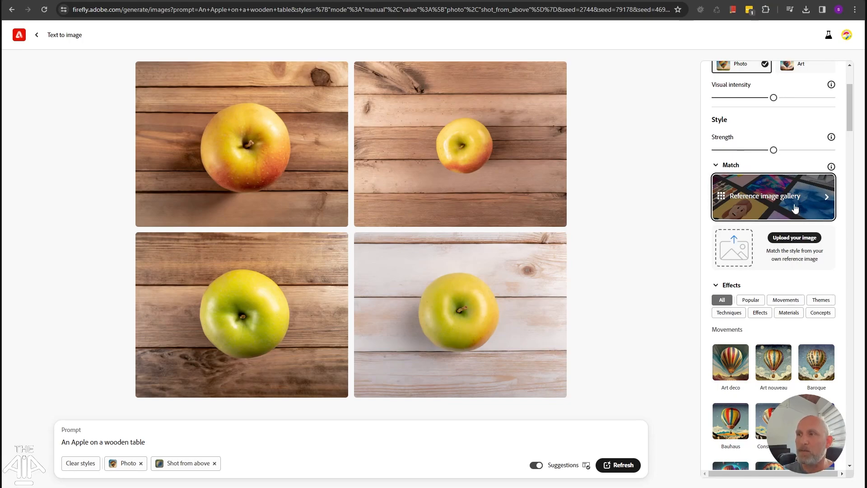
click(774, 196)
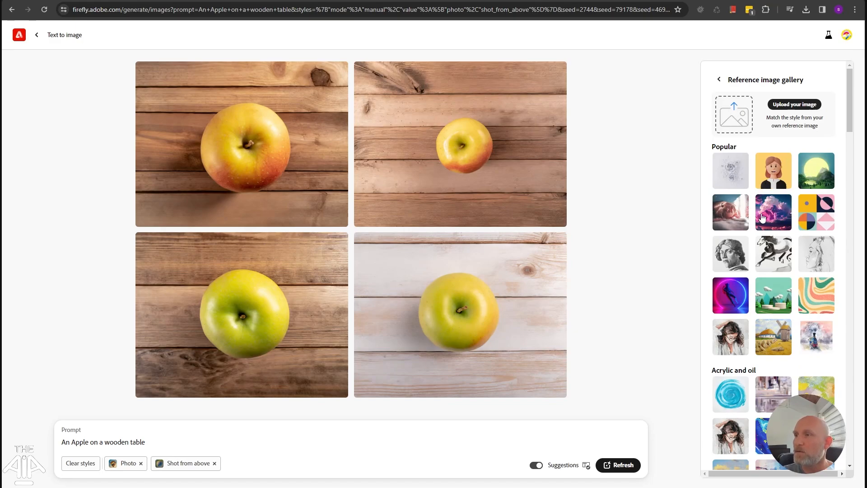
mouse_move(735, 302)
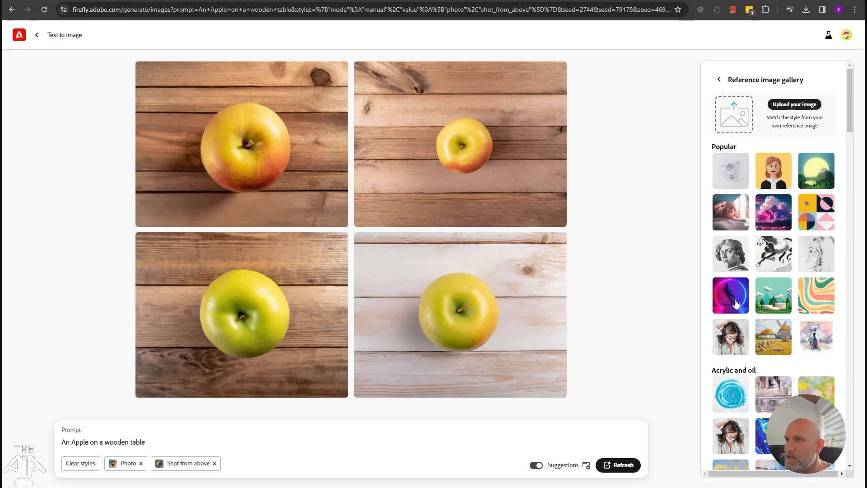
click(730, 295)
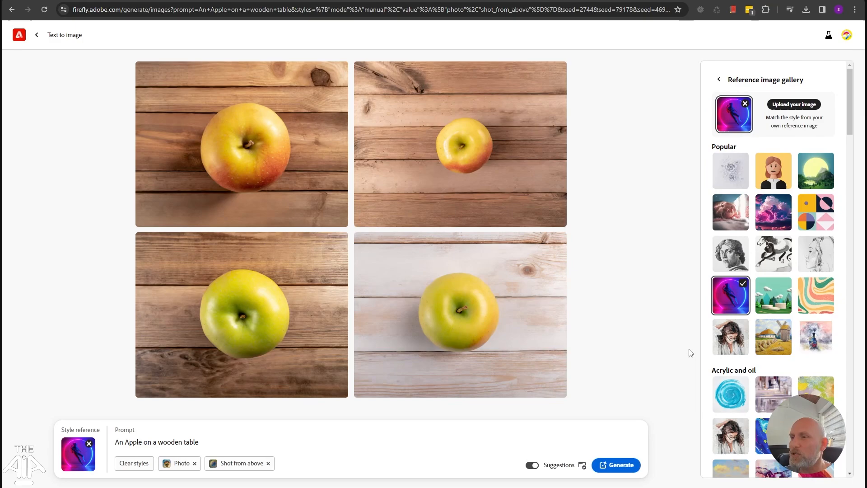
mouse_move(619, 466)
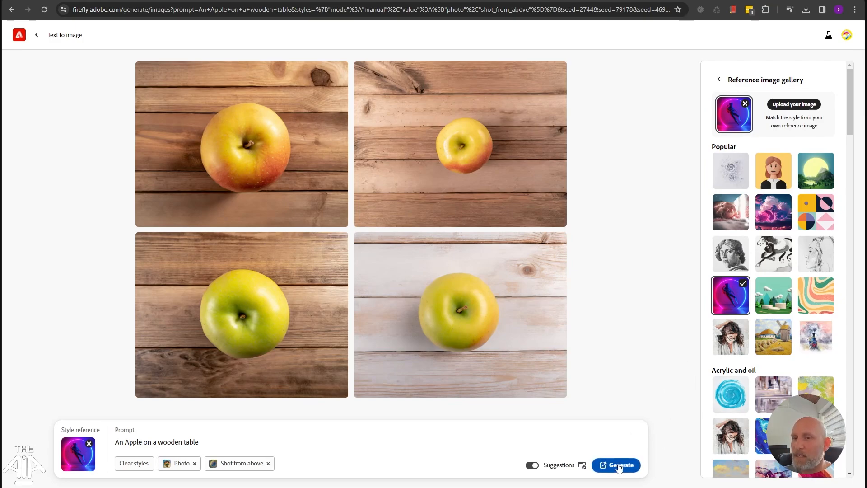
click(617, 466)
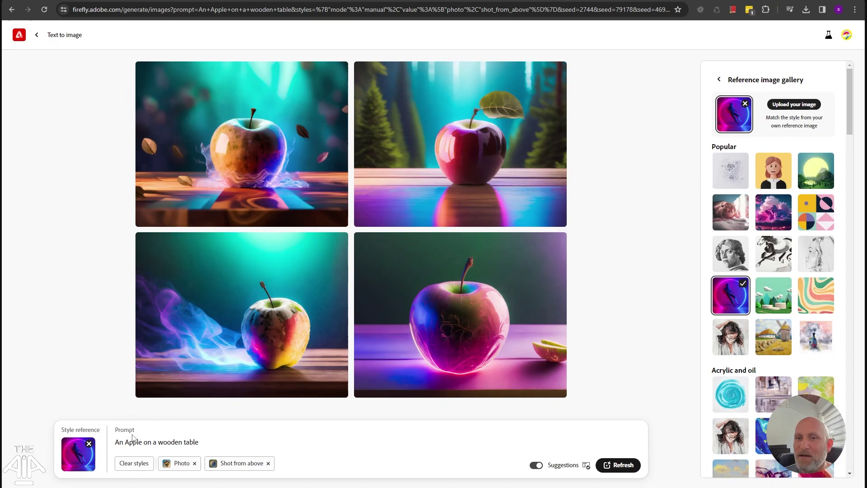
mouse_move(584, 300)
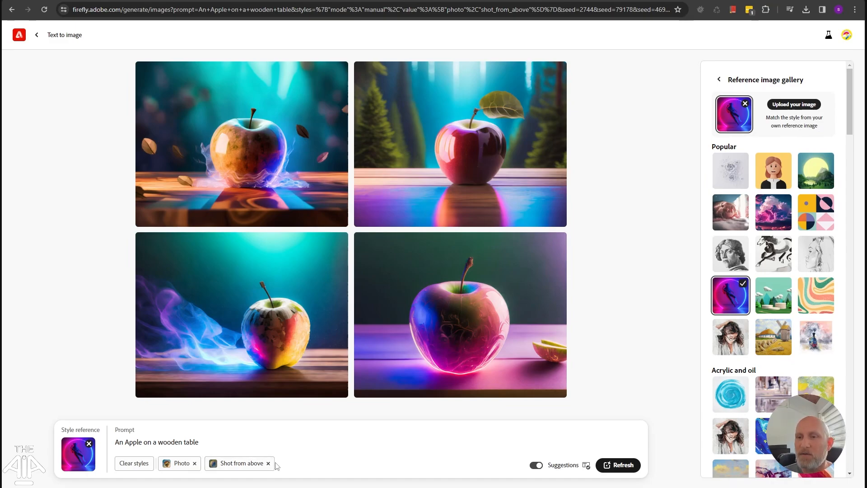
- Remove the Shot from above composition and regenerate the apples using the Pencil sketch reference
click(267, 462)
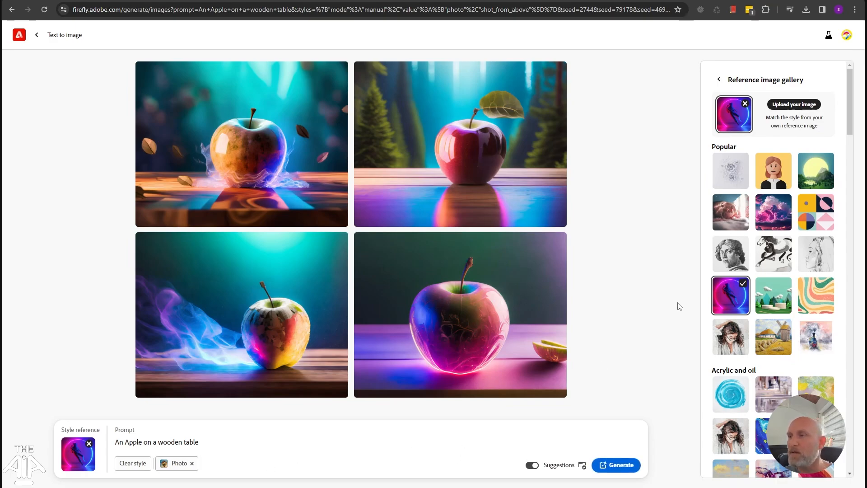
mouse_move(749, 139)
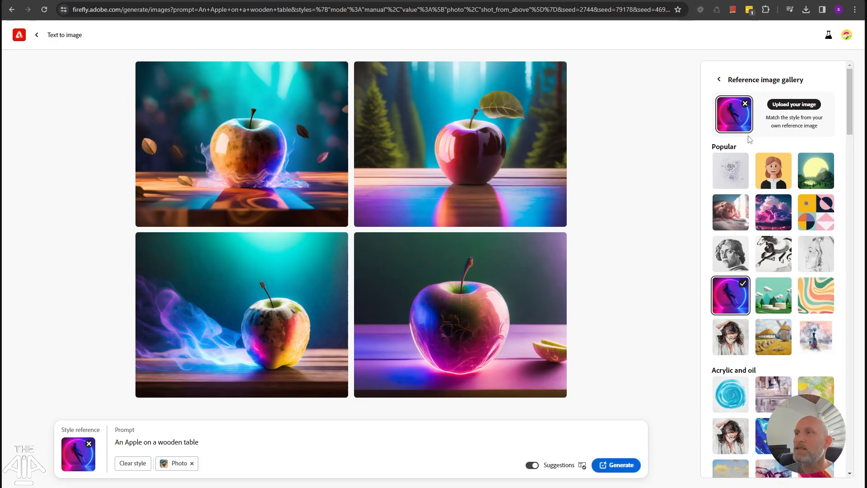
mouse_move(733, 188)
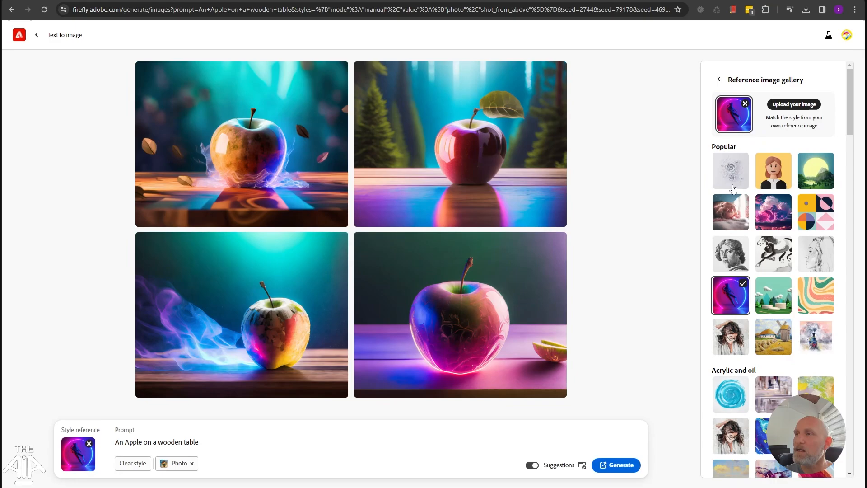
scroll(down, 3)
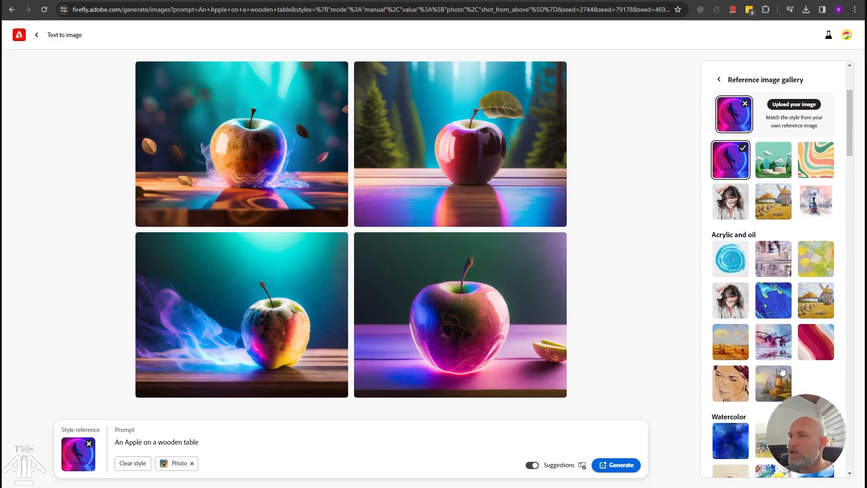
scroll(down, 3)
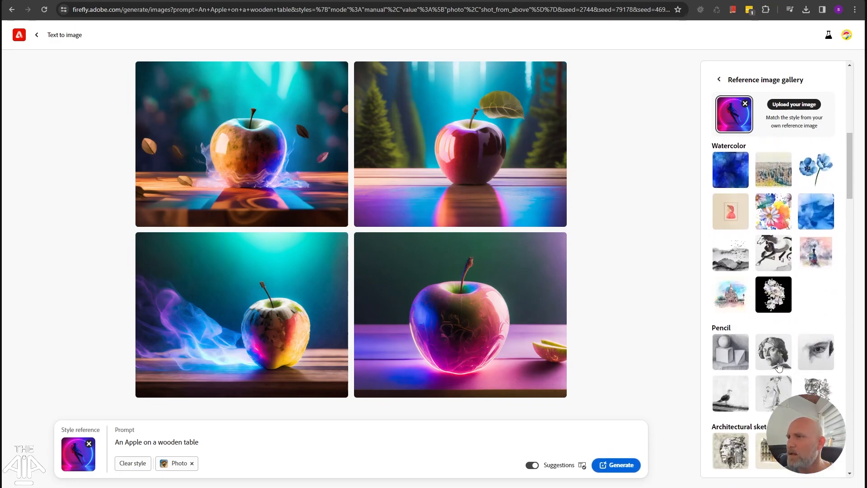
click(730, 351)
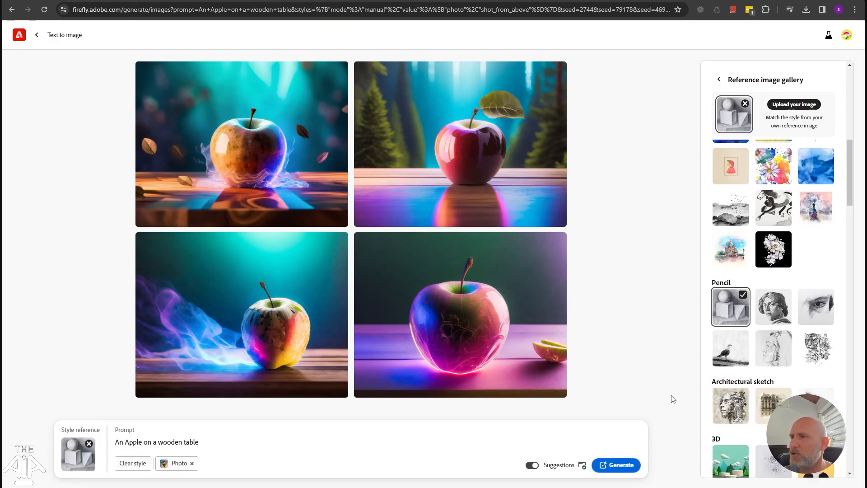
click(616, 465)
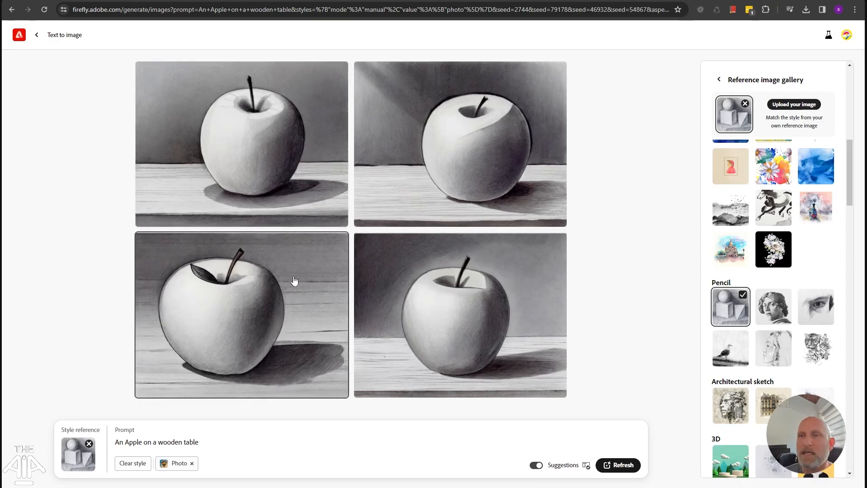
mouse_move(484, 133)
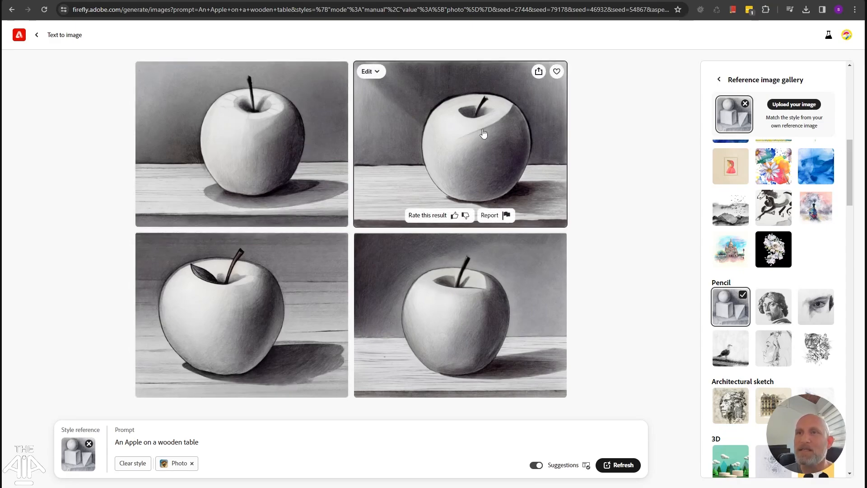
mouse_move(256, 309)
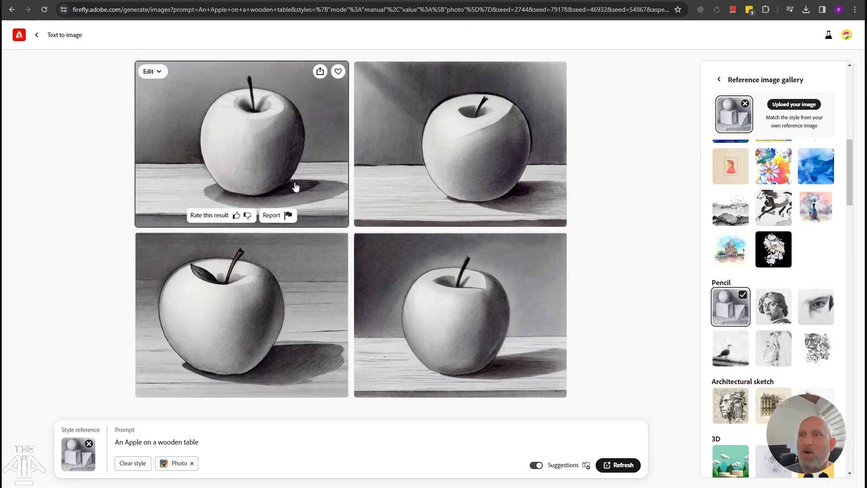
mouse_move(391, 185)
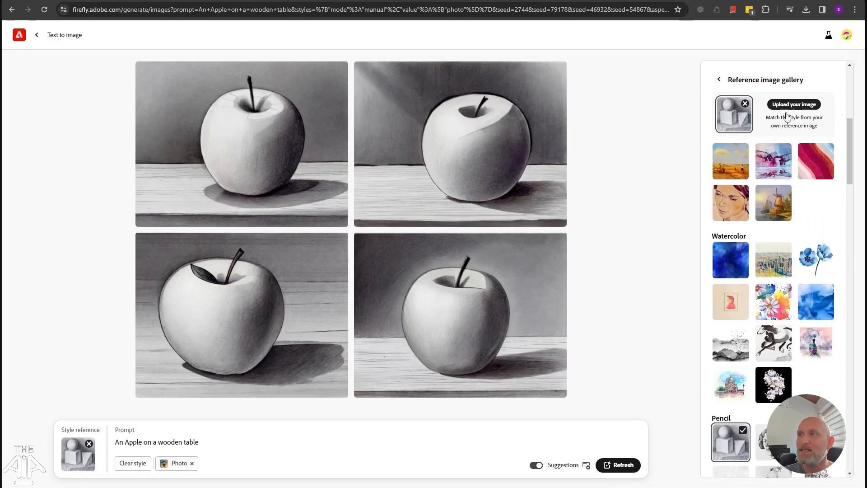
mouse_move(789, 108)
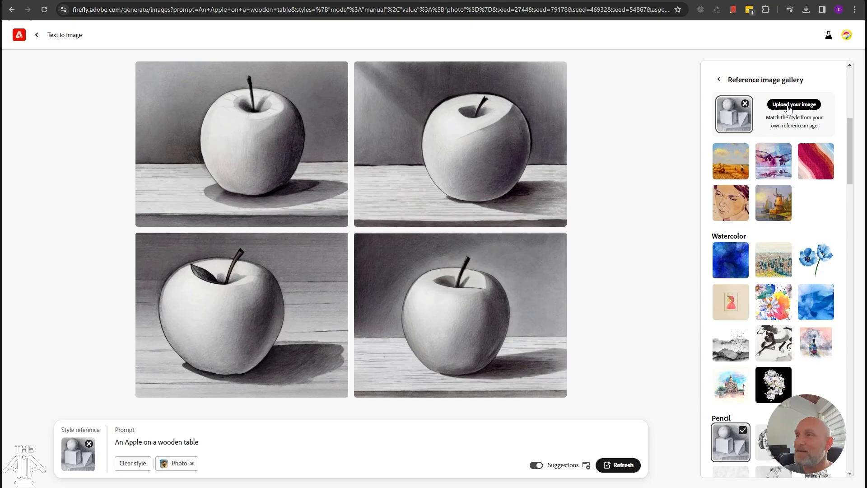
- Upload Starry-Night-scaled.jpg from D:\recordings\demos as style reference and regenerate the apples
click(793, 105)
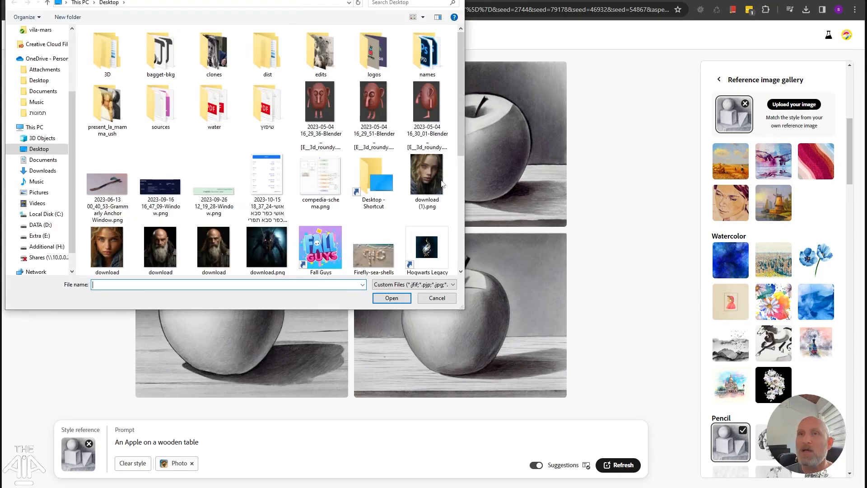
click(40, 225)
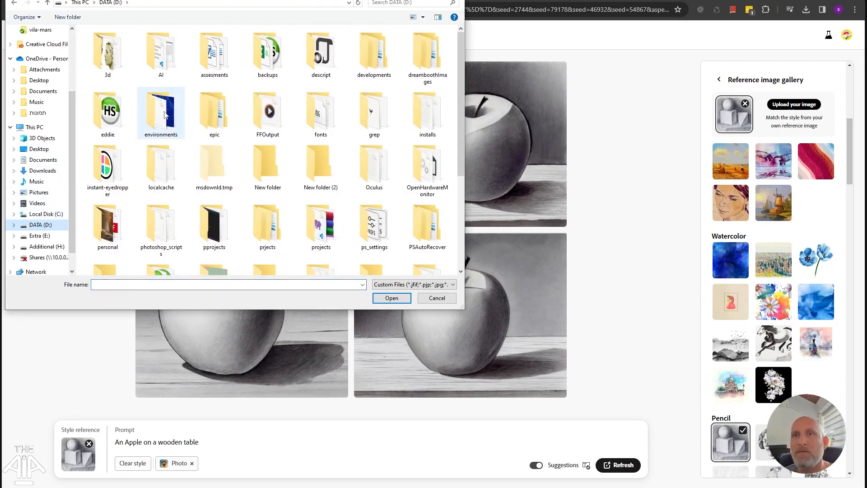
scroll(down, 3)
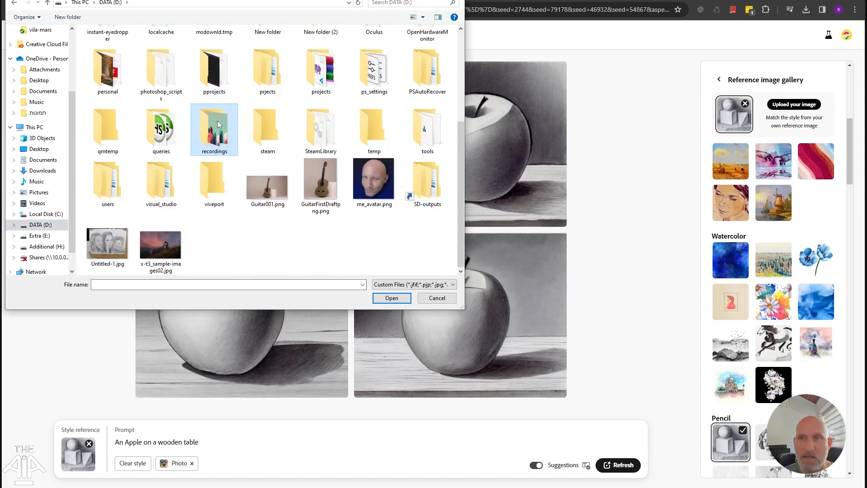
double_click(214, 126)
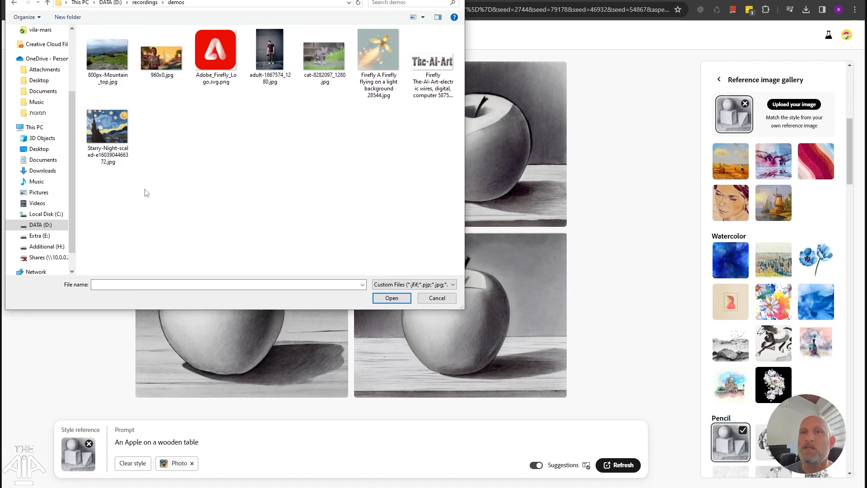
click(107, 126)
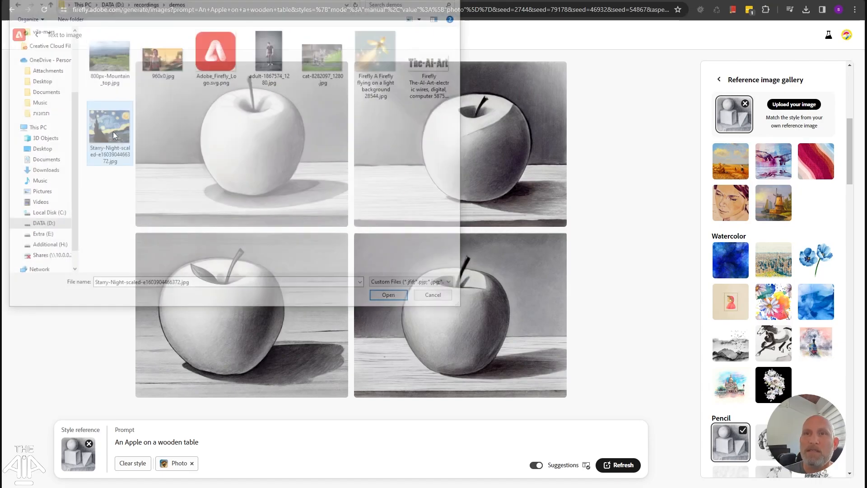
click(388, 294)
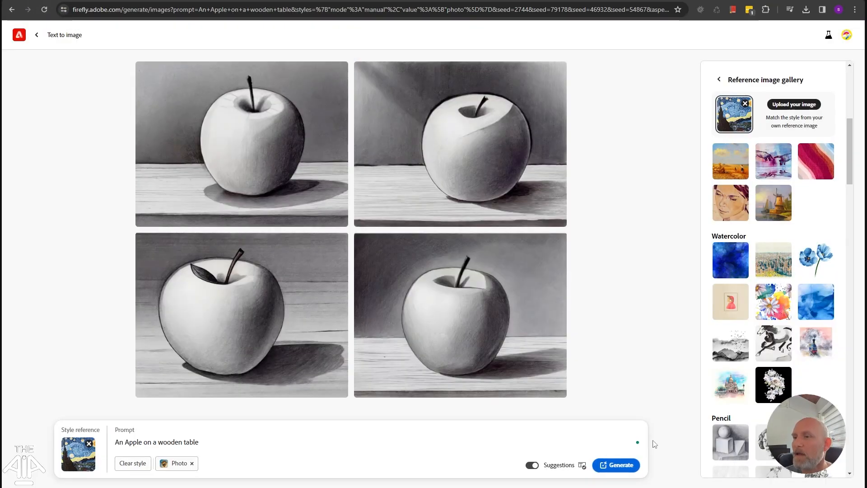
click(615, 464)
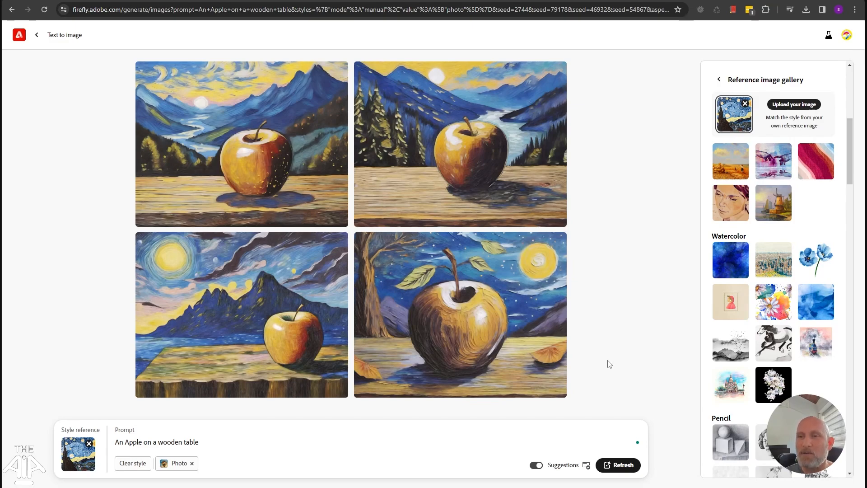
mouse_move(549, 363)
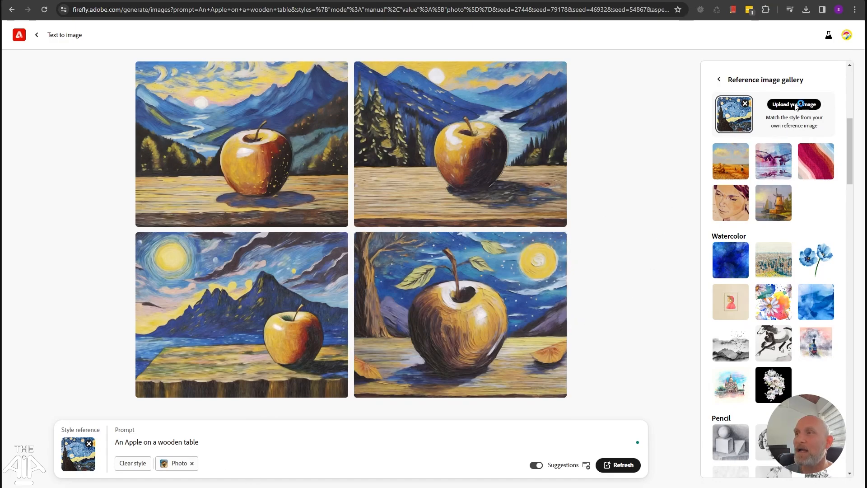
- Upload 960x0.jpg as style reference, generate sunset-town apples, then go back to Firefly home
click(793, 104)
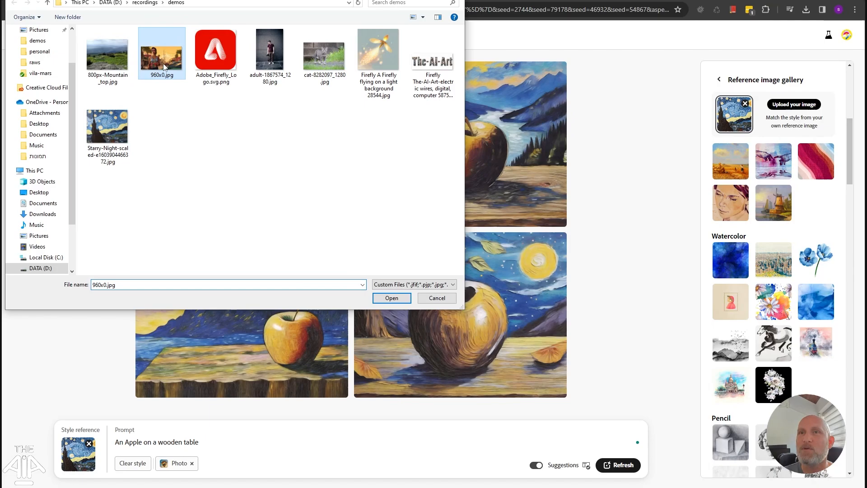
click(391, 298)
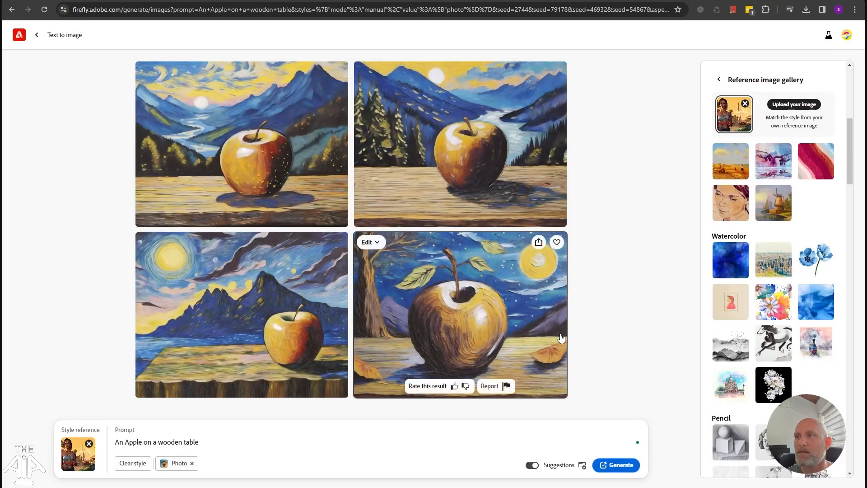
click(616, 464)
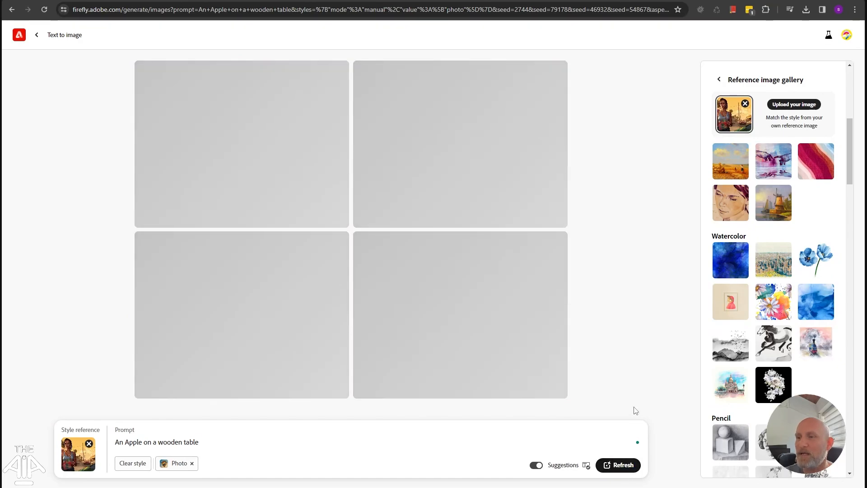
click(619, 465)
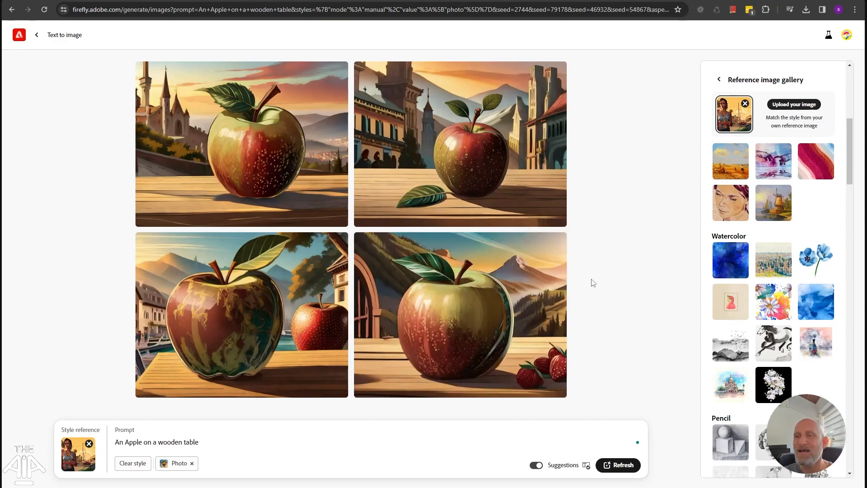
mouse_move(590, 288)
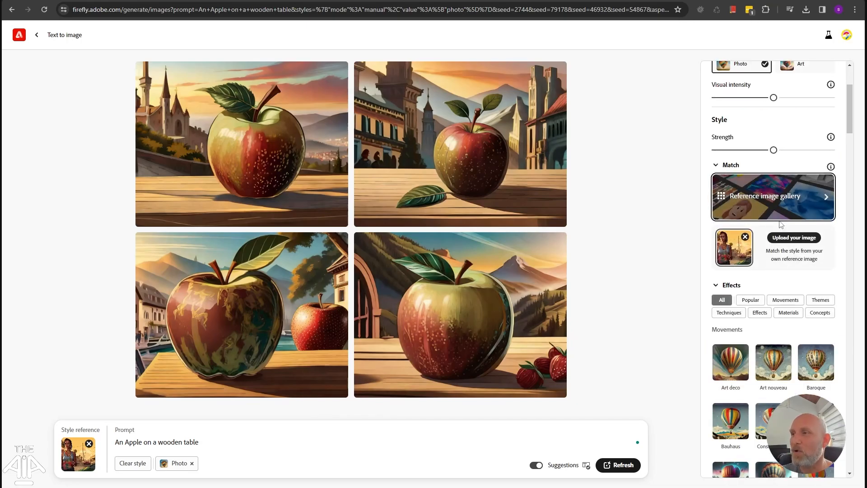
scroll(down, 3)
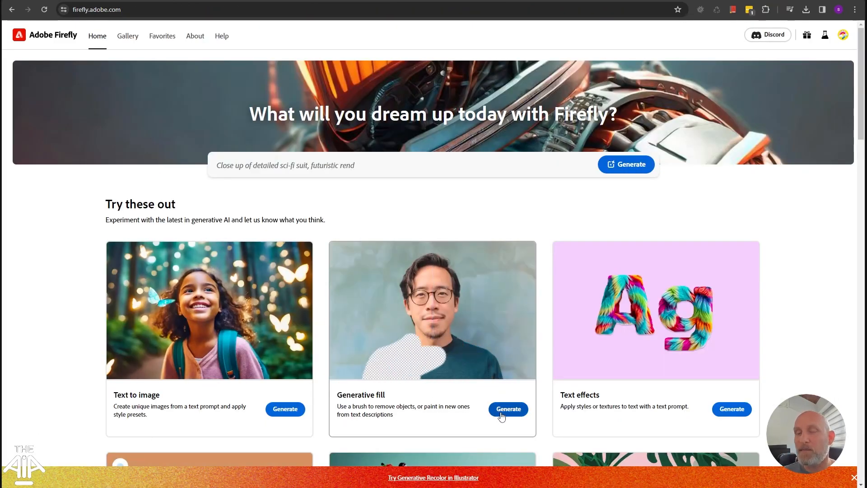
- Launch Generative fill and upload the kitten photo cat-8282097_1280.jpg
click(508, 409)
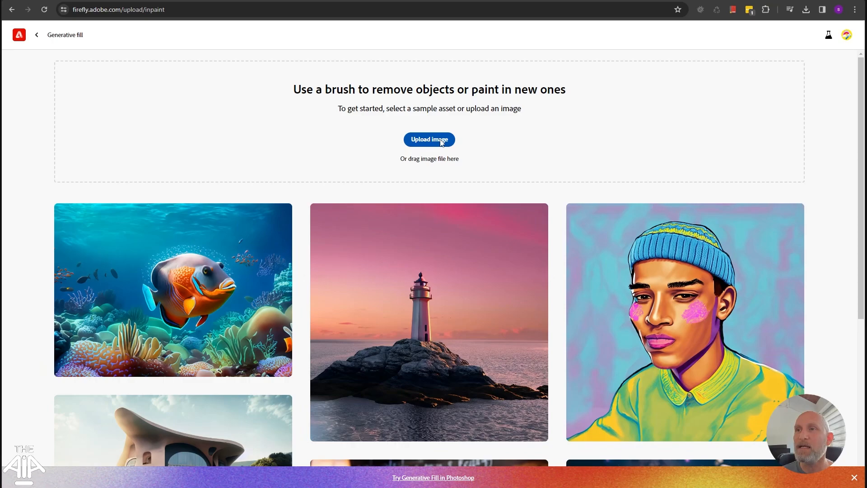
click(429, 139)
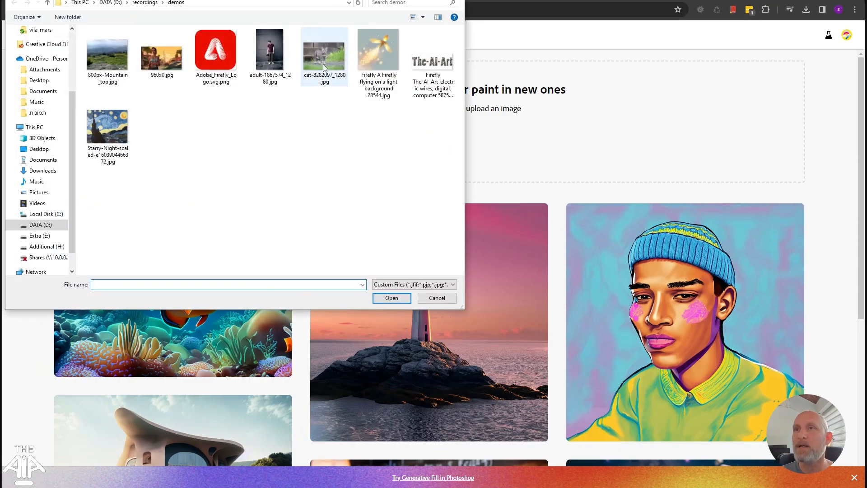
double_click(323, 49)
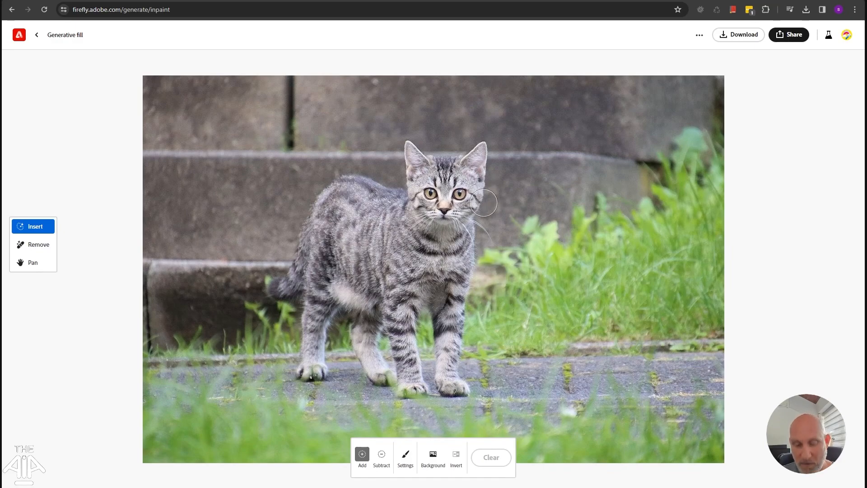
mouse_move(511, 203)
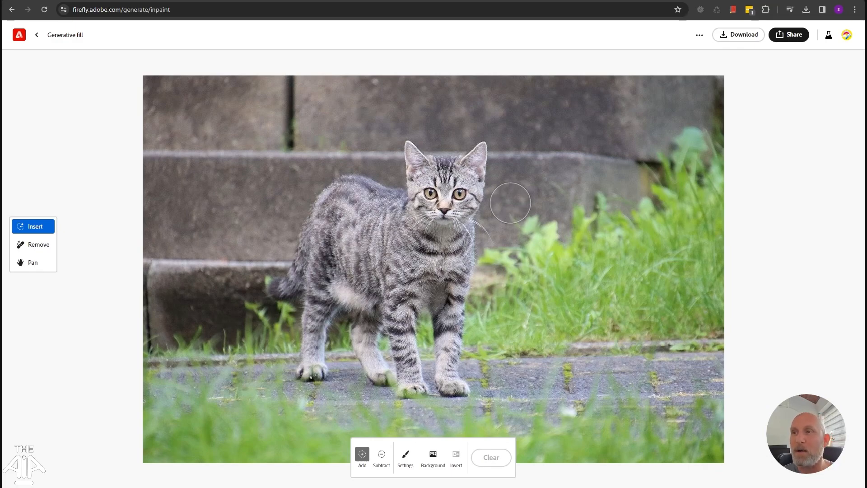
mouse_move(508, 192)
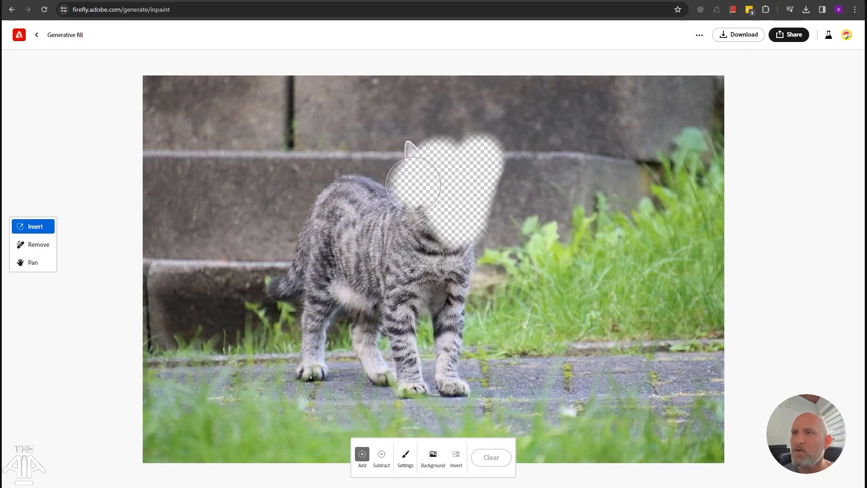
- Brush out the cat's head, back and body, then generate with an empty prompt
drag(412, 185, 288, 285)
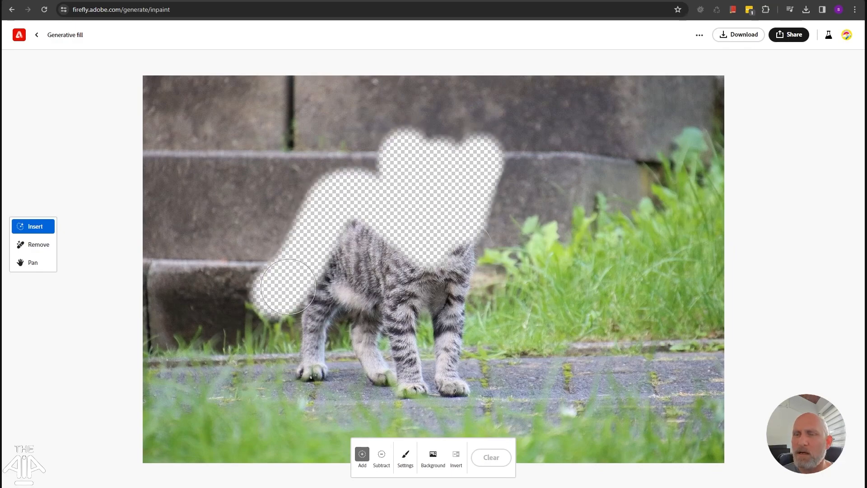
drag(287, 286, 366, 338)
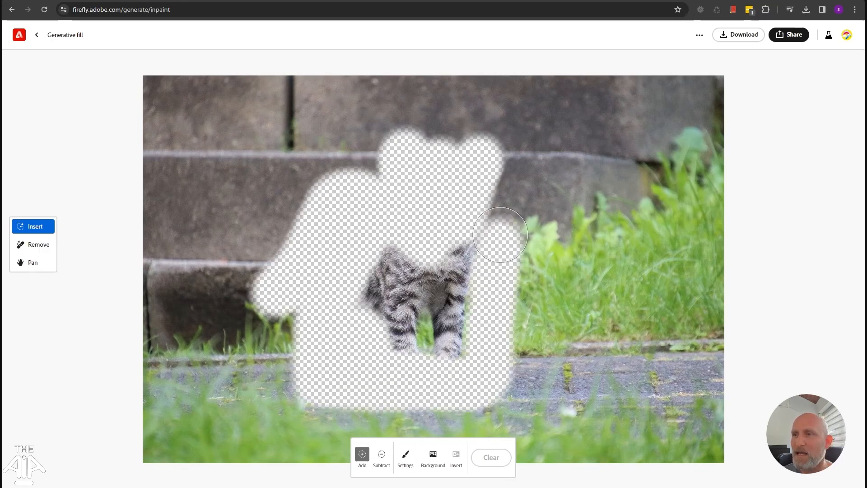
drag(500, 233, 404, 200)
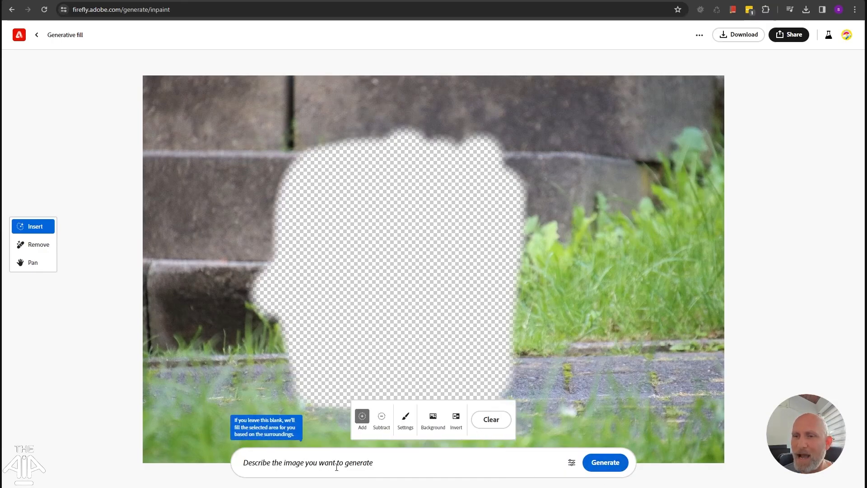
mouse_move(607, 464)
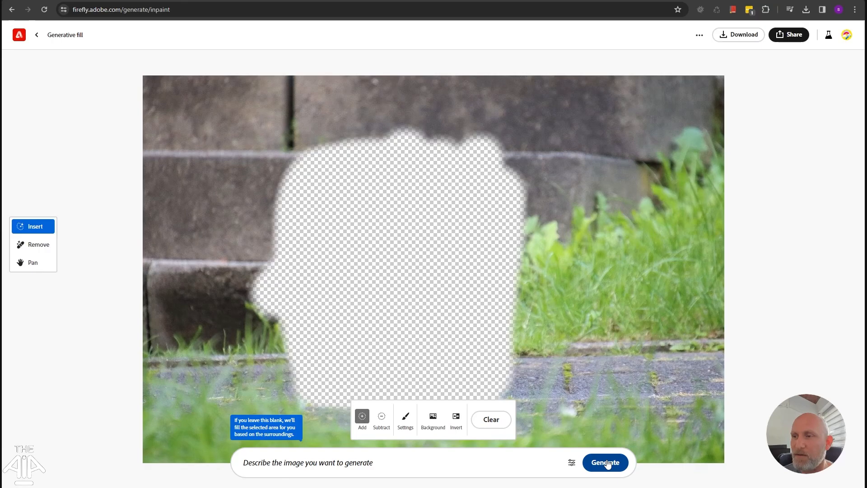
click(605, 463)
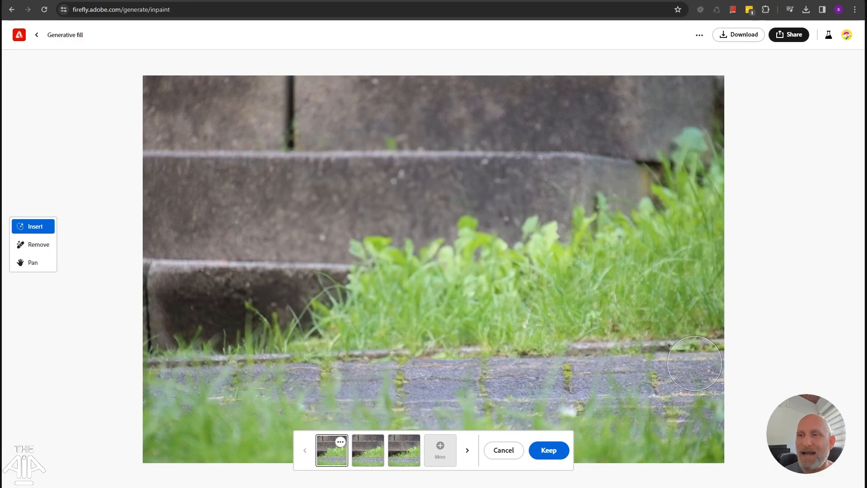
mouse_move(605, 290)
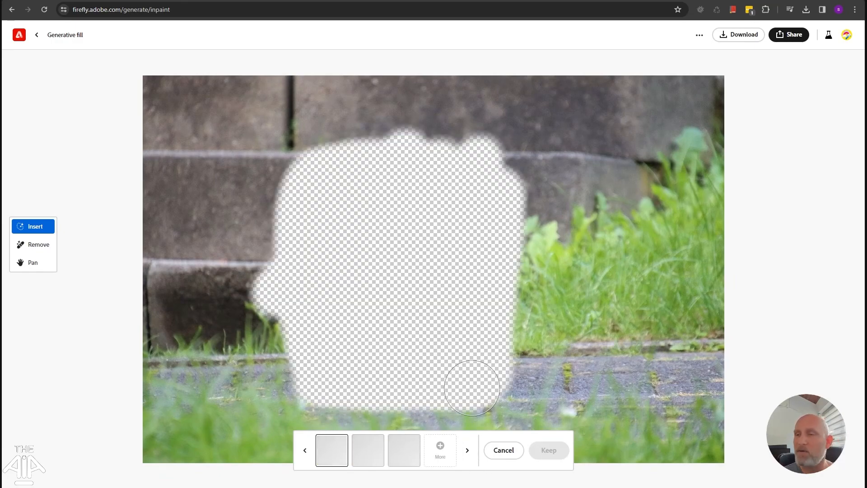
- Compare the grass-and-steps fill variations and keep the chosen one in the photo
click(331, 449)
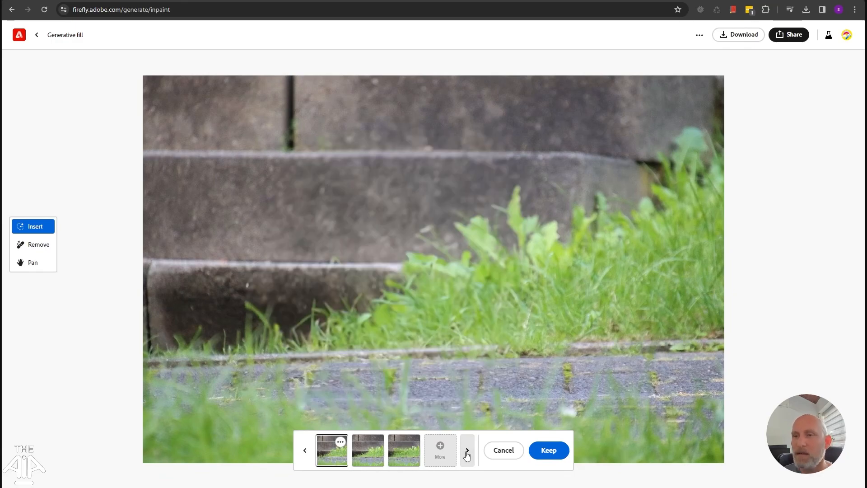
click(403, 450)
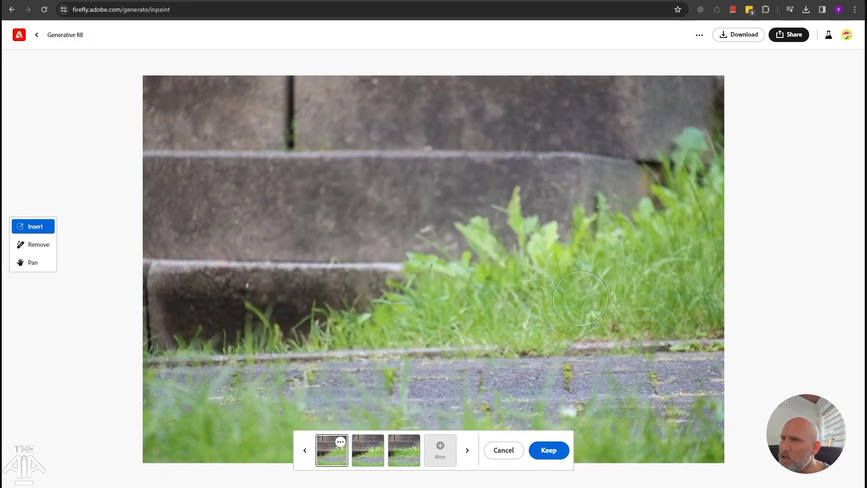
mouse_move(553, 252)
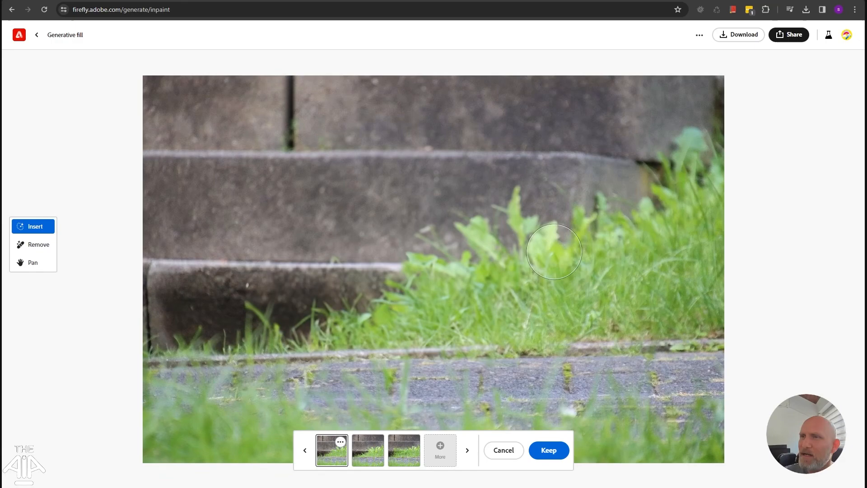
mouse_move(326, 384)
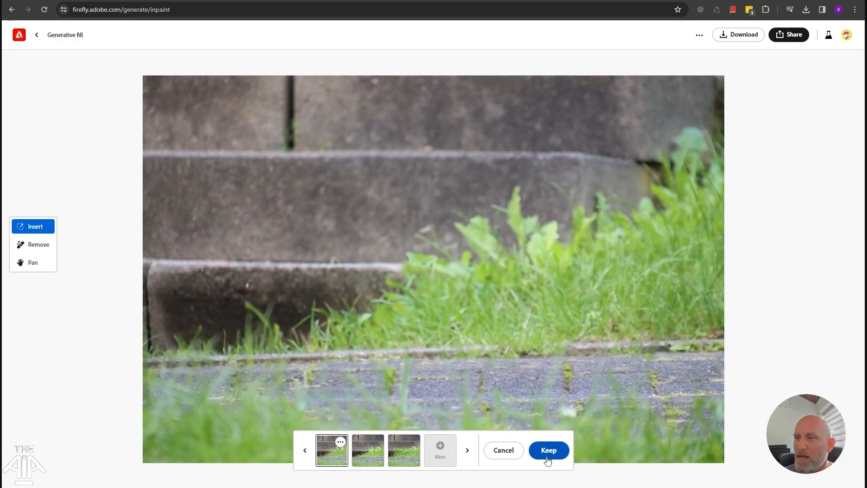
click(549, 450)
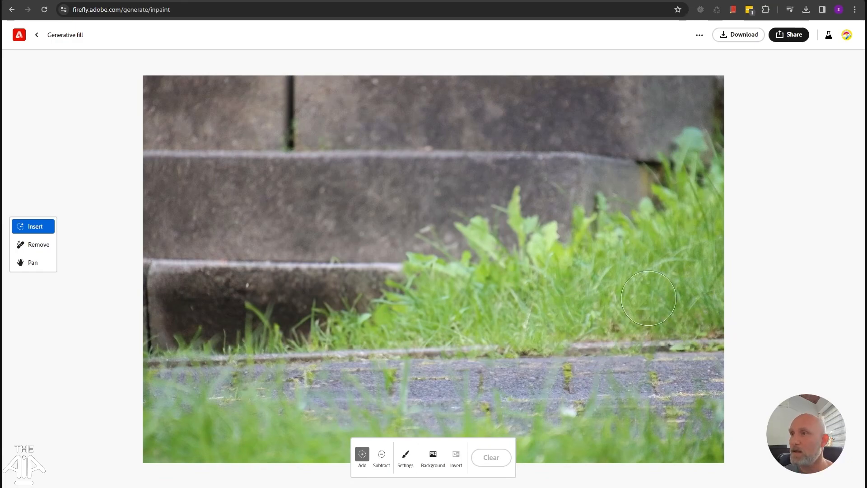
mouse_move(683, 365)
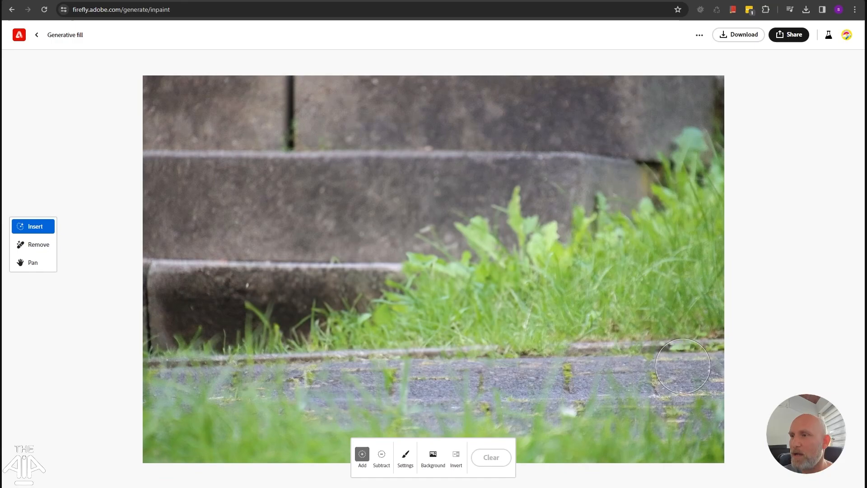
- Mask the lower-right grass and path and enter the prompt 'A blue old shoe'
drag(682, 365, 634, 320)
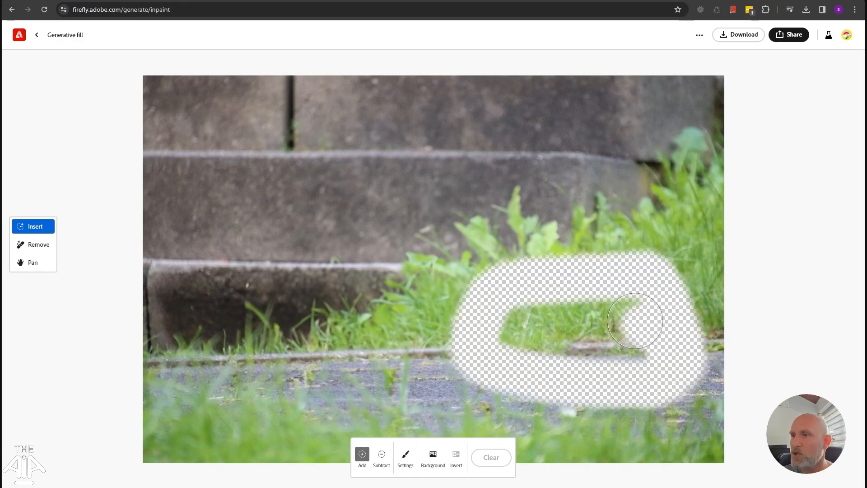
drag(635, 321, 599, 404)
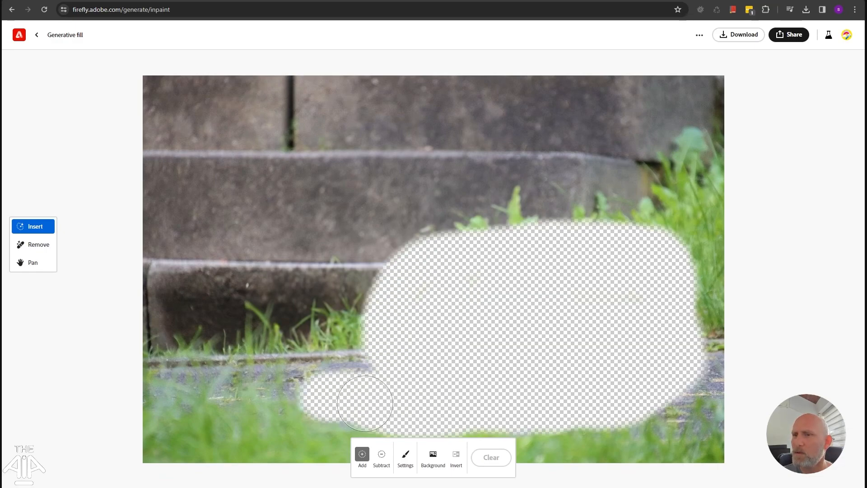
drag(364, 403, 427, 278)
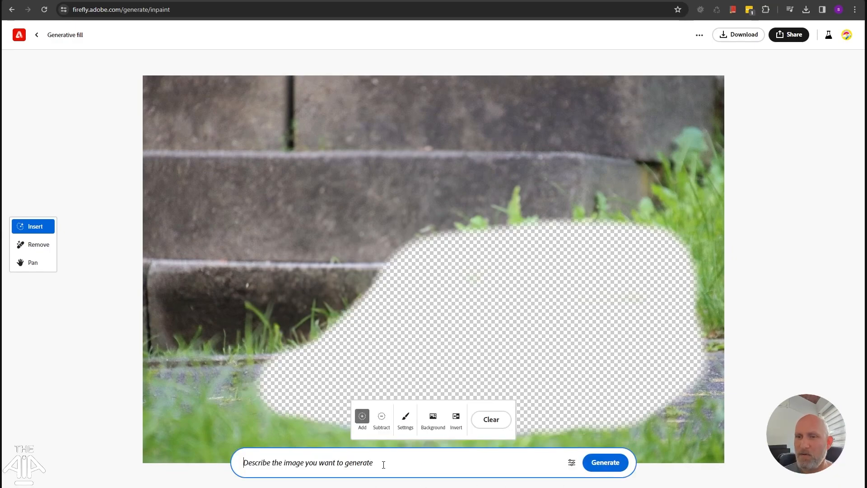
text(A)
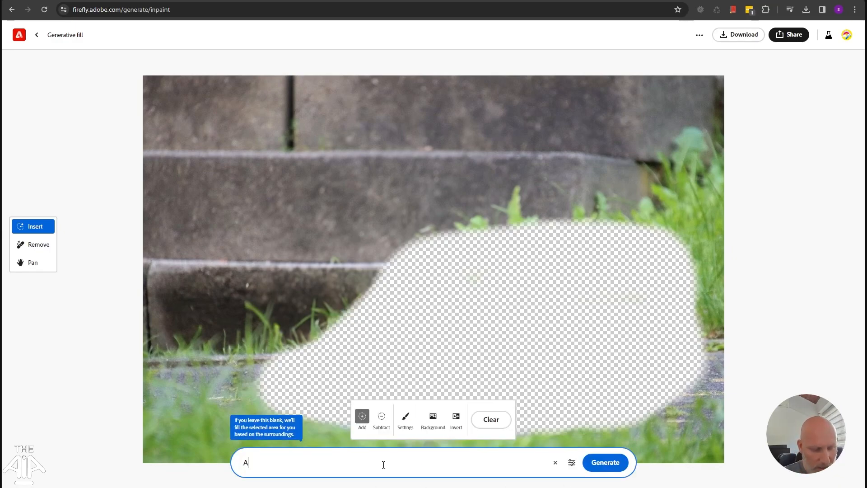
text(blue shoe)
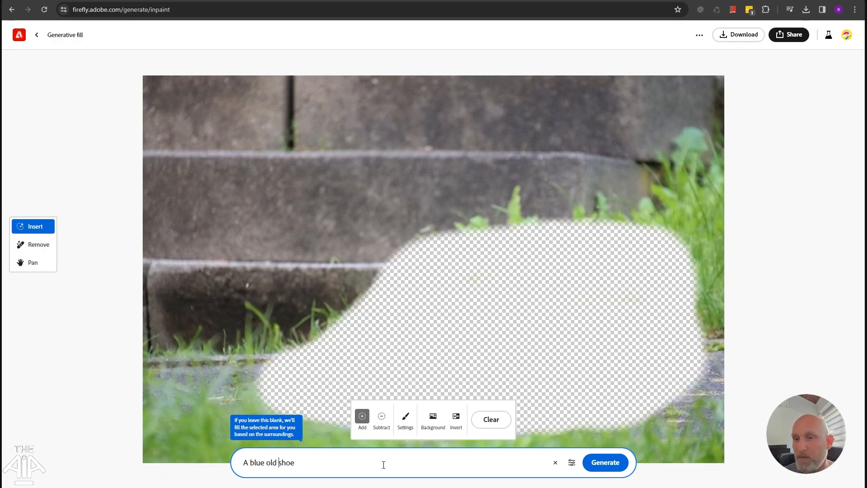
click(605, 462)
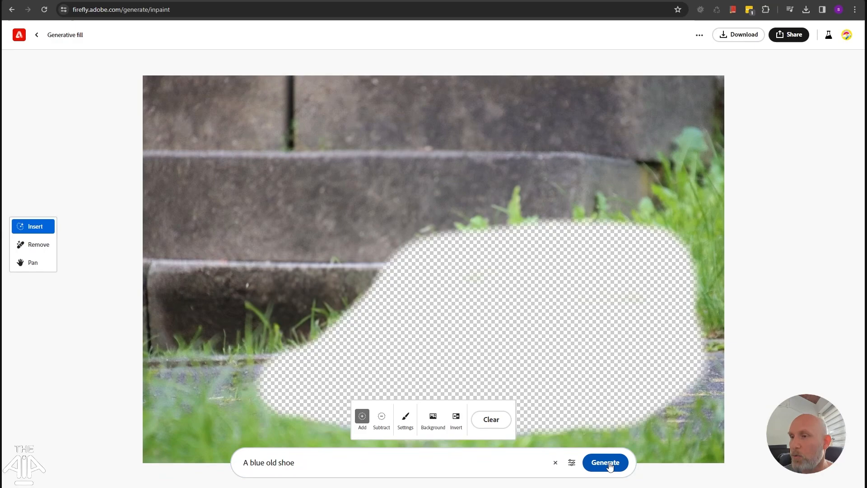
- Generate blue old shoes in the masked patch and step through the shoe variations
click(605, 462)
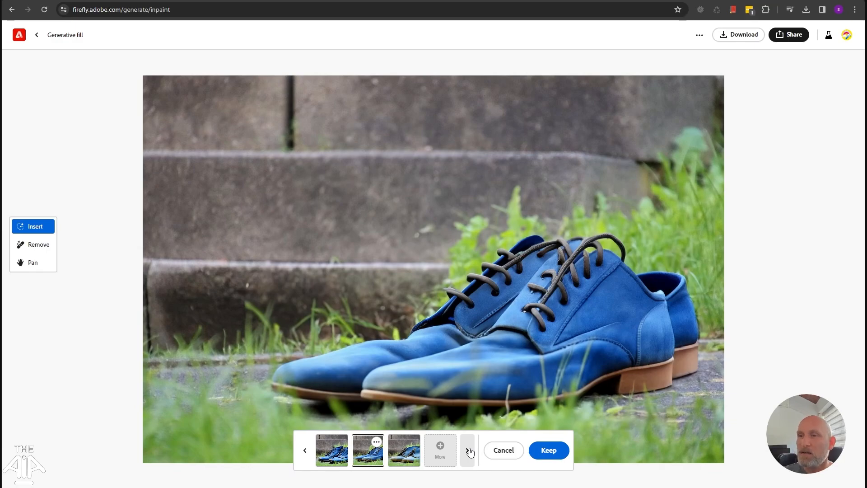
click(404, 451)
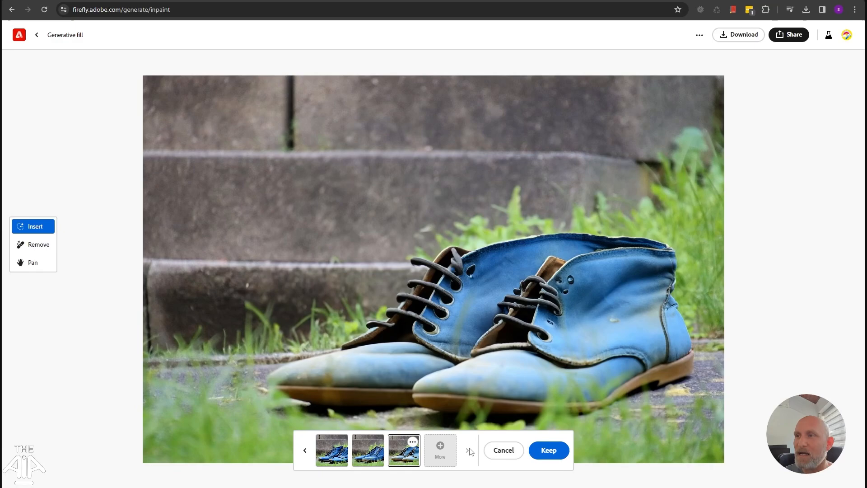
mouse_move(457, 257)
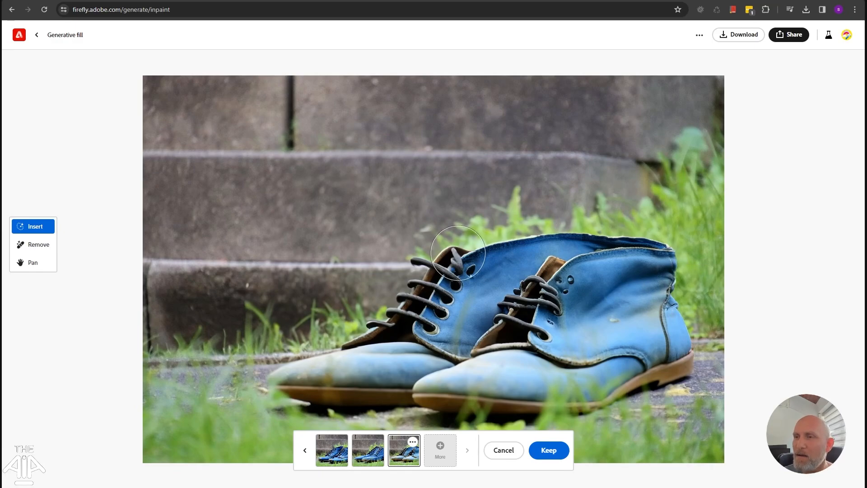
click(332, 449)
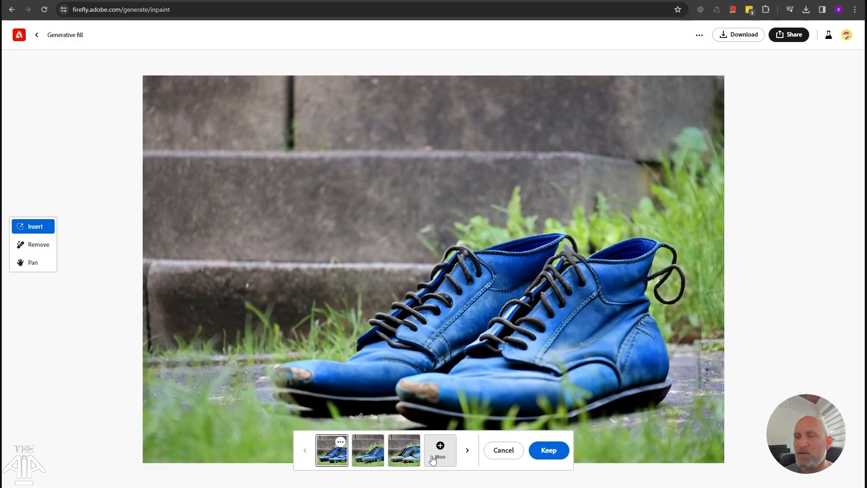
mouse_move(431, 455)
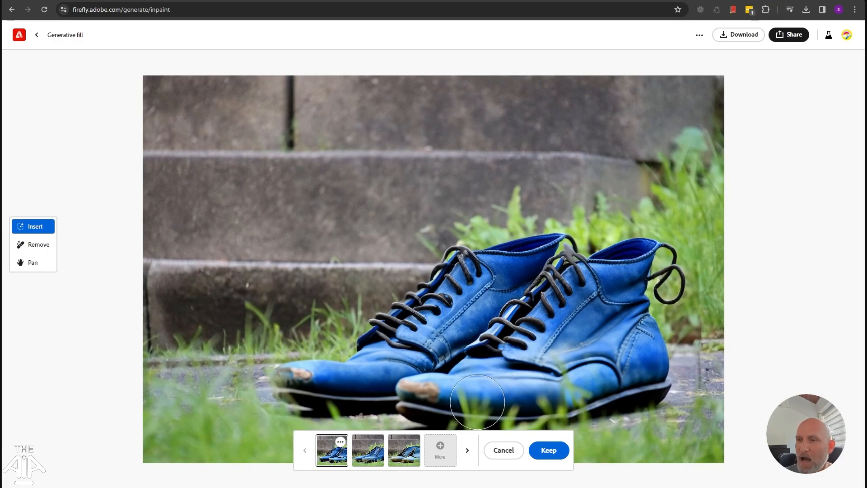
mouse_move(501, 404)
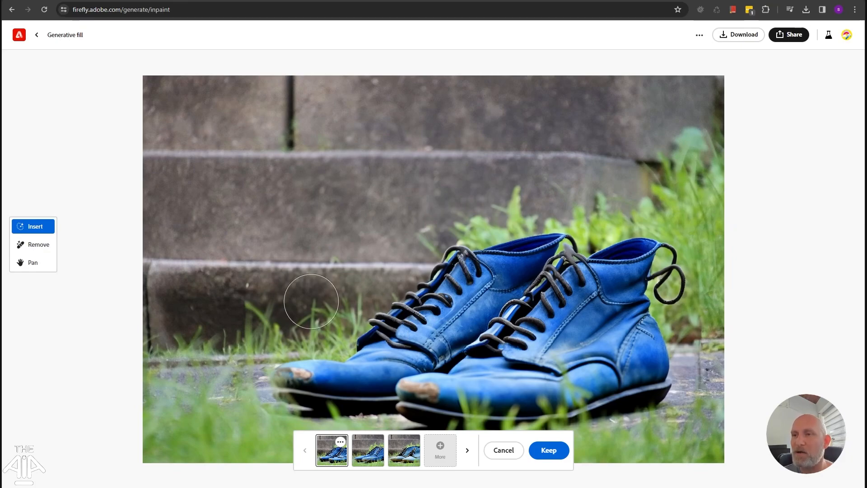
mouse_move(535, 282)
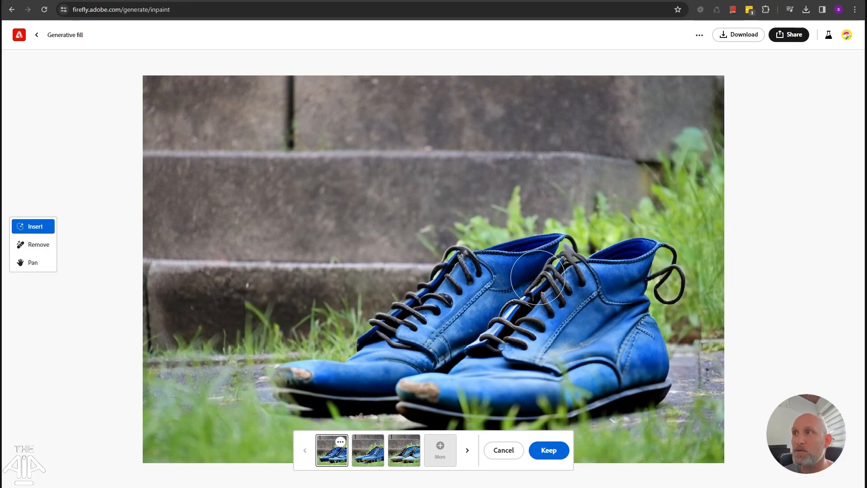
mouse_move(37, 35)
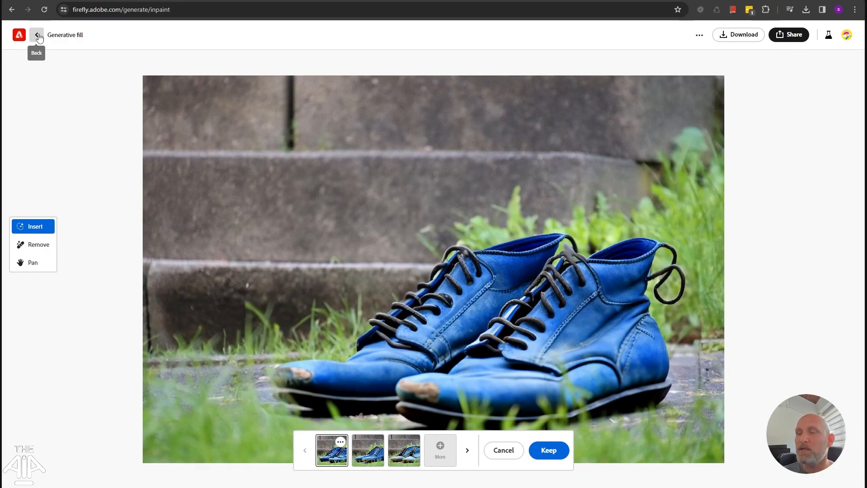
- Go back twice to the Firefly home page and launch the Text effects generator
click(36, 35)
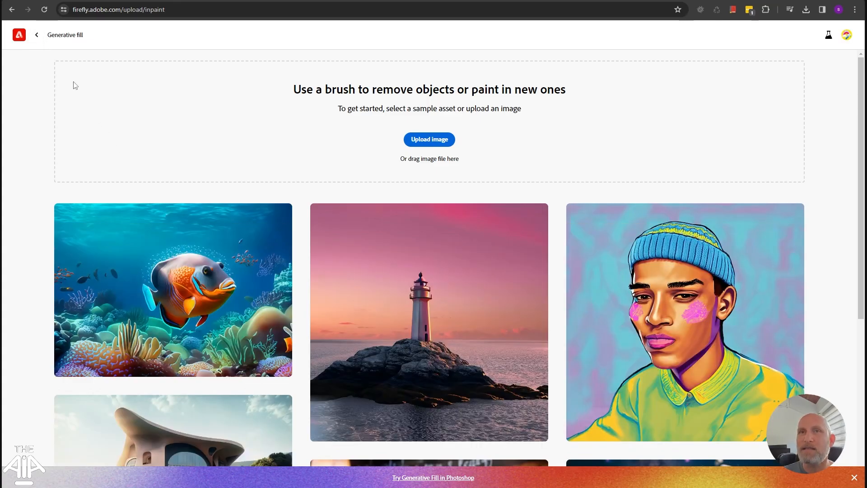
mouse_move(37, 35)
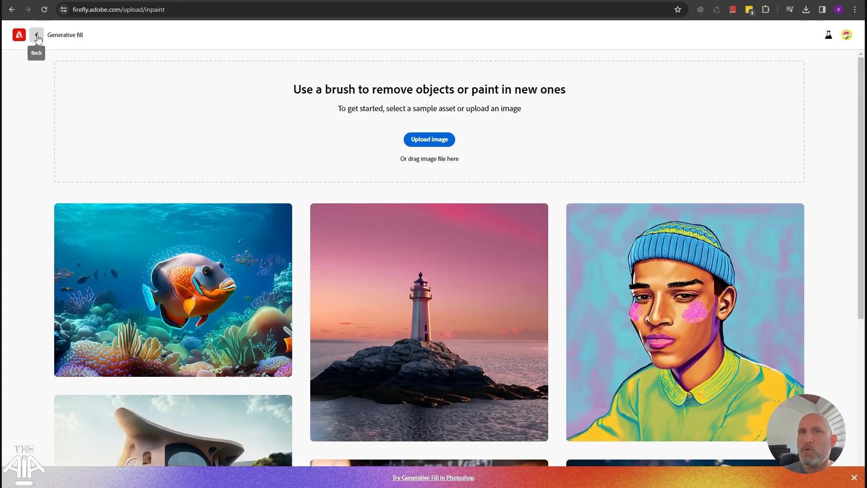
click(36, 35)
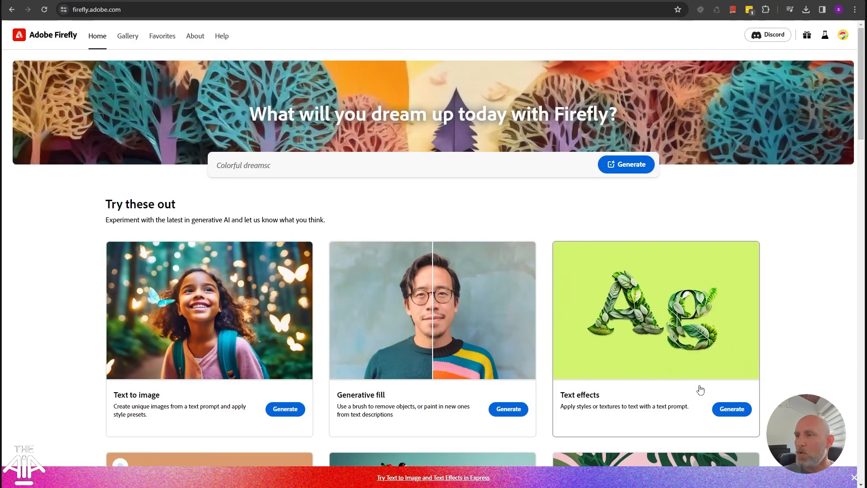
click(732, 409)
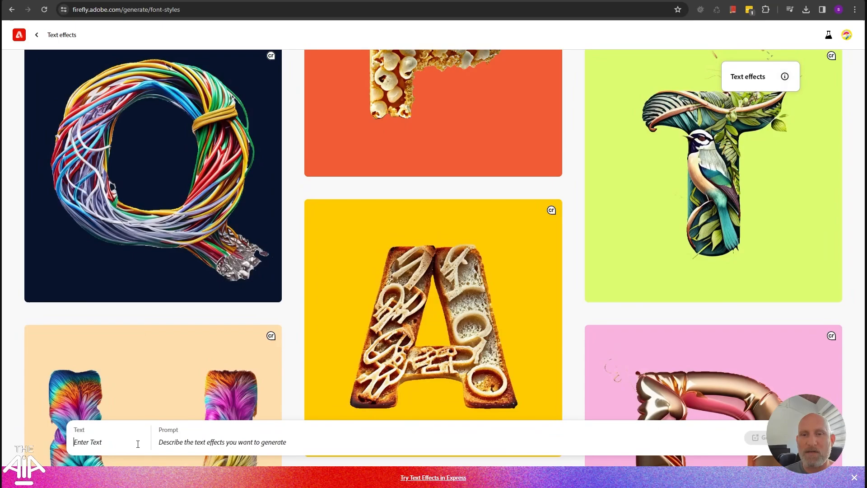
- Enter 'The-AI-Art' as the text and 'Spaghetti' as the effect prompt
text(The)
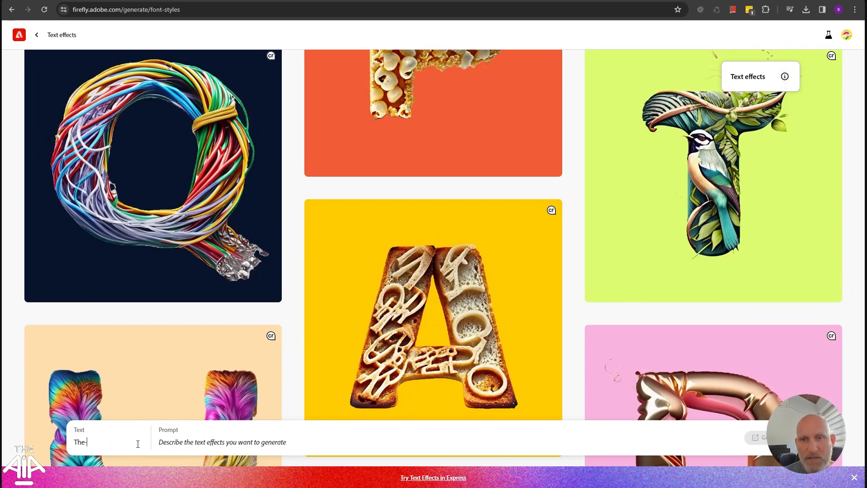
text(A)
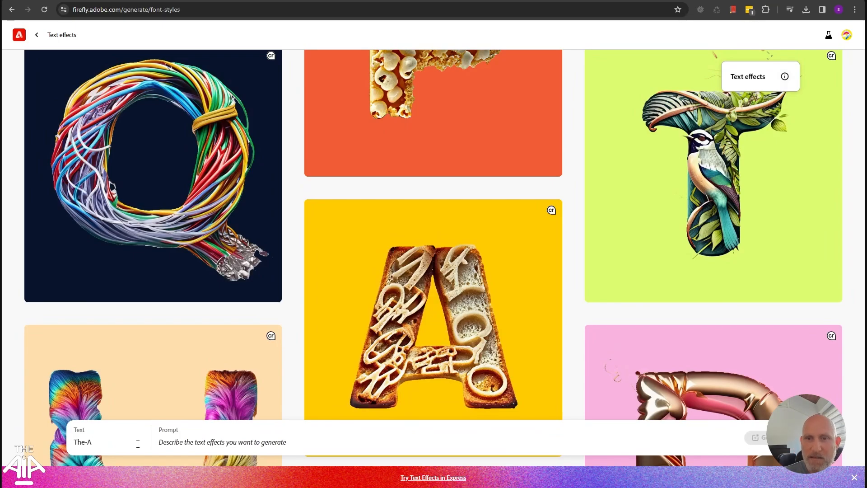
text(I-A)
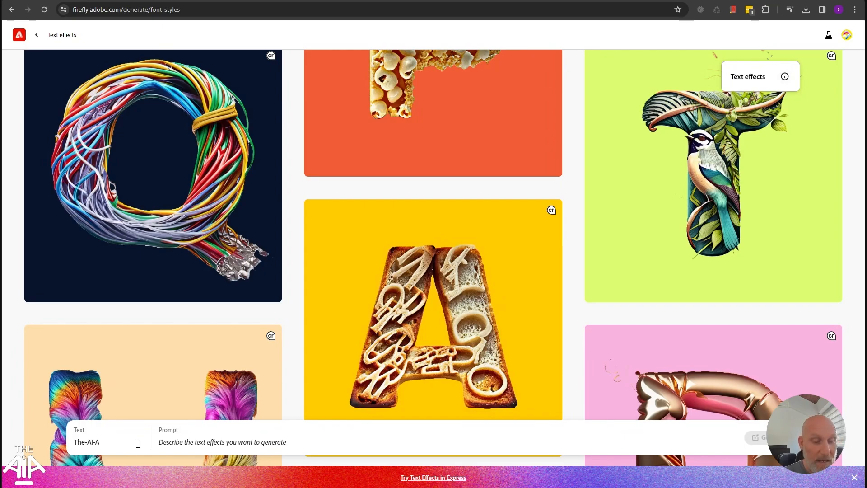
text(rt)
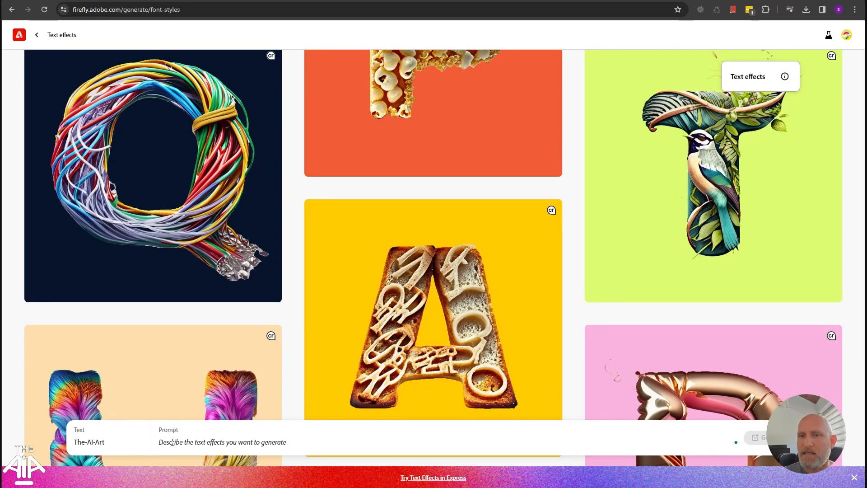
text(Spa)
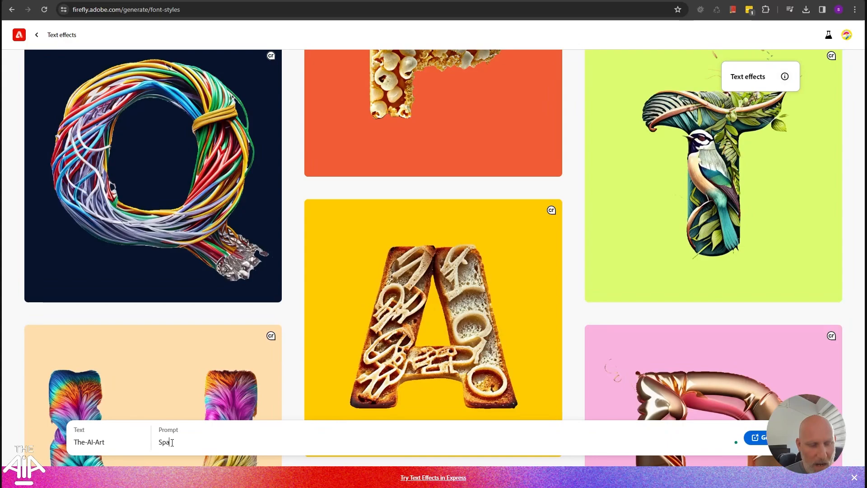
text(ghetti)
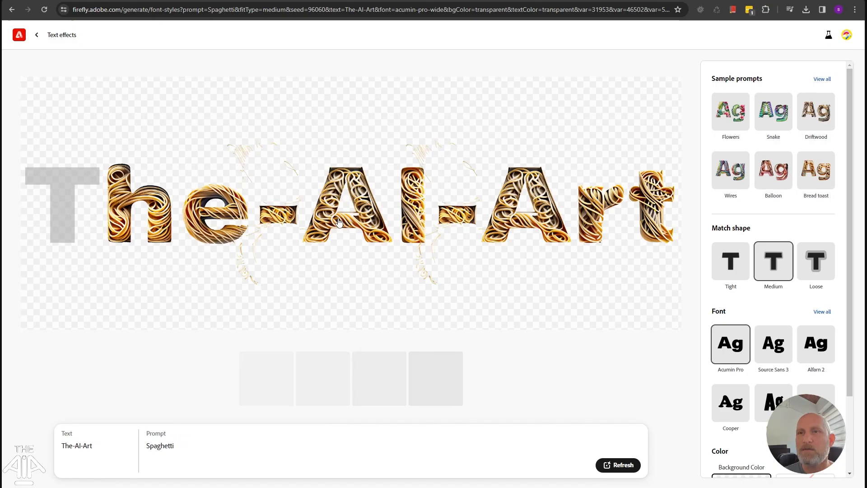
mouse_move(334, 283)
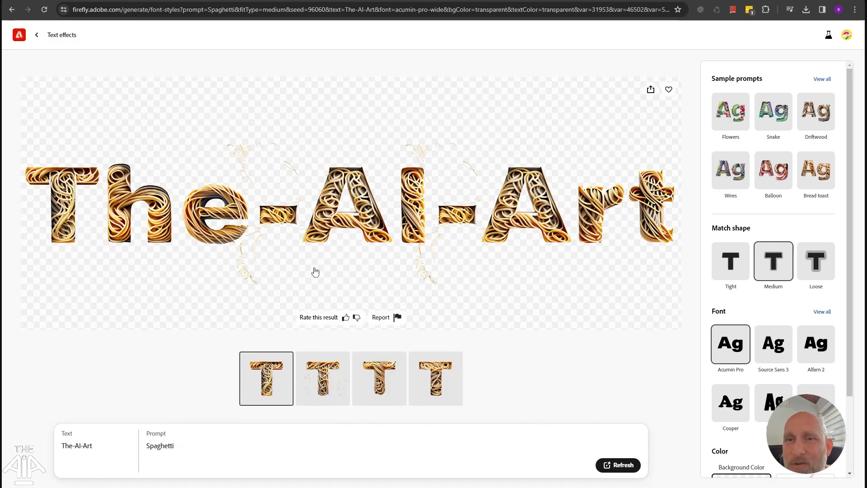
mouse_move(388, 433)
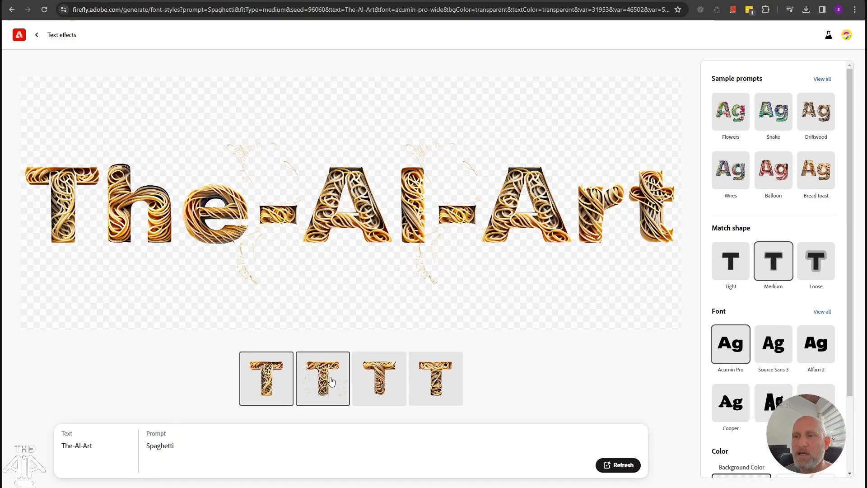
- Switch the preview to a different spaghetti variation thumbnail
click(380, 378)
text( and meet balls)
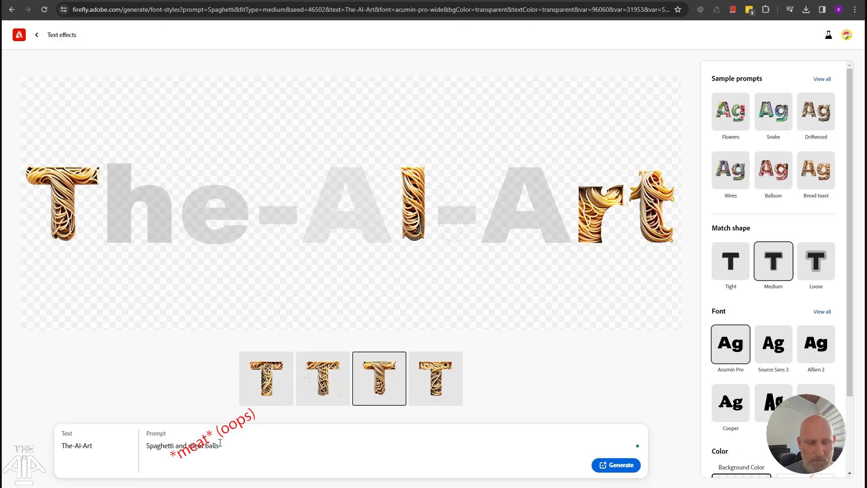
- Add 'in red sauce' to the prompt and regenerate the spaghetti-and-meatballs lettering
text(in red gracy)
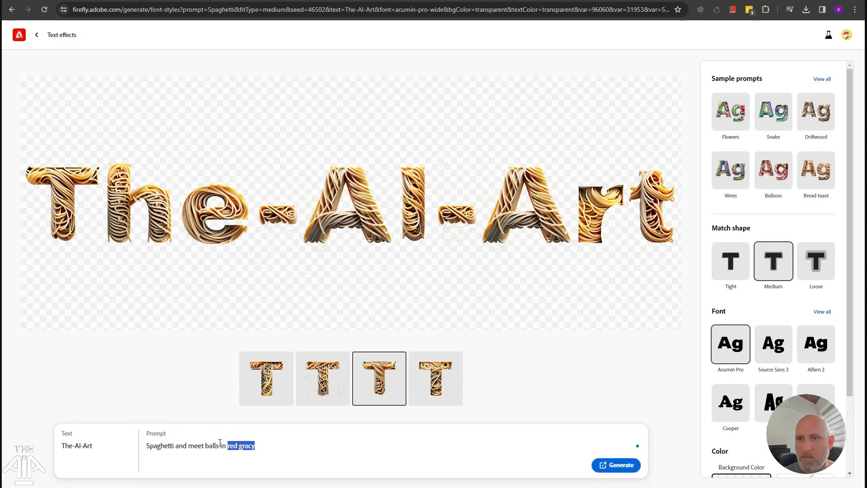
text(red sauce)
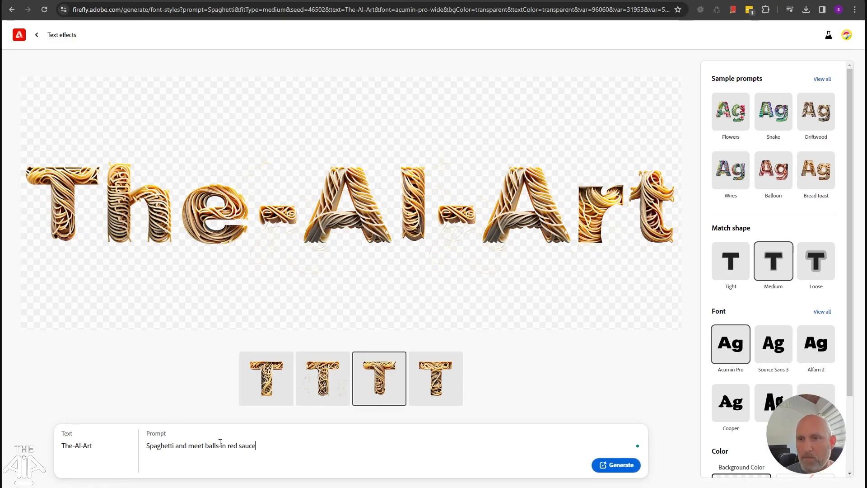
click(616, 465)
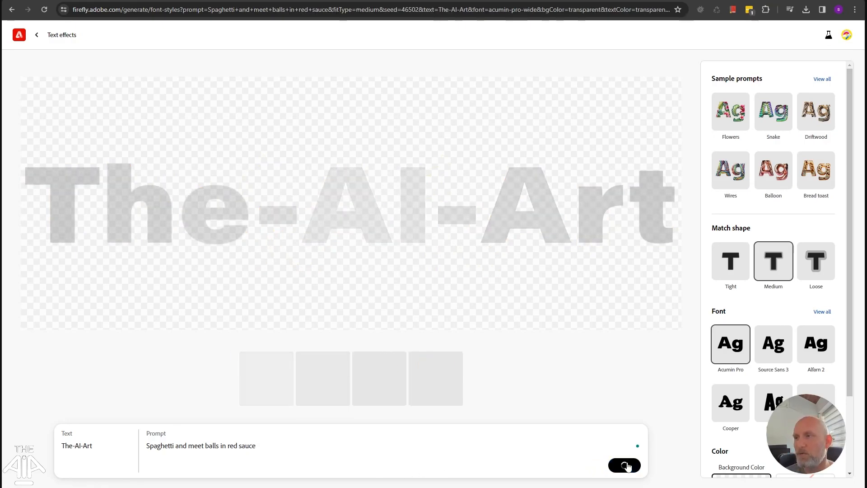
click(624, 465)
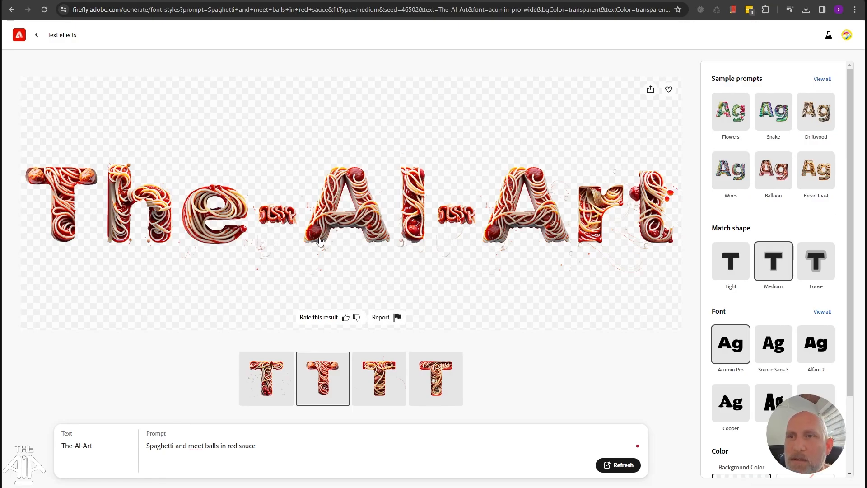
mouse_move(229, 267)
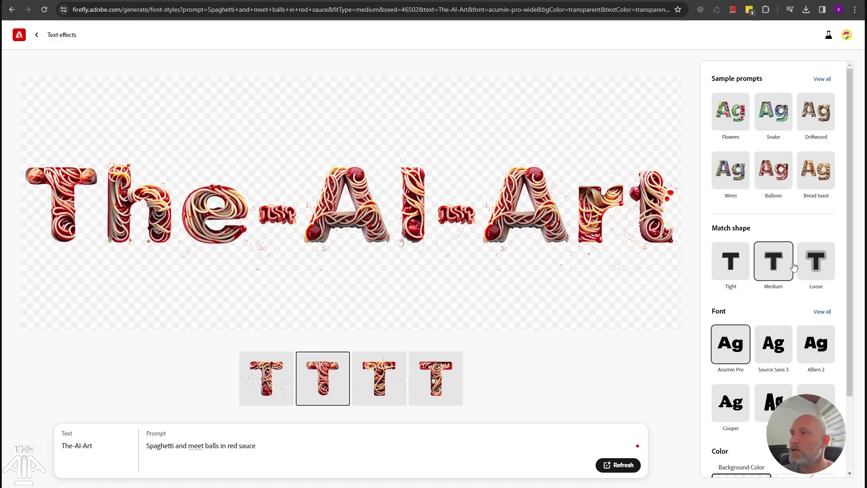
mouse_move(825, 269)
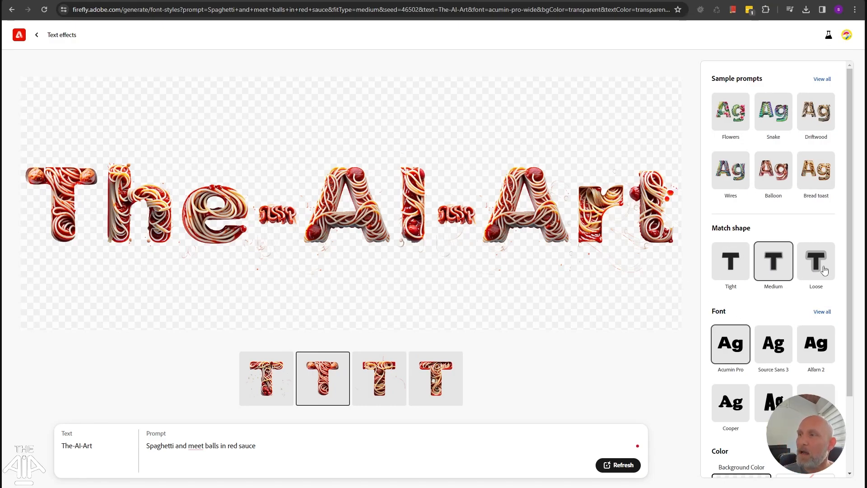
- Set Match shape to Loose and regenerate so noodle strands spill past the letters
click(816, 261)
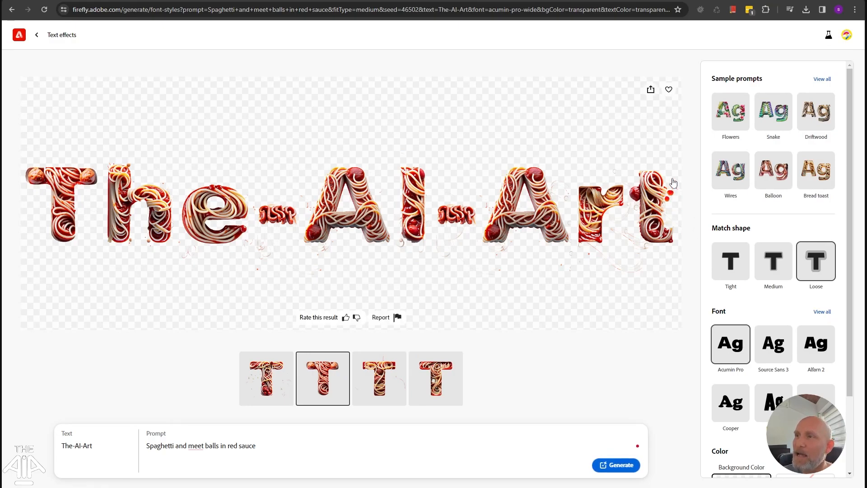
mouse_move(684, 228)
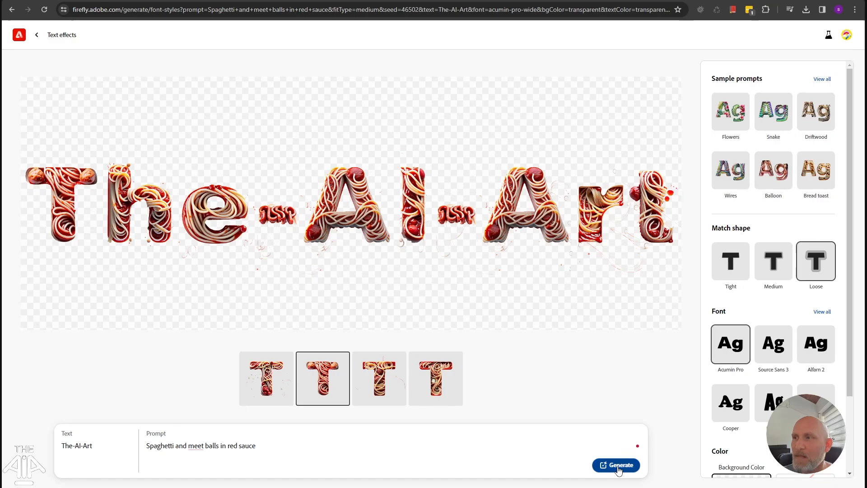
click(616, 465)
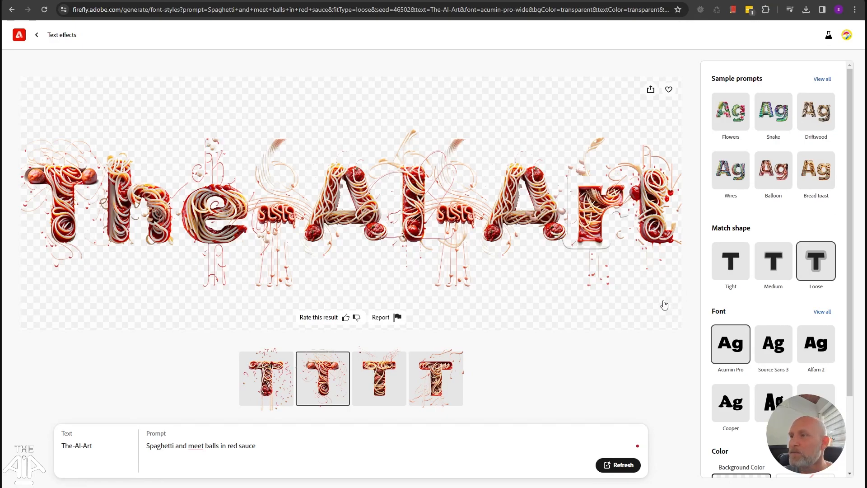
scroll(down, 3)
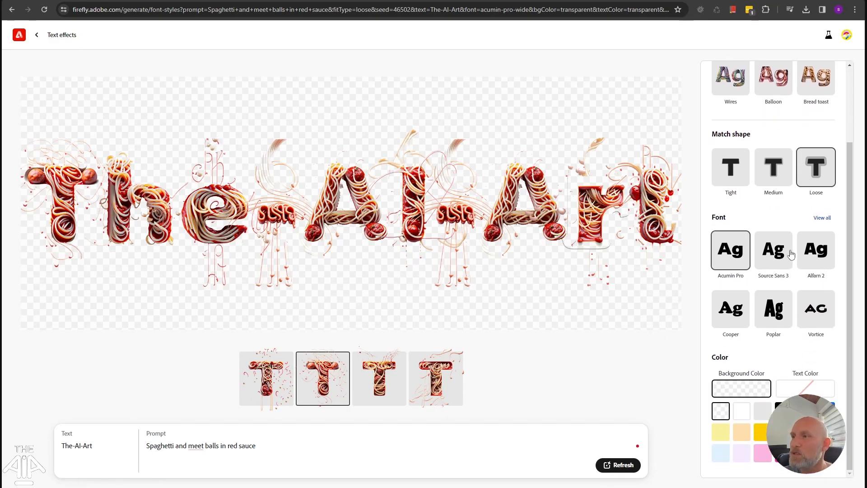
mouse_move(729, 322)
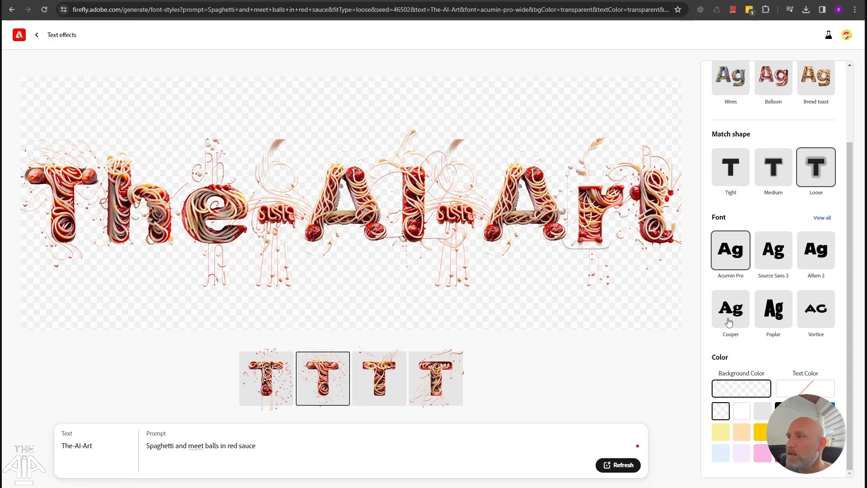
- Switch the font to Cooper and regenerate the spaghetti-and-meatballs lettering
click(731, 309)
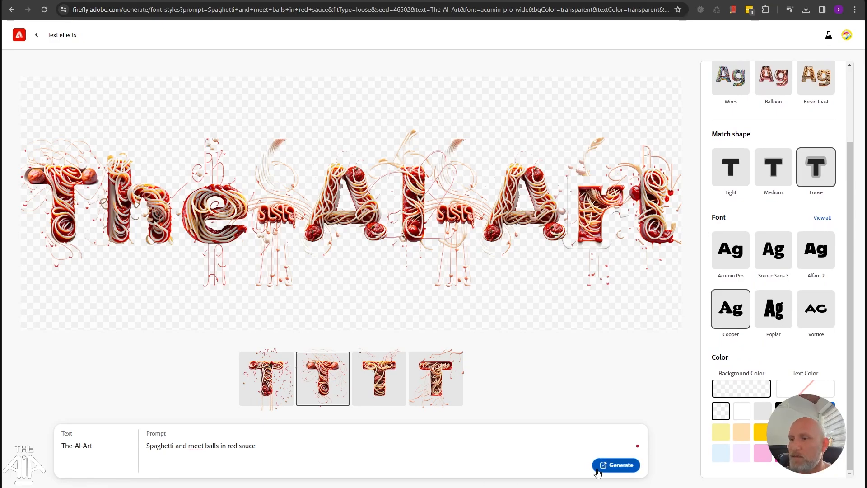
click(615, 465)
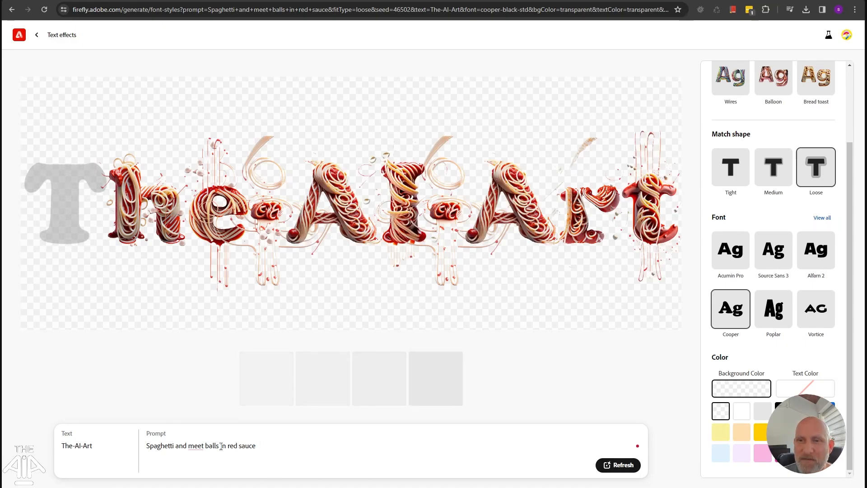
triple_click(200, 445)
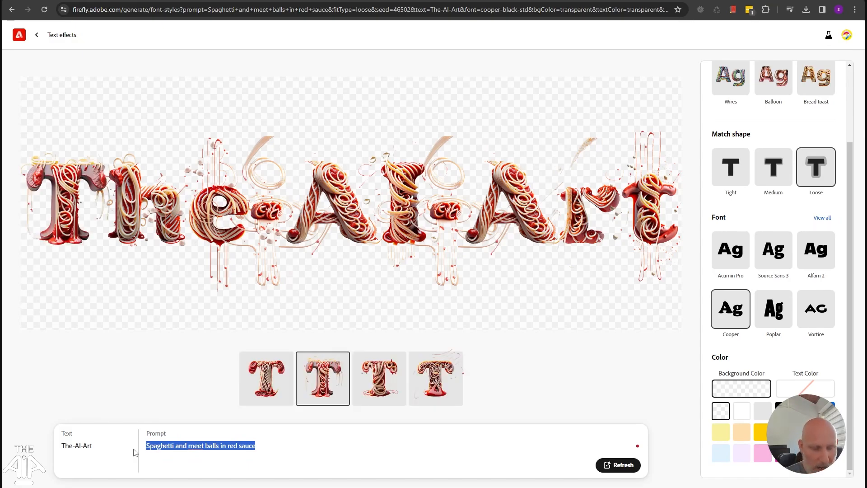
- Replace the prompt with 'baloons', generate, and view the first balloon variation
text(baloons)
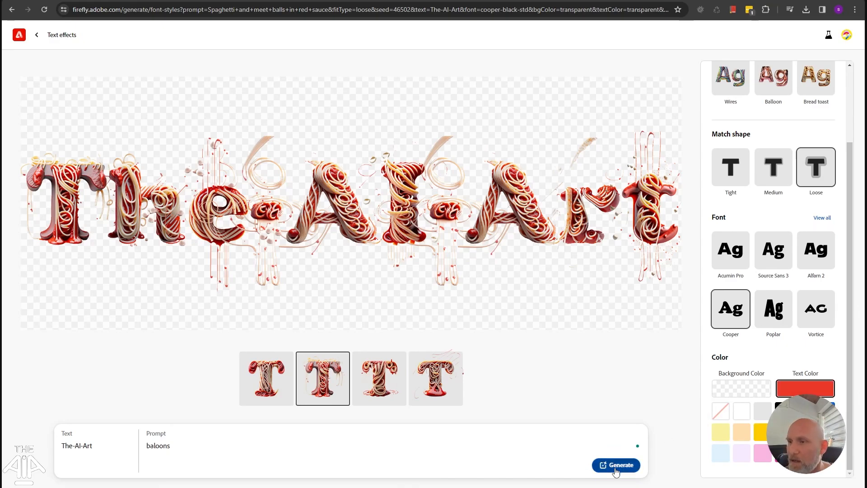
click(616, 465)
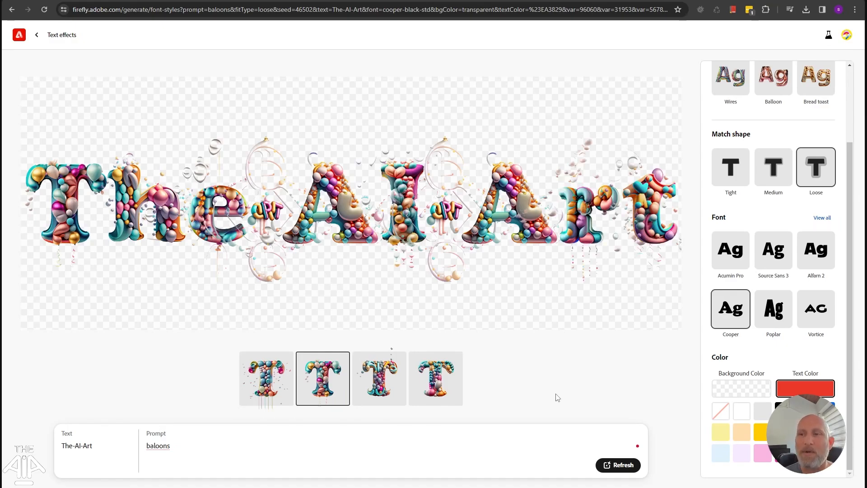
click(265, 378)
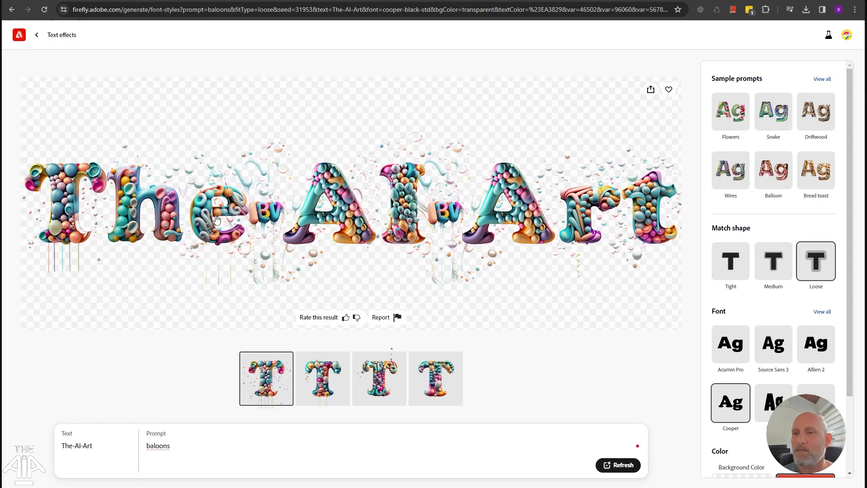